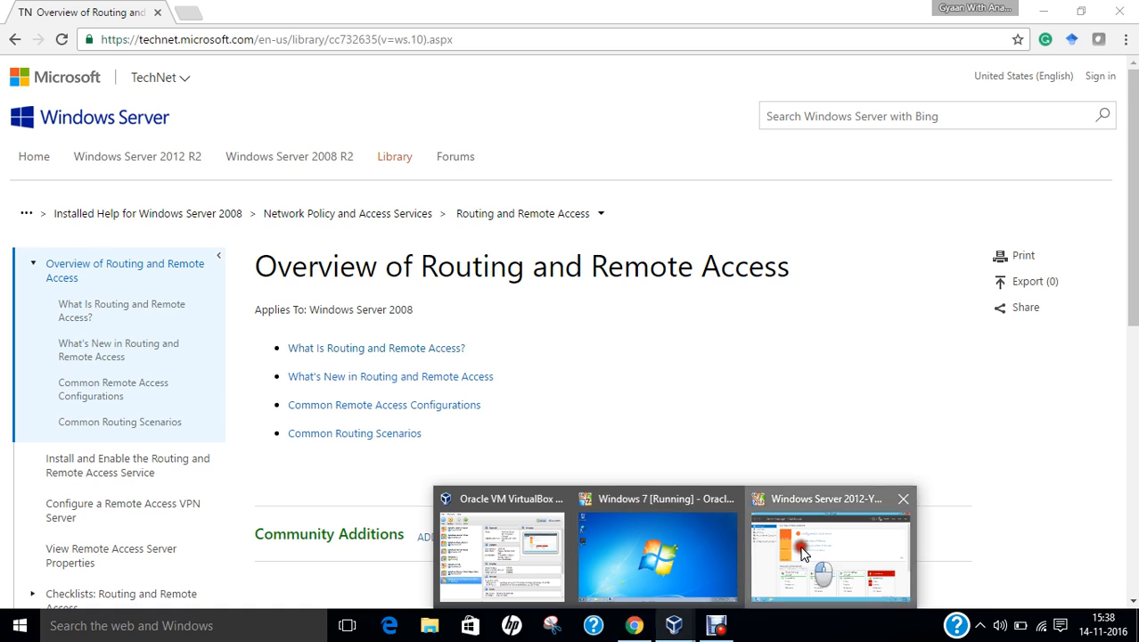
# - Switch from Chrome to the Windows Server 2012 virtual machine's Server Manager dashboard
pyautogui.click(830, 548)
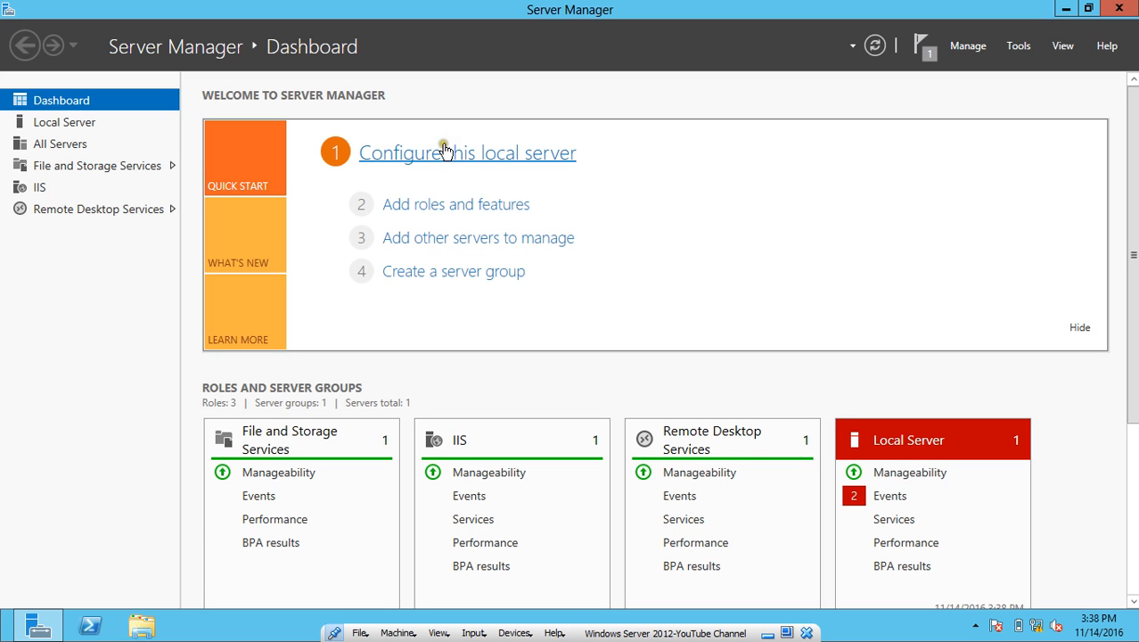
pyautogui.moveTo(456, 205)
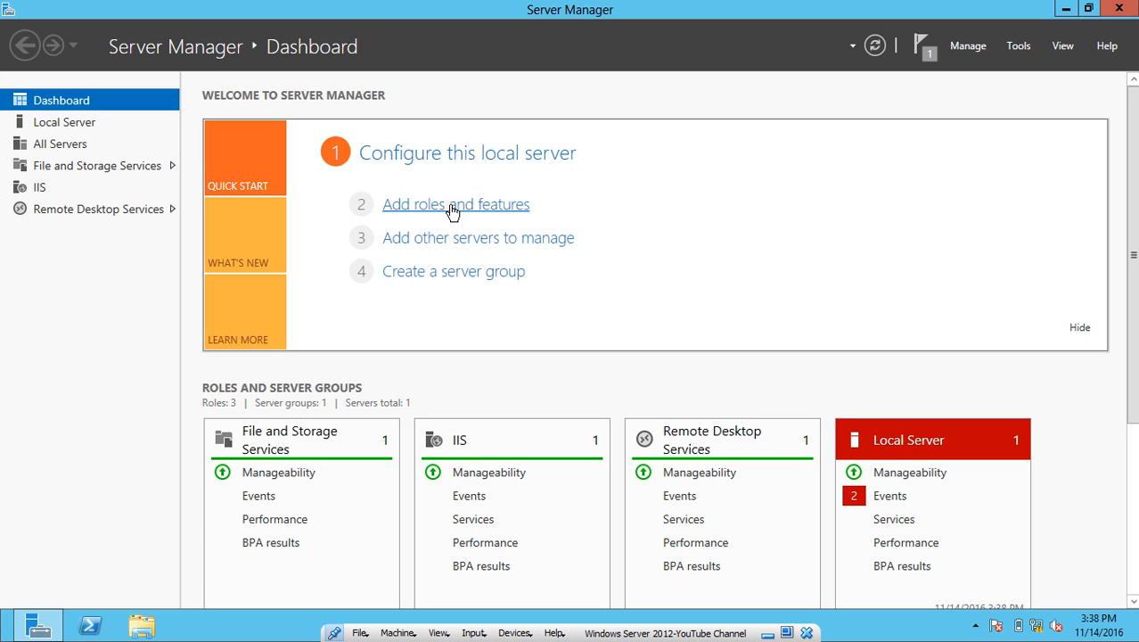
# - Launch Add Roles and Features with role-based installation on Server-2k12, reaching Server Roles
pyautogui.click(456, 204)
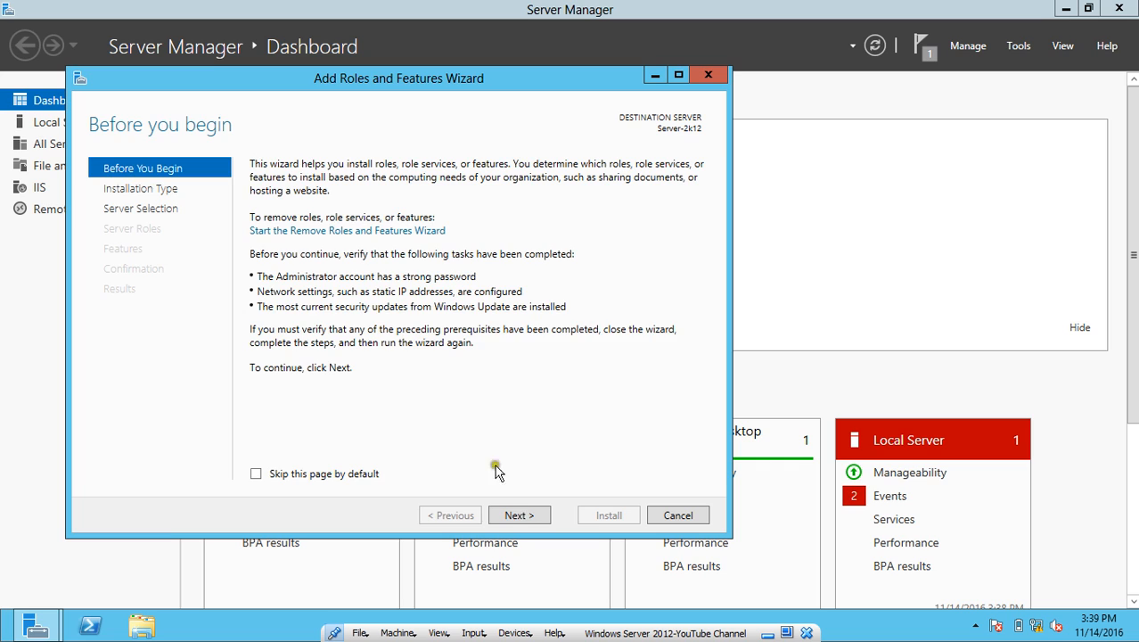
pyautogui.click(519, 515)
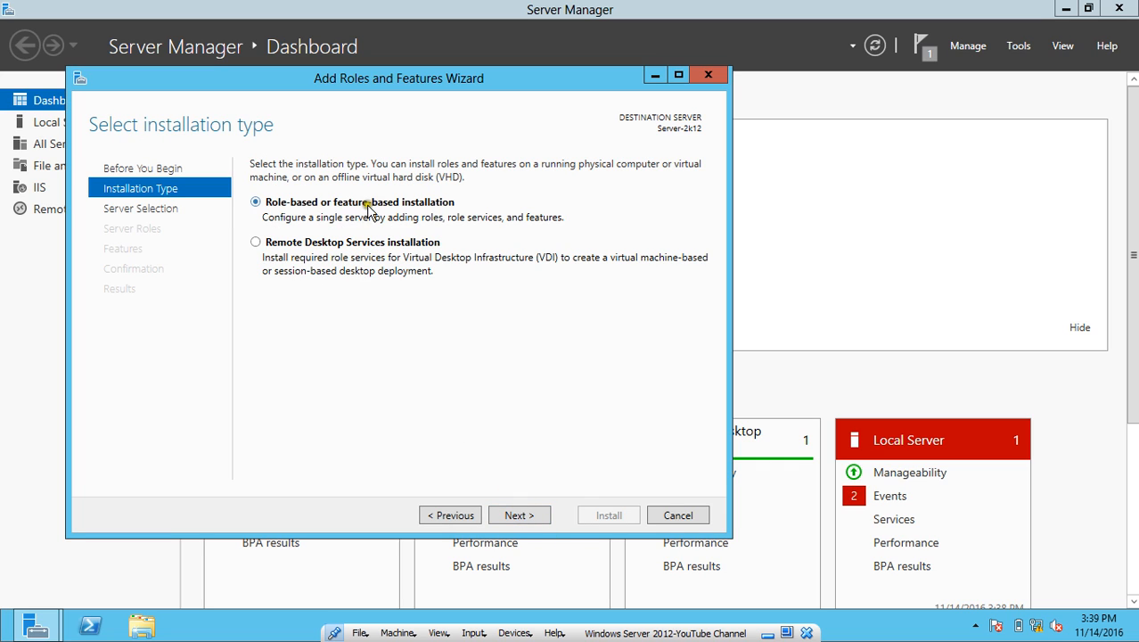
pyautogui.moveTo(398, 216)
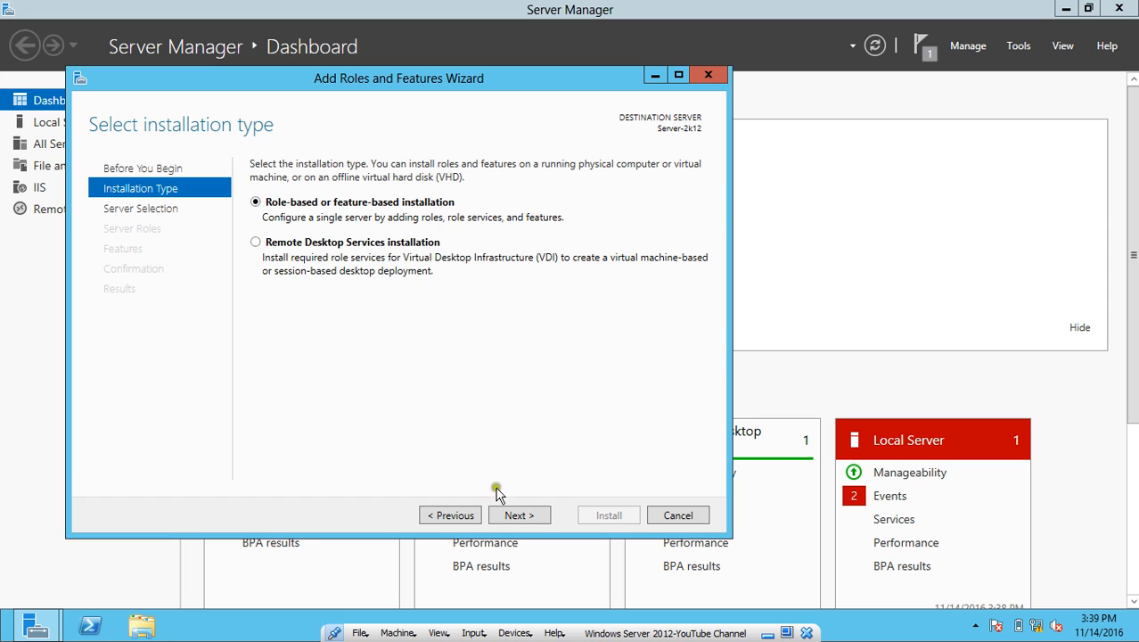
pyautogui.click(518, 514)
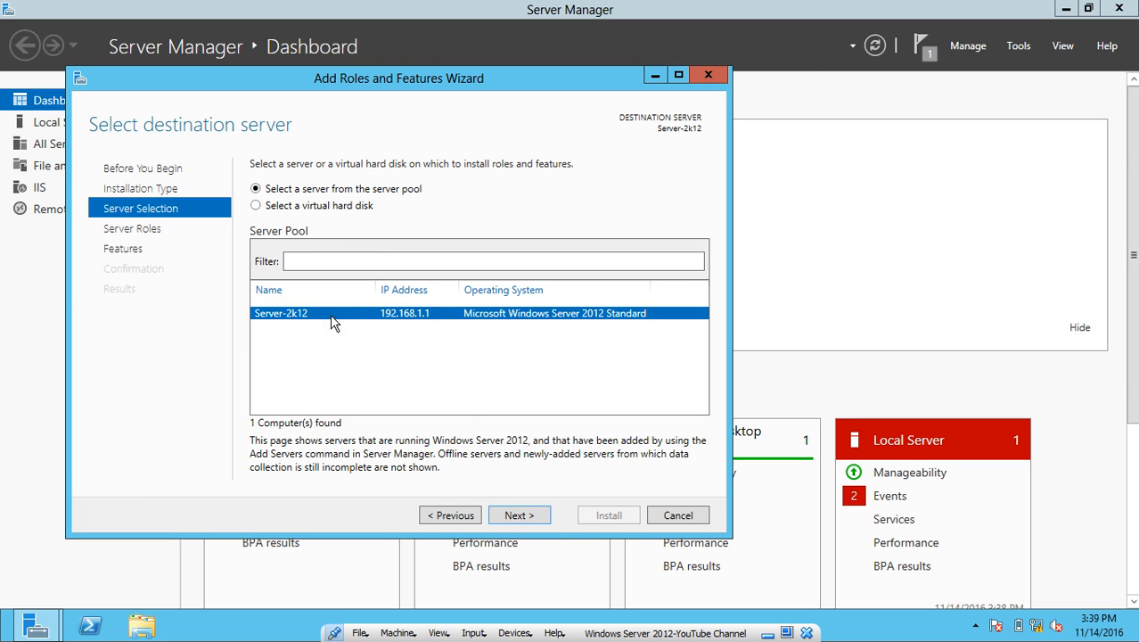
pyautogui.moveTo(483, 498)
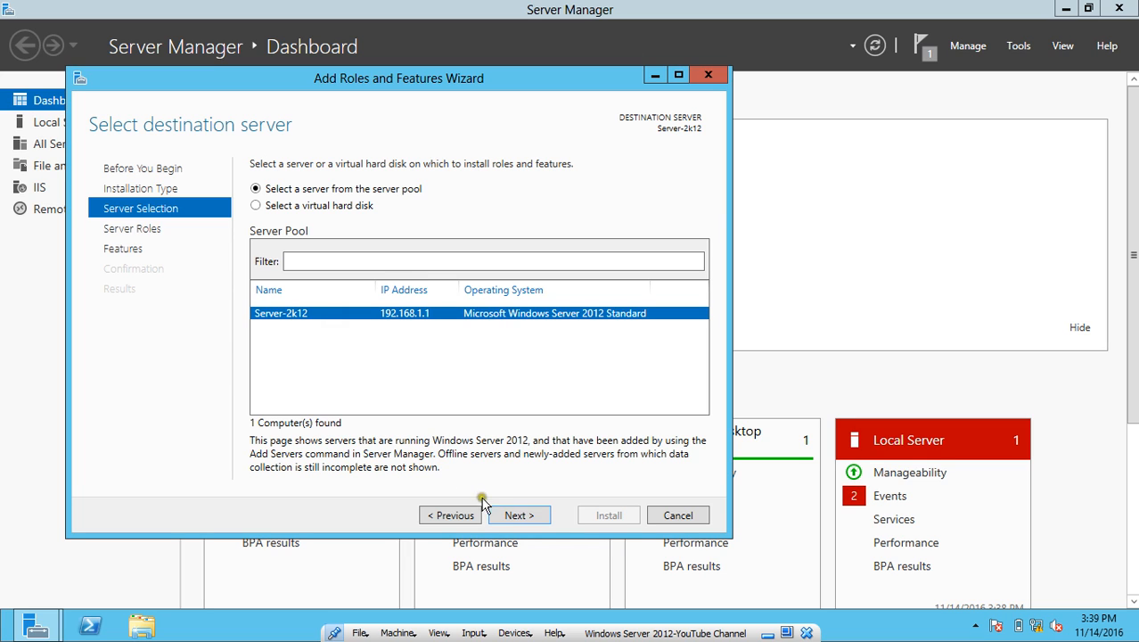
pyautogui.click(519, 514)
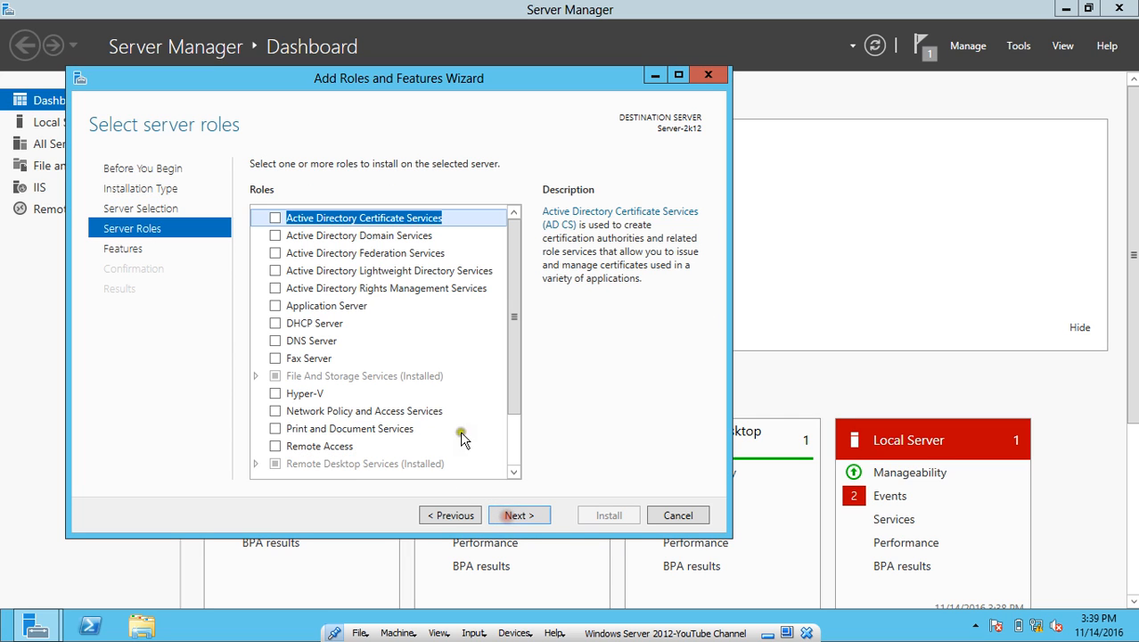
pyautogui.moveTo(361, 299)
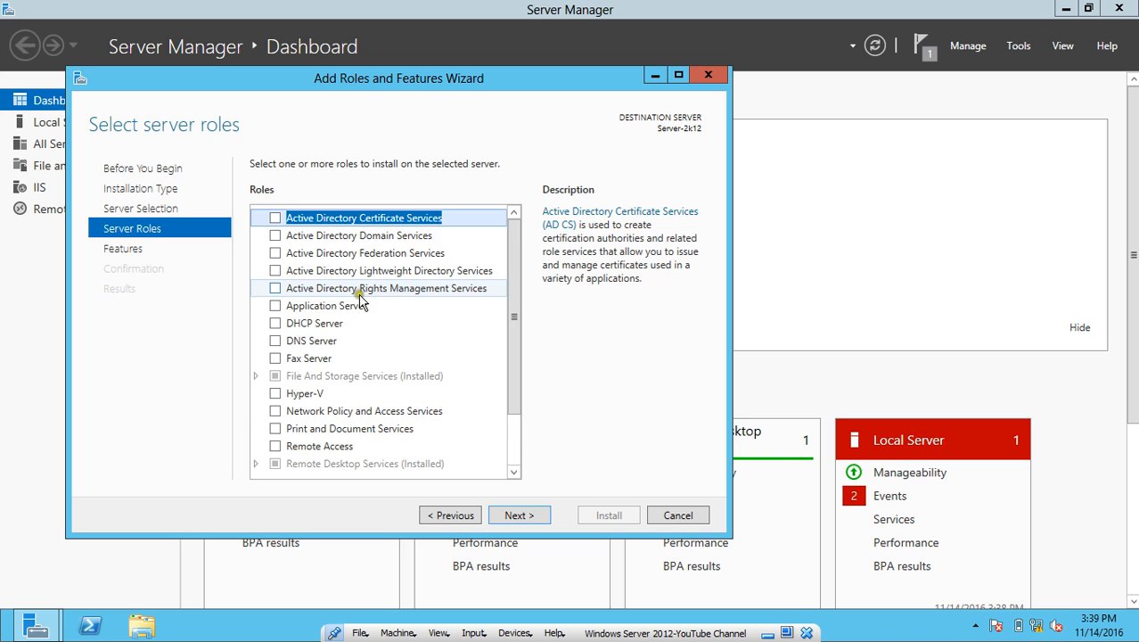
# - Tick the Remote Access role and accept its required features
pyautogui.scroll(-3)
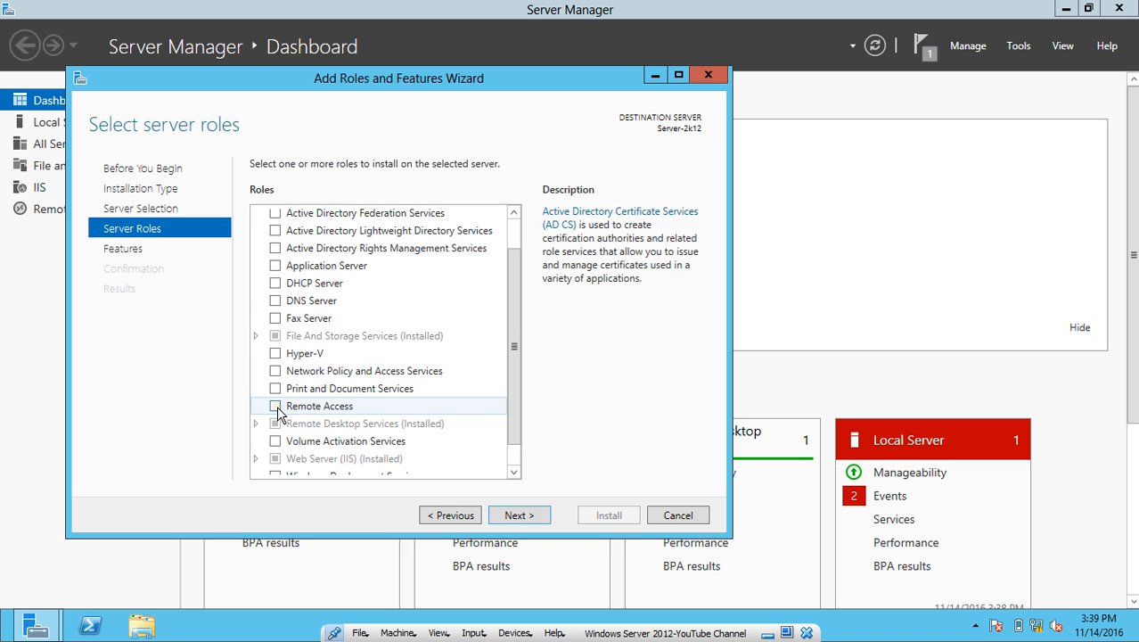
pyautogui.click(275, 406)
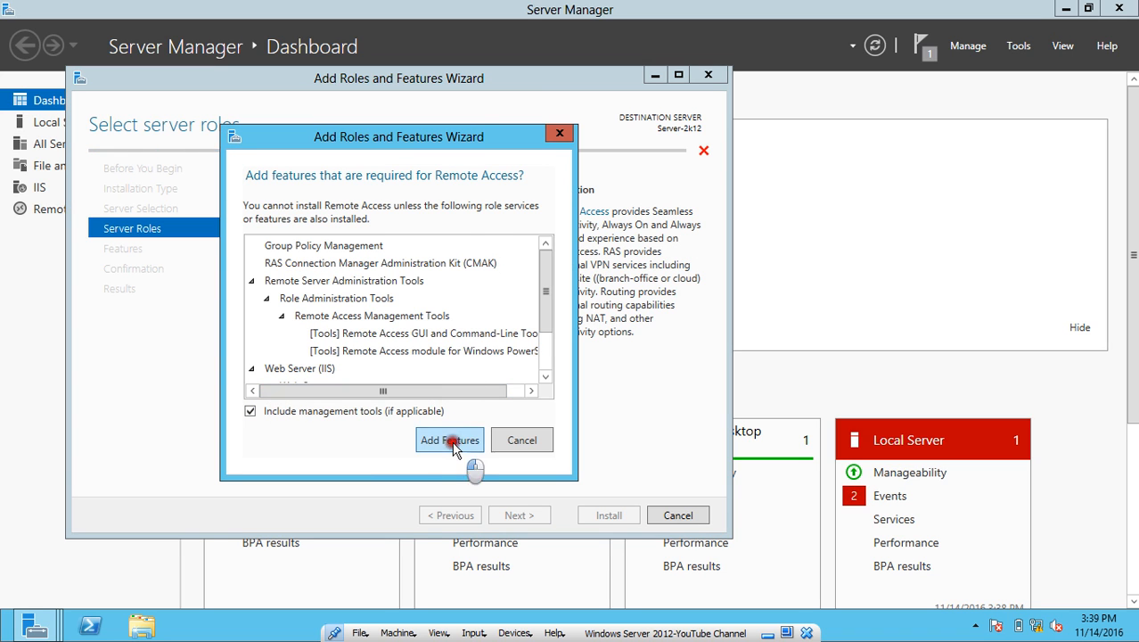
pyautogui.click(449, 439)
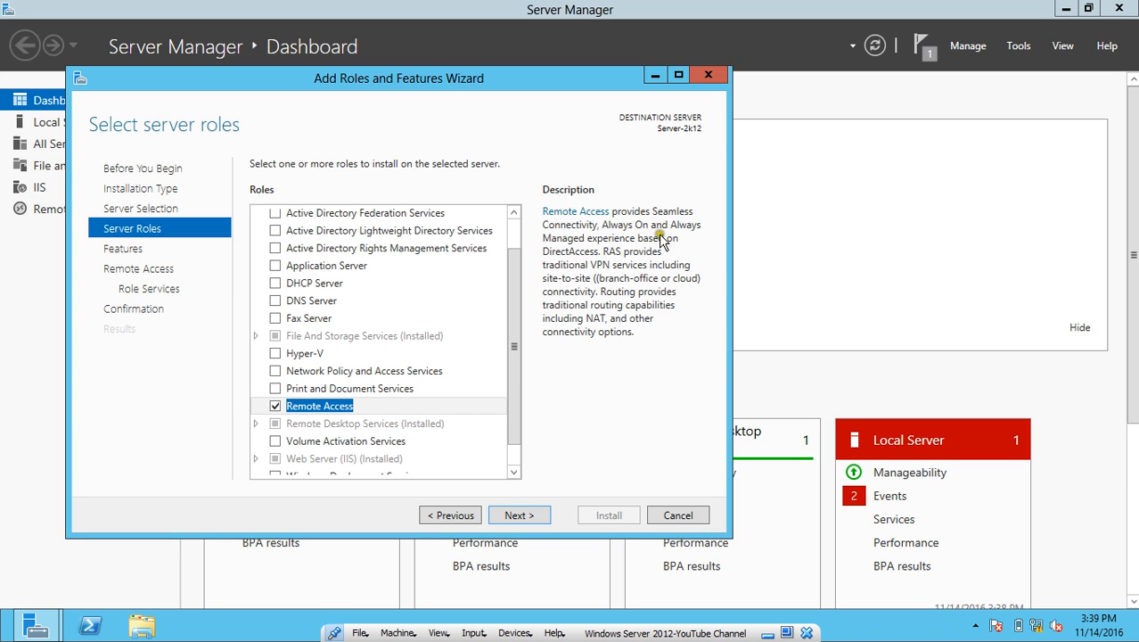
pyautogui.moveTo(570, 263)
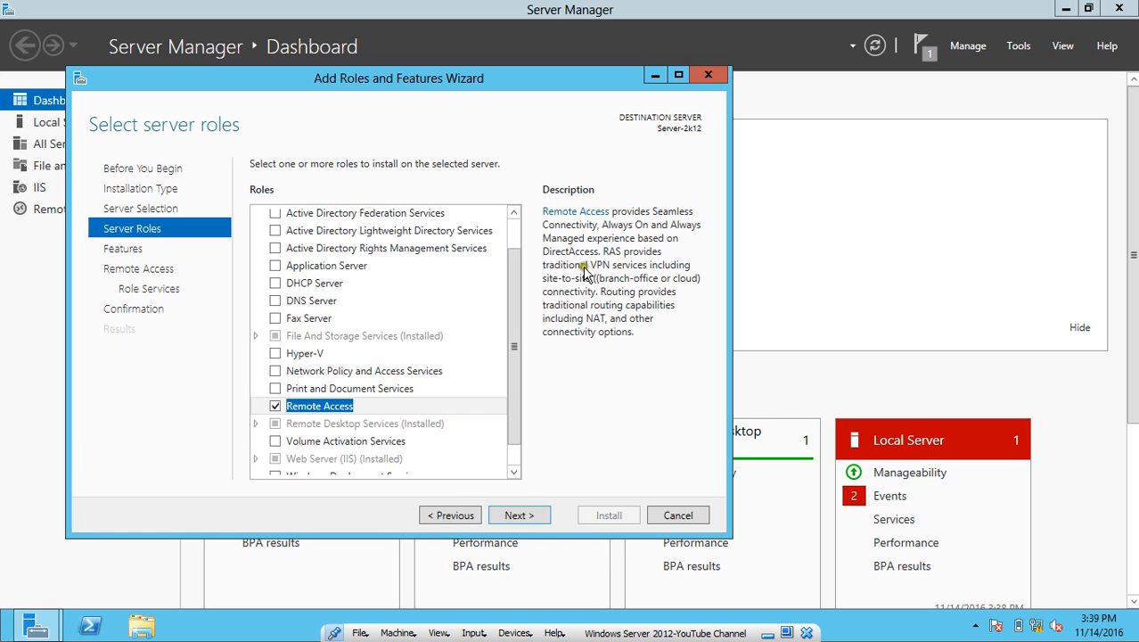
pyautogui.moveTo(588, 294)
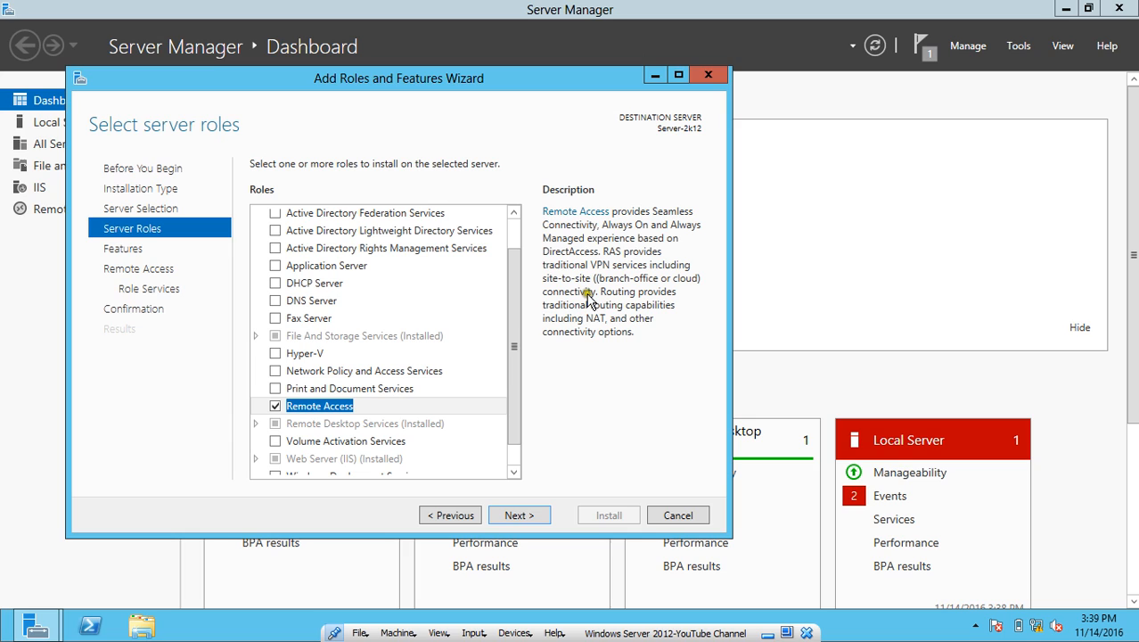
pyautogui.moveTo(586, 318)
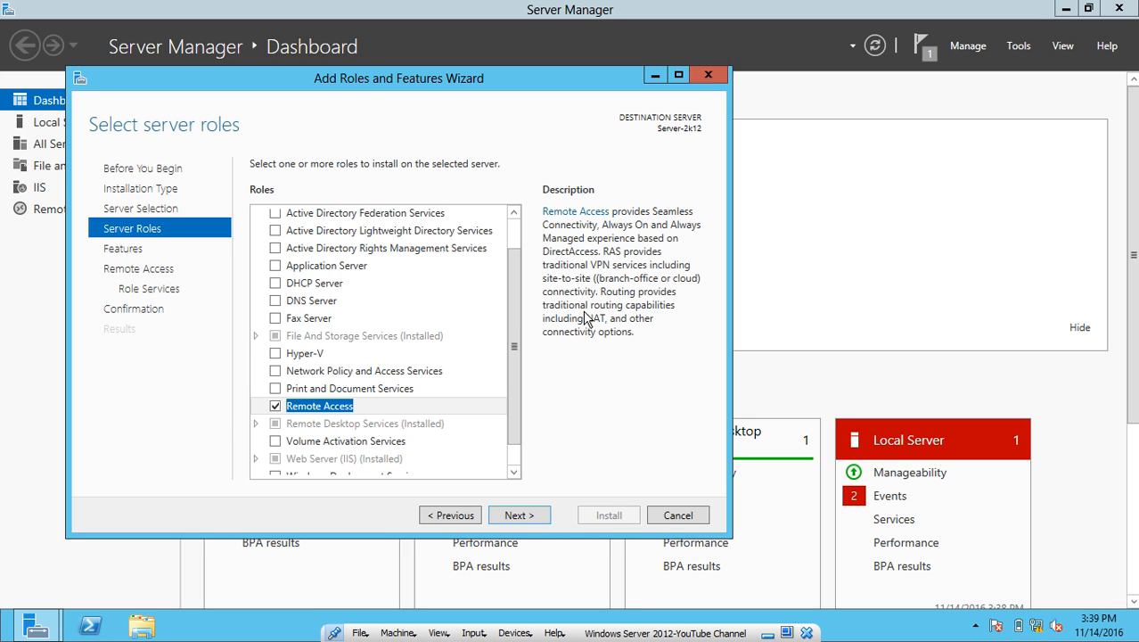
pyautogui.moveTo(588, 334)
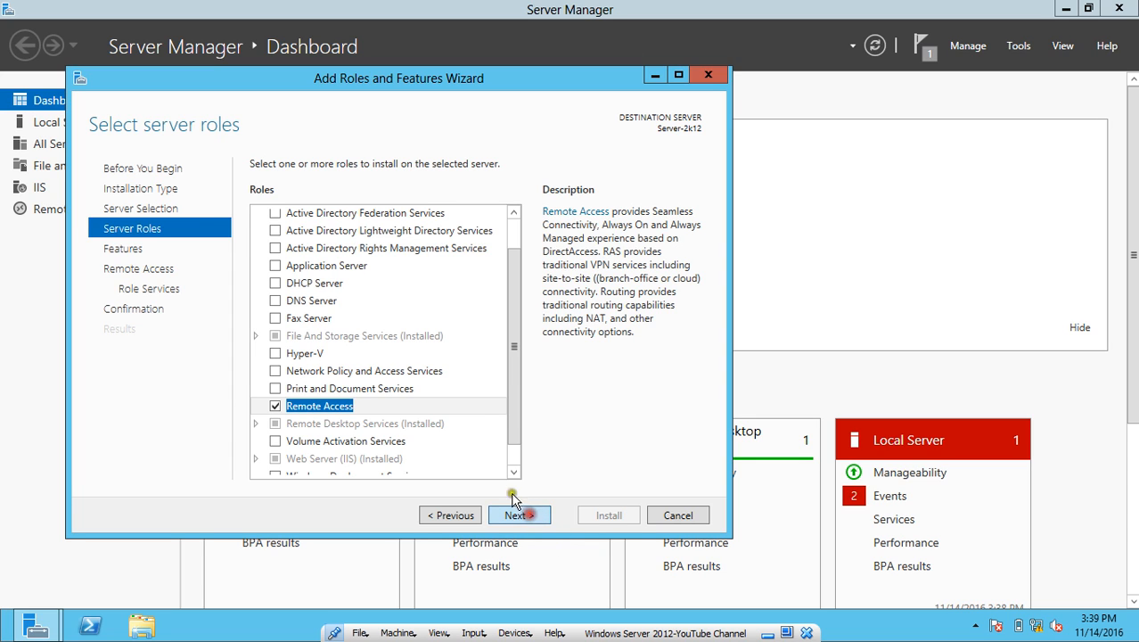
# - Skip extra features and keep DirectAccess and VPN (RAS) as the role service
pyautogui.click(519, 514)
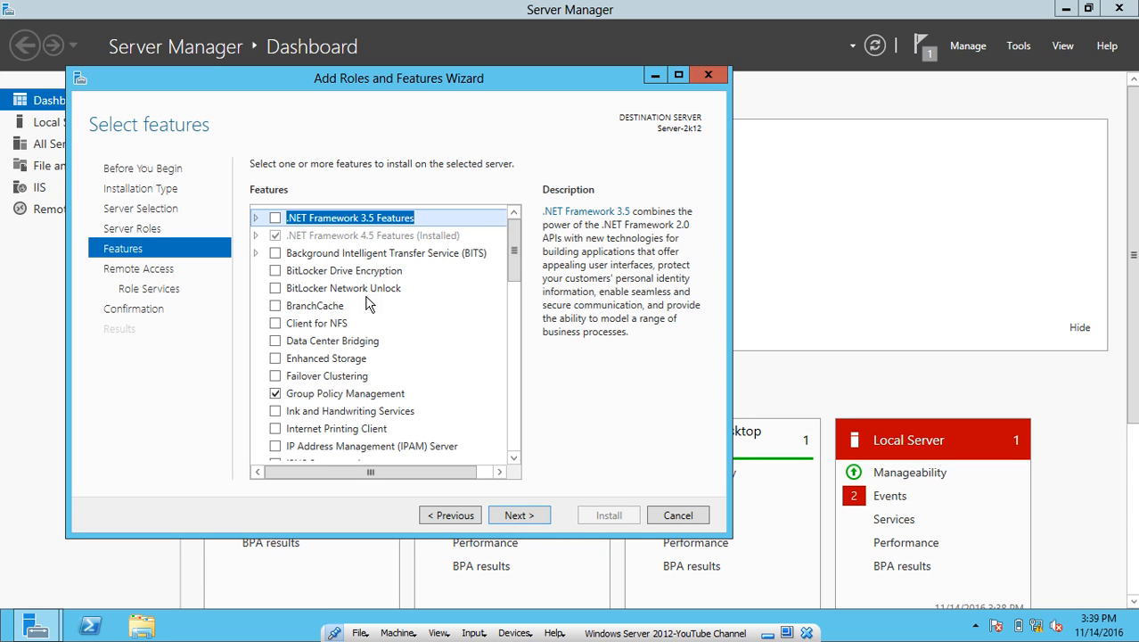
pyautogui.click(518, 514)
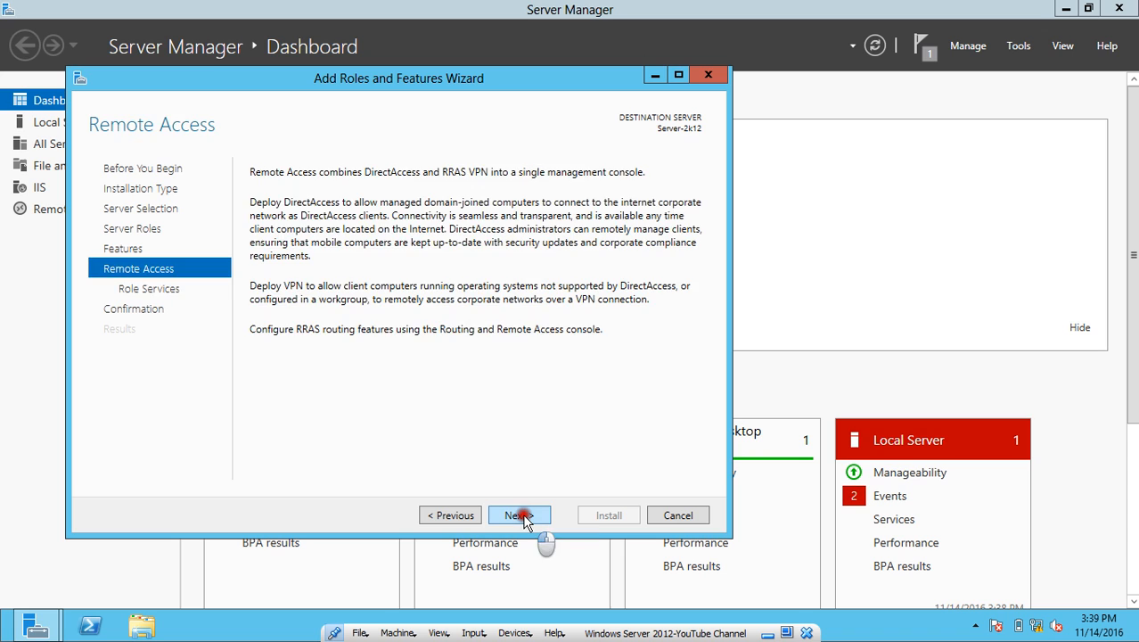
pyautogui.moveTo(450, 515)
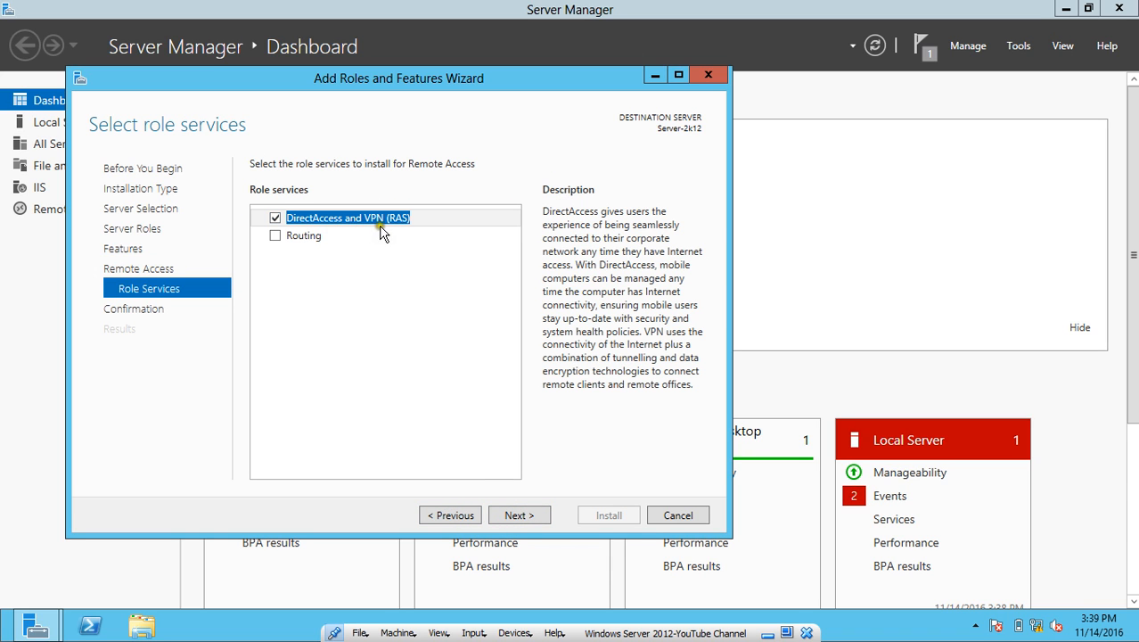
pyautogui.moveTo(312, 232)
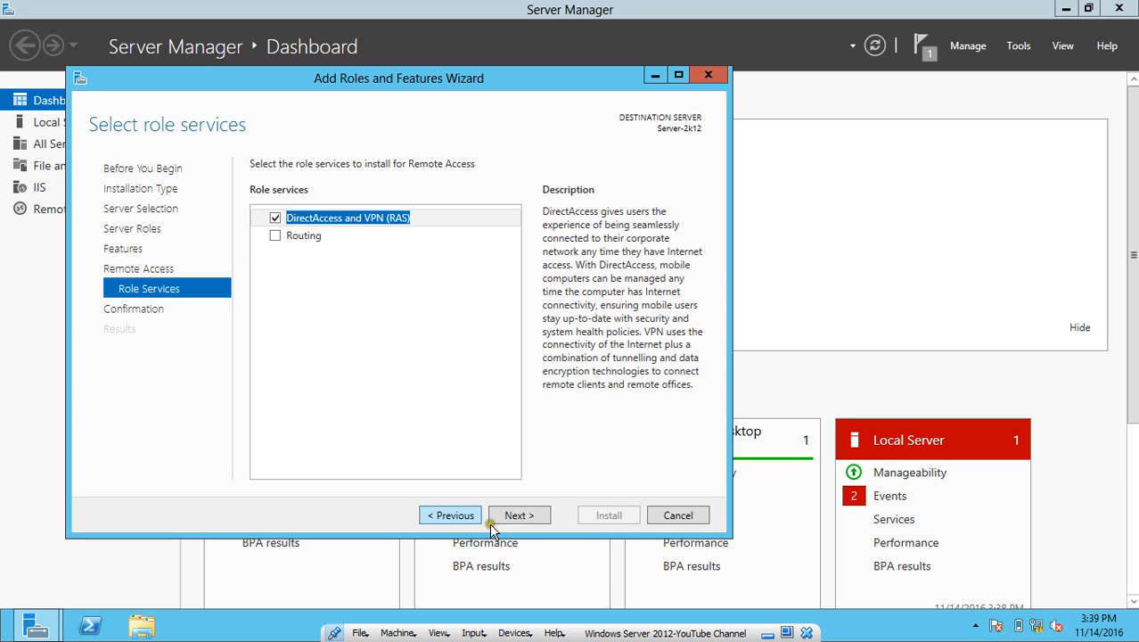
pyautogui.click(519, 515)
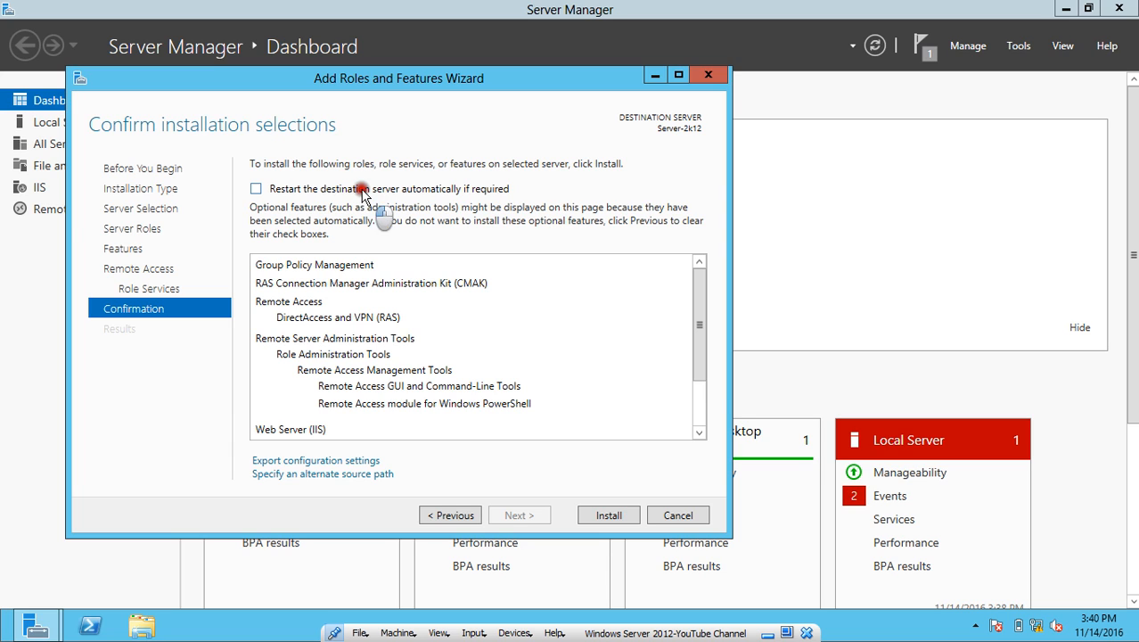
# - Allow automatic restart of the destination server and start the installation
pyautogui.click(257, 188)
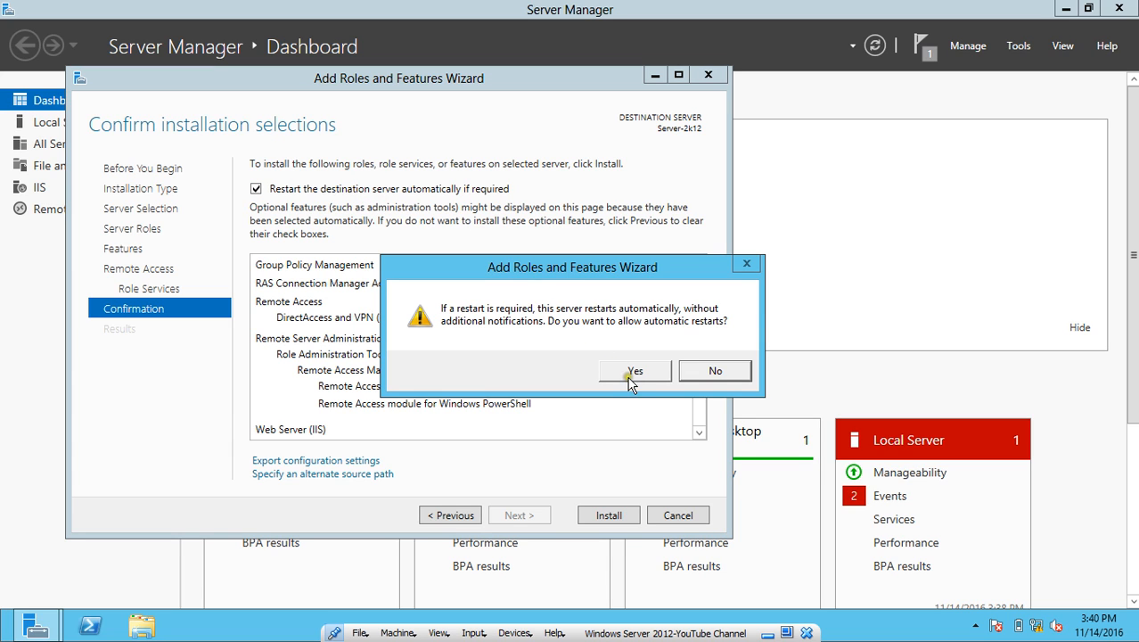
pyautogui.click(635, 370)
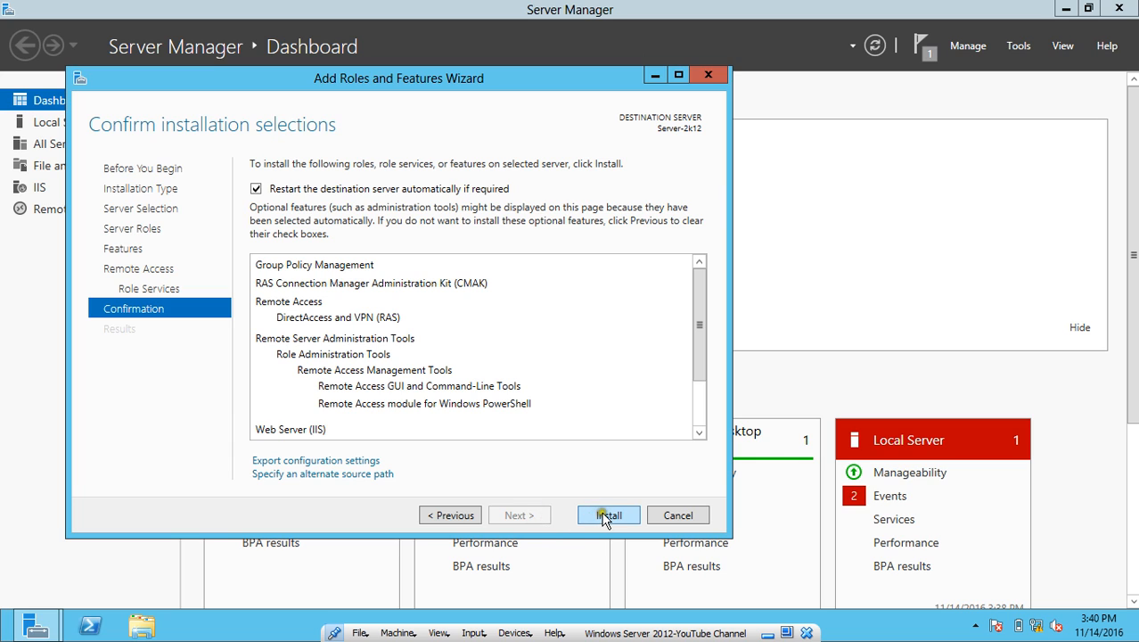
pyautogui.click(608, 514)
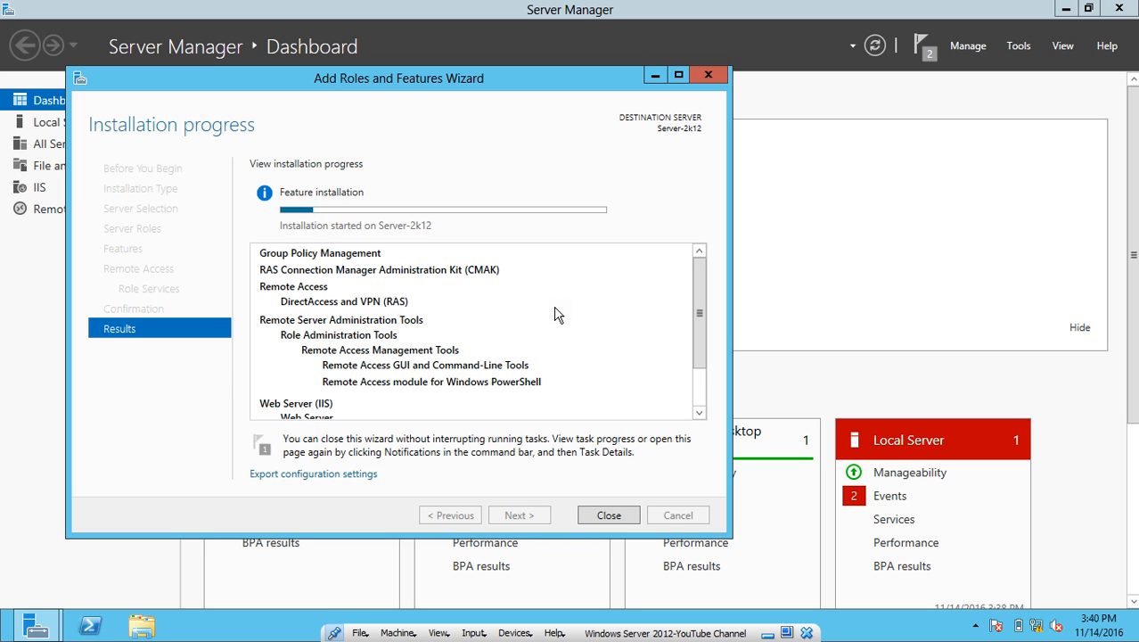
# - Wait for 'Installation succeeded on Server-2k12' on the wizard's Results page
pyautogui.scroll(-3)
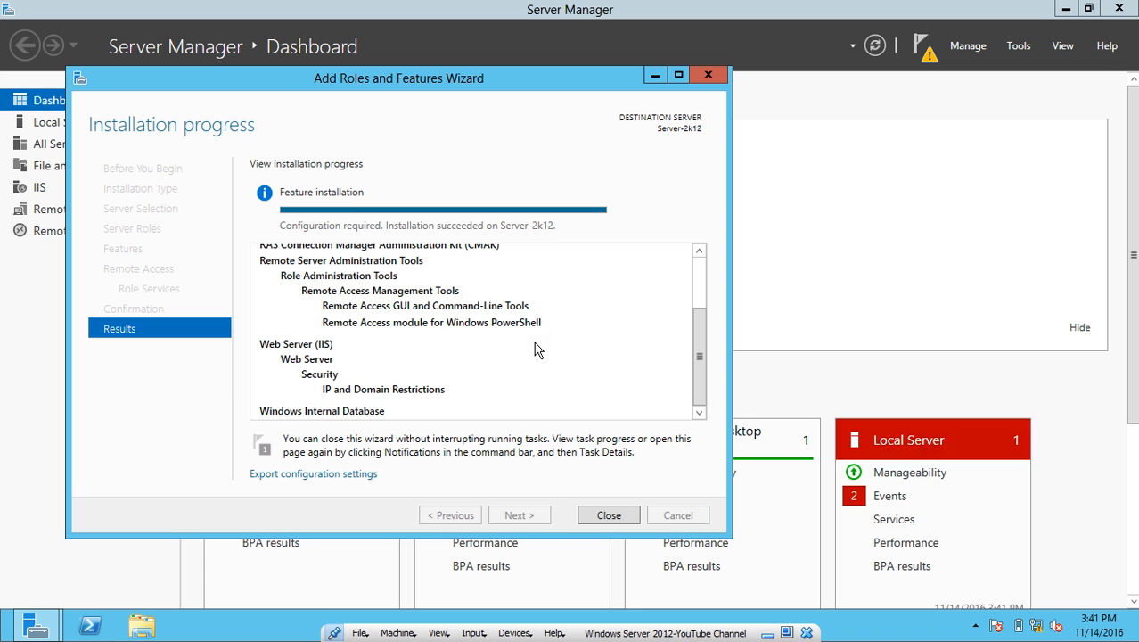
pyautogui.scroll(3)
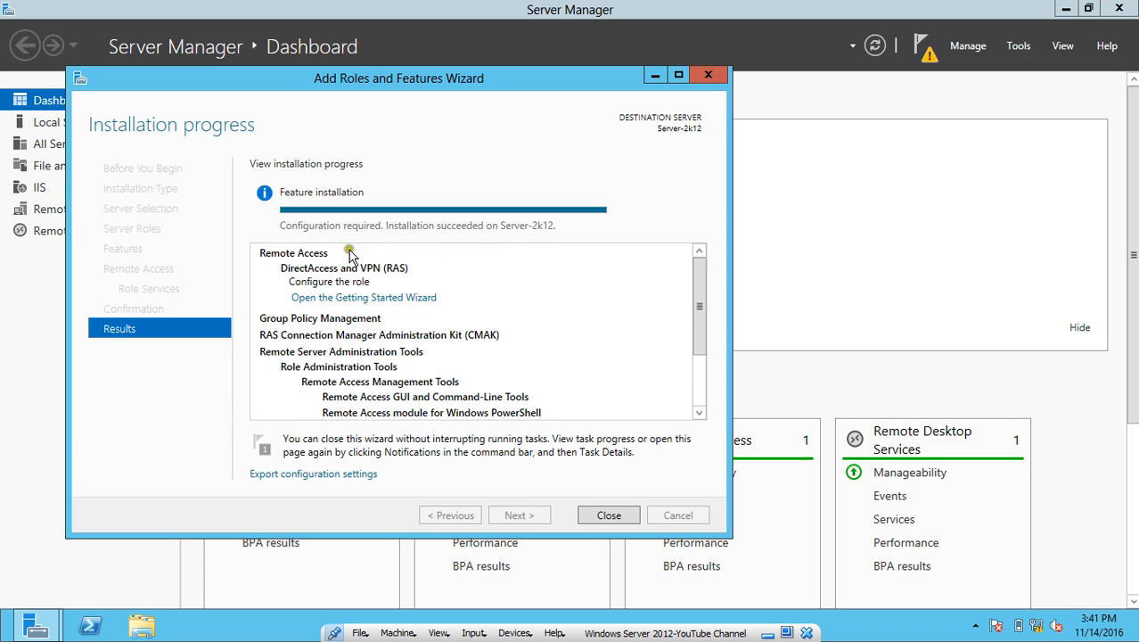
pyautogui.moveTo(487, 236)
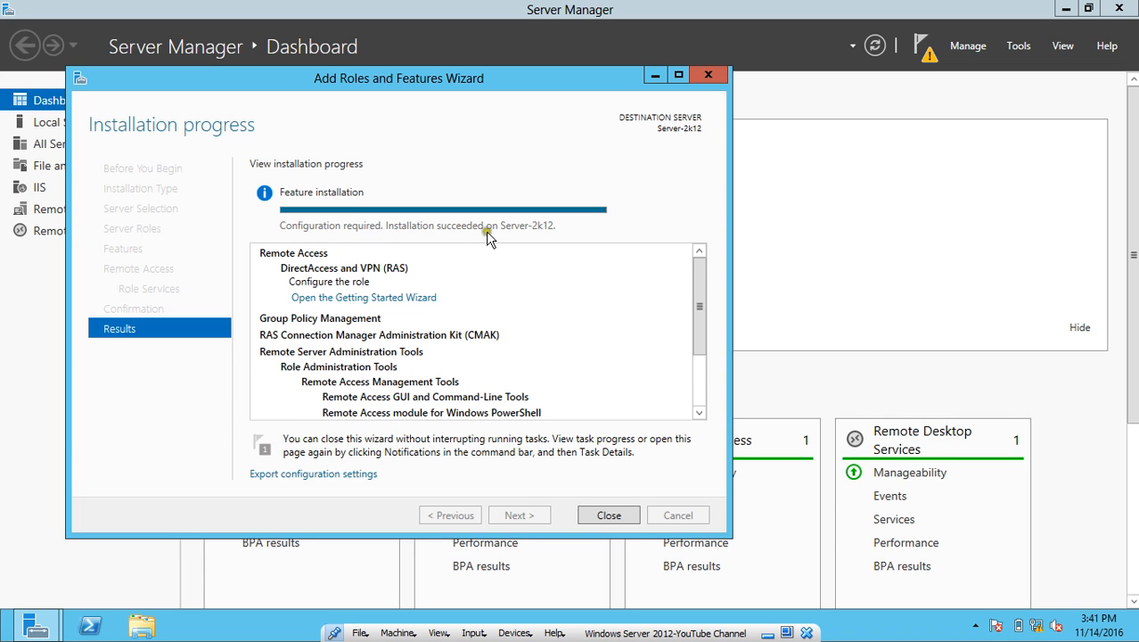
pyautogui.moveTo(544, 238)
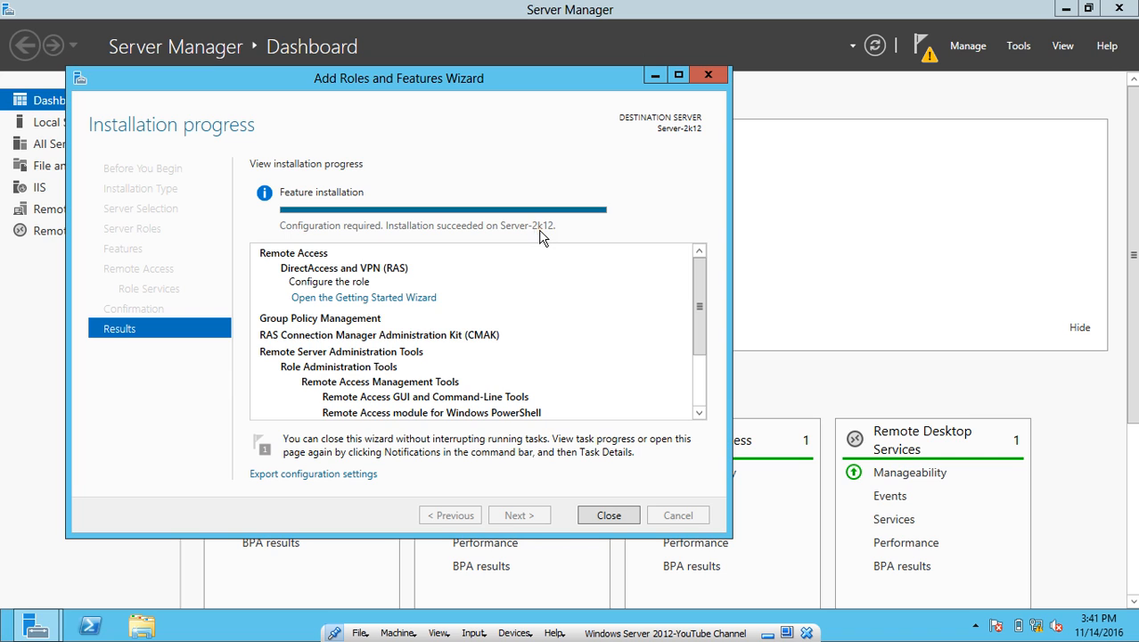
pyautogui.moveTo(180, 122)
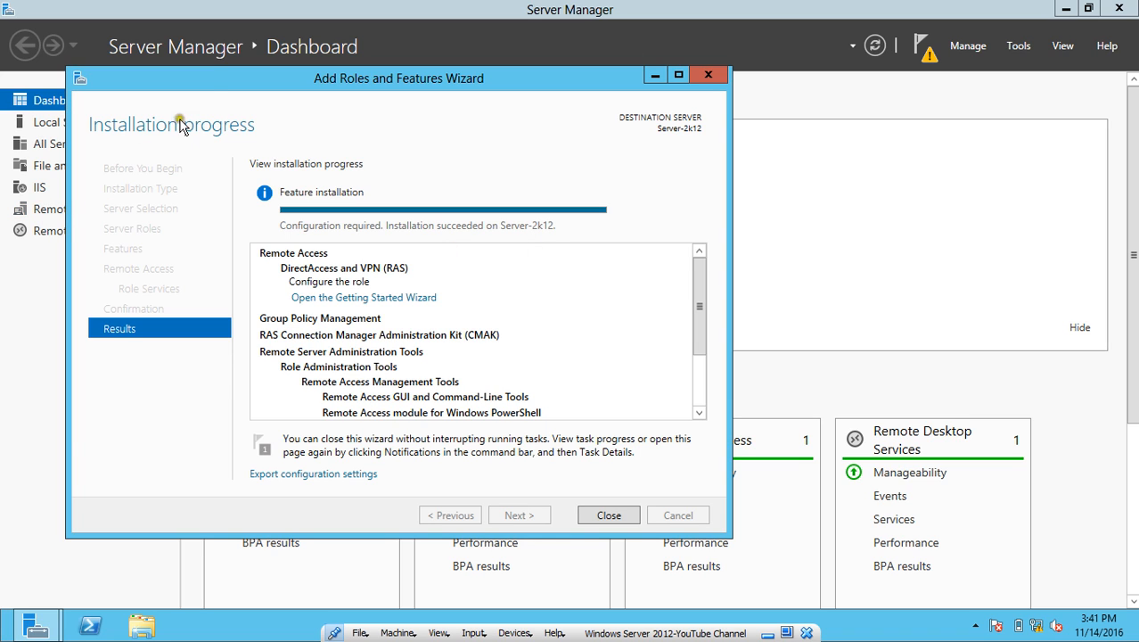
pyautogui.moveTo(348, 84)
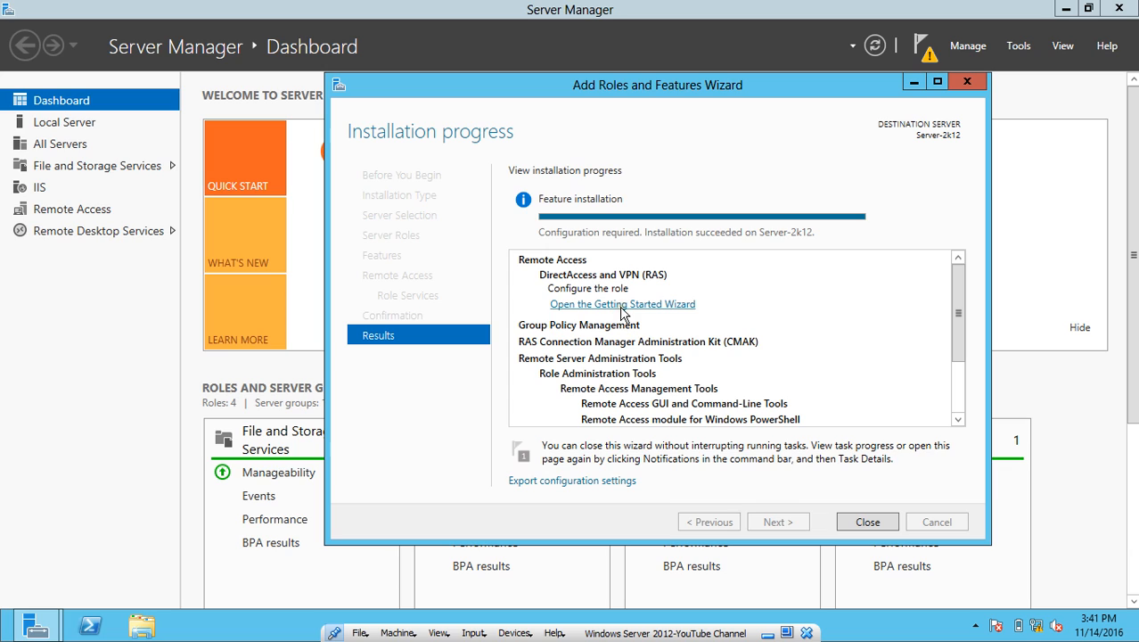
pyautogui.moveTo(641, 343)
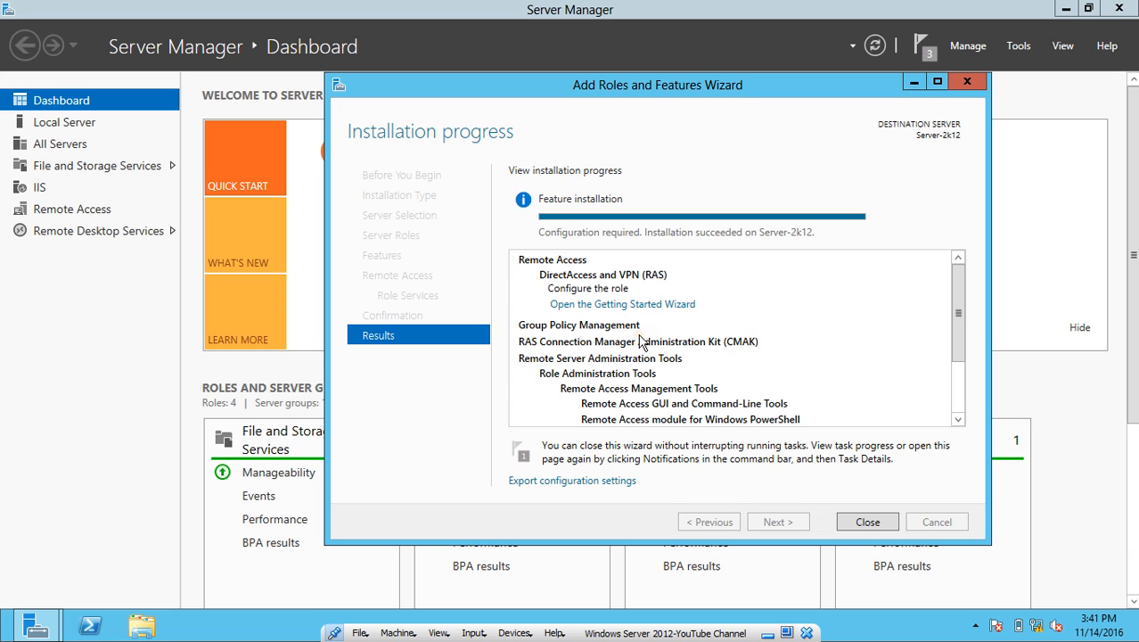
pyautogui.moveTo(649, 317)
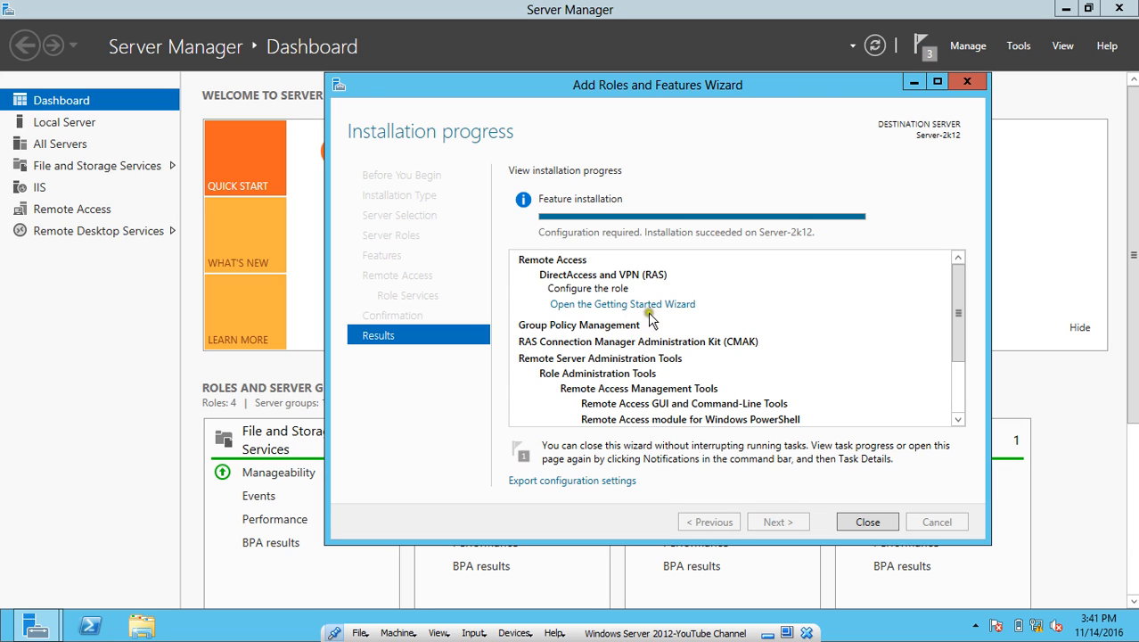
pyautogui.moveTo(867, 521)
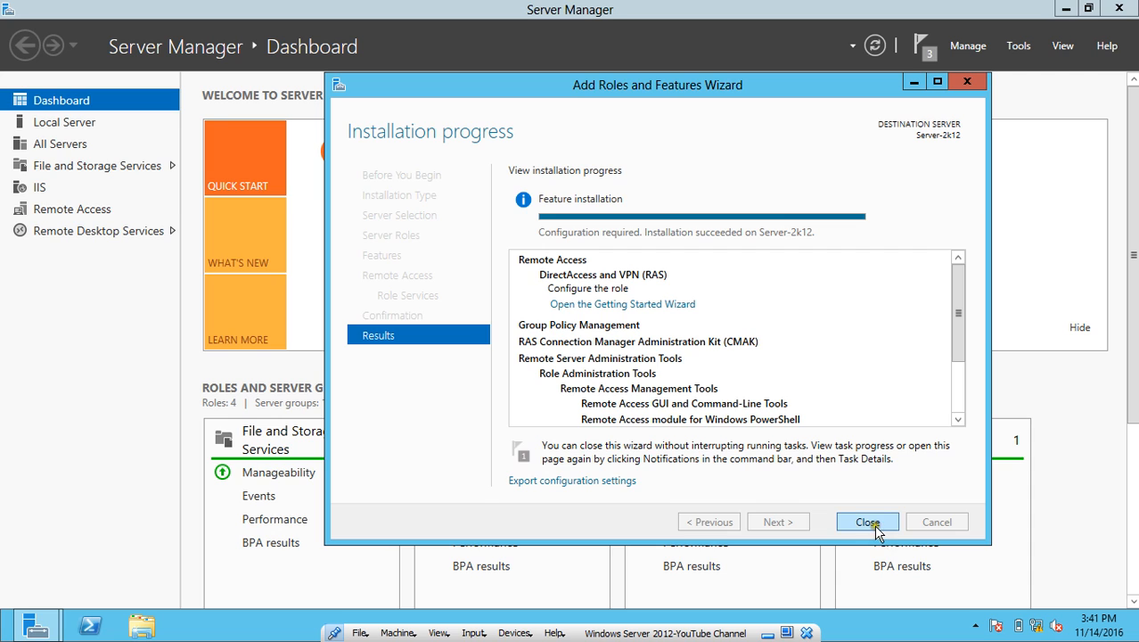
# - Close the finished installation wizard to view the Remote Access server list
pyautogui.click(867, 522)
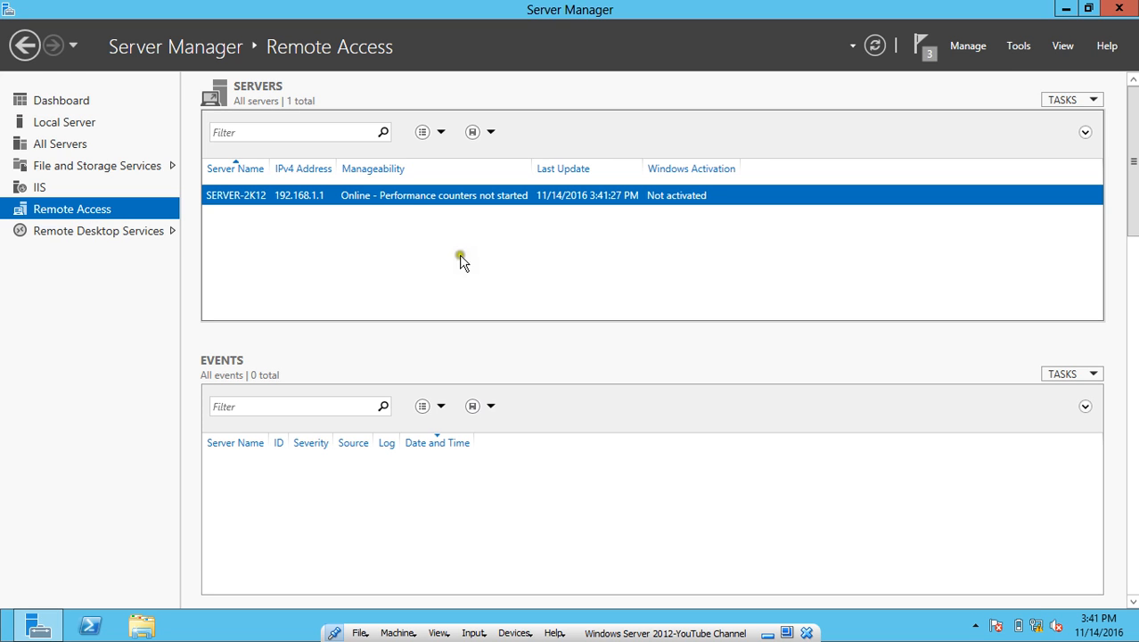
pyautogui.moveTo(960, 56)
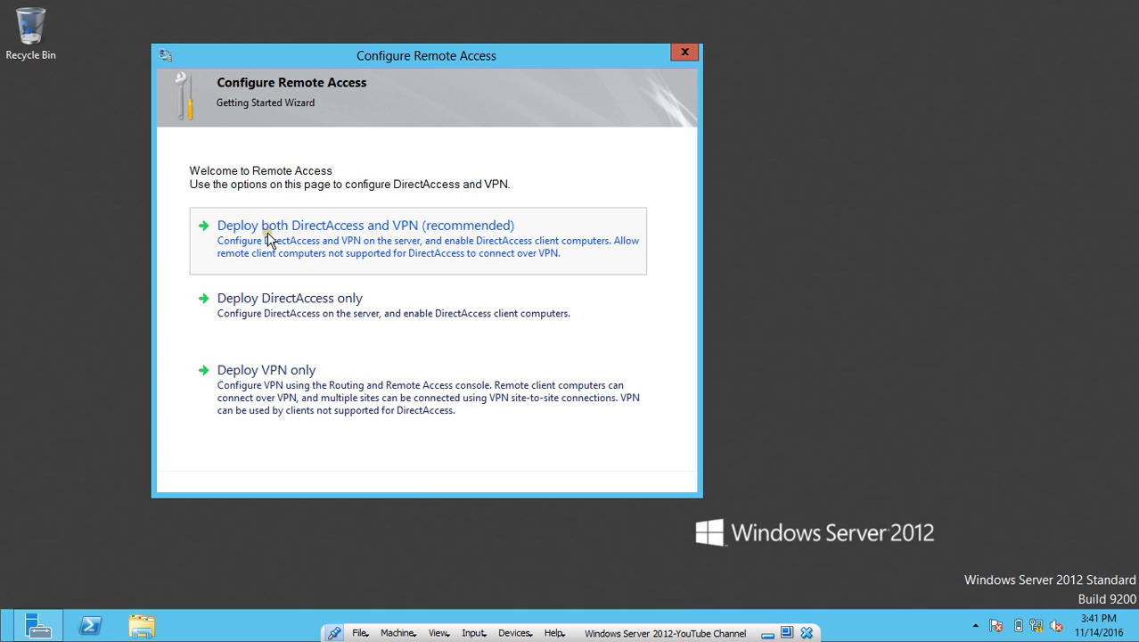
pyautogui.moveTo(313, 282)
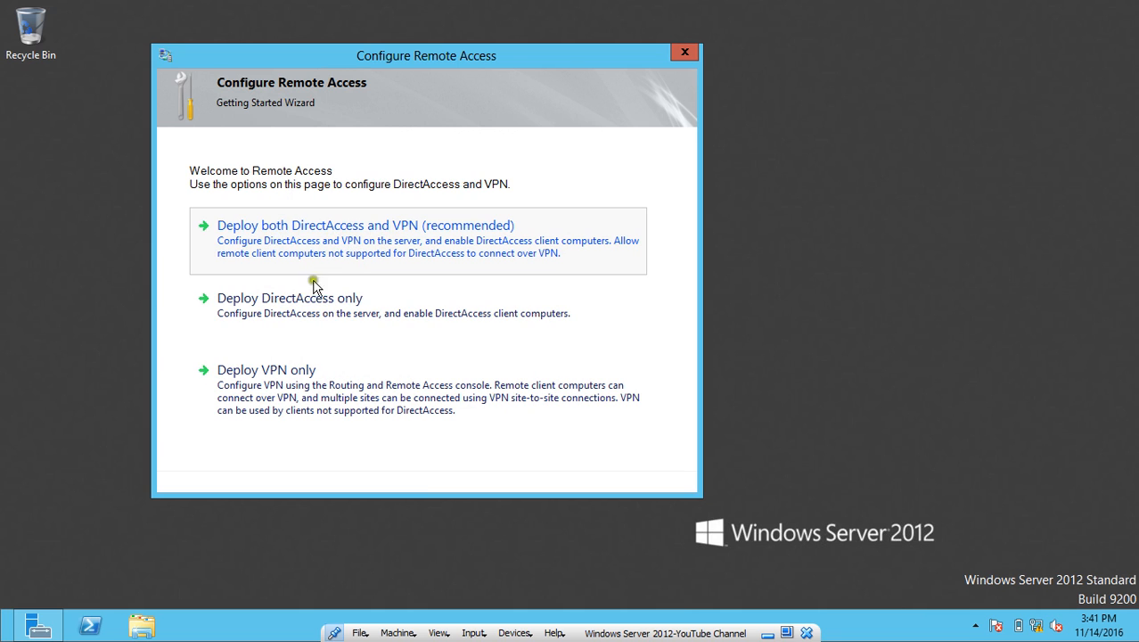
pyautogui.moveTo(263, 388)
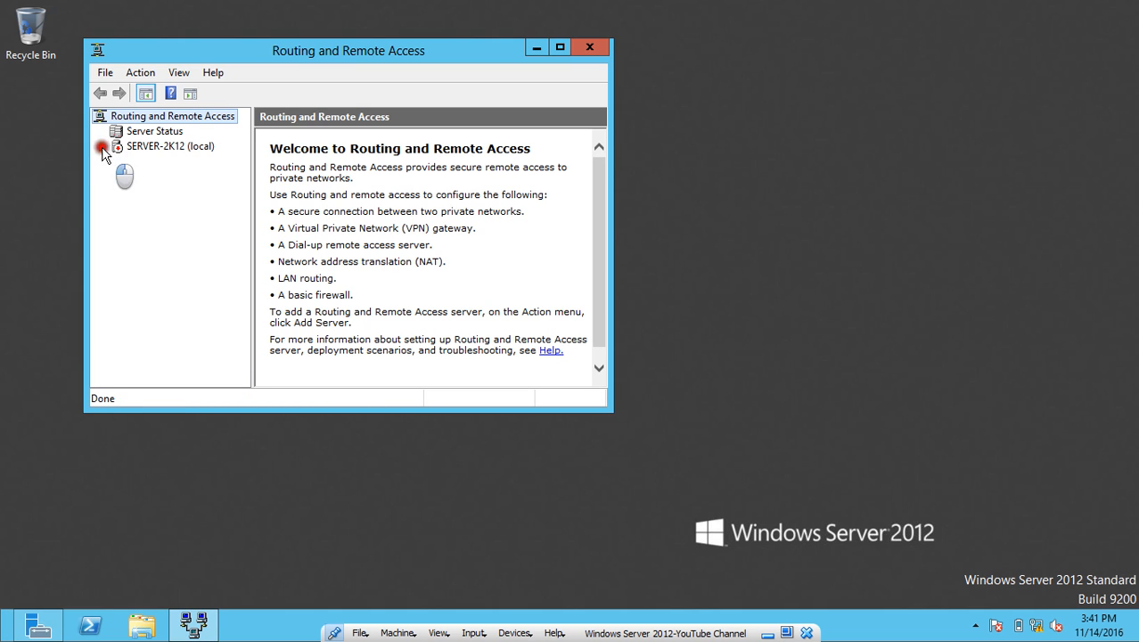
# - Select SERVER-2K12 (local) in the RRAS console and show its context menu
pyautogui.click(169, 145)
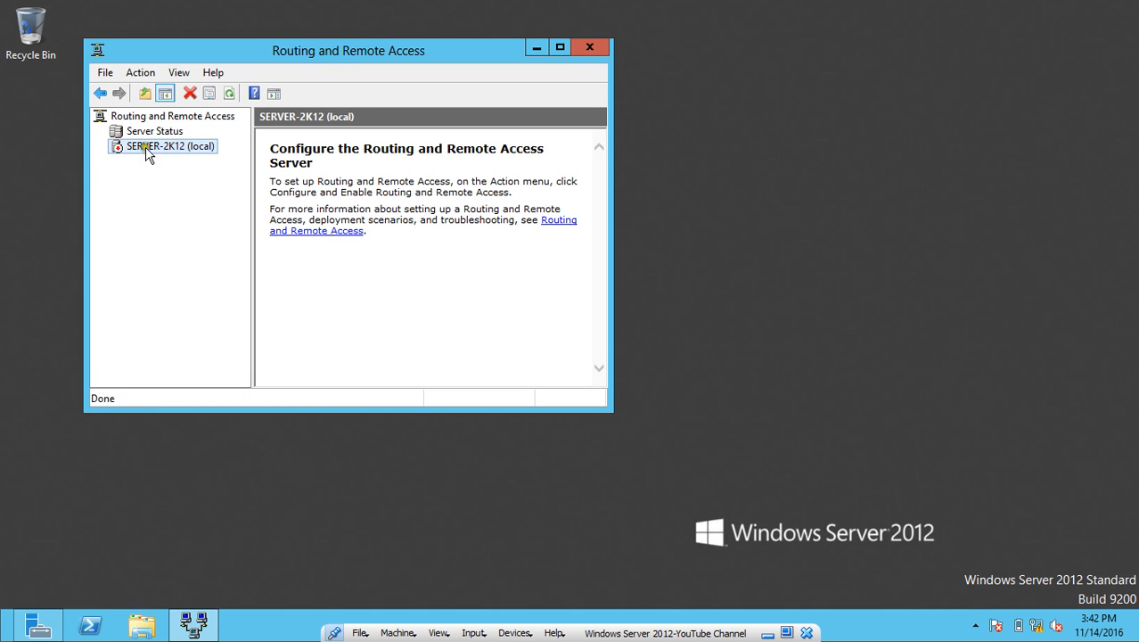
pyautogui.rightClick(170, 145)
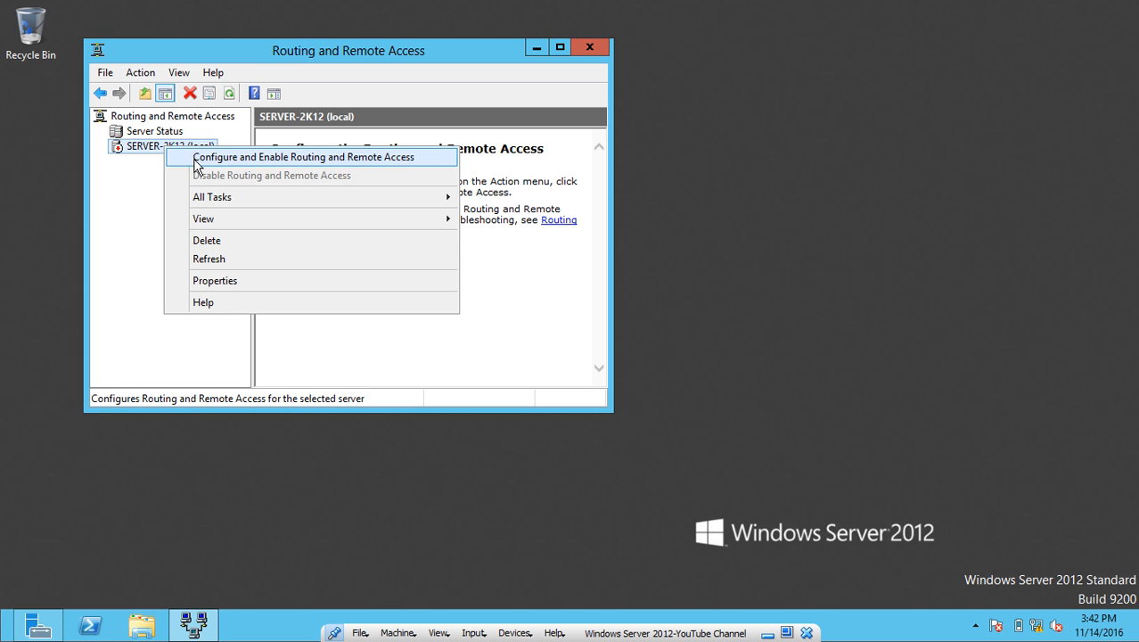
# - Run the RRAS setup wizard with Custom configuration and only VPN access selected
pyautogui.click(303, 156)
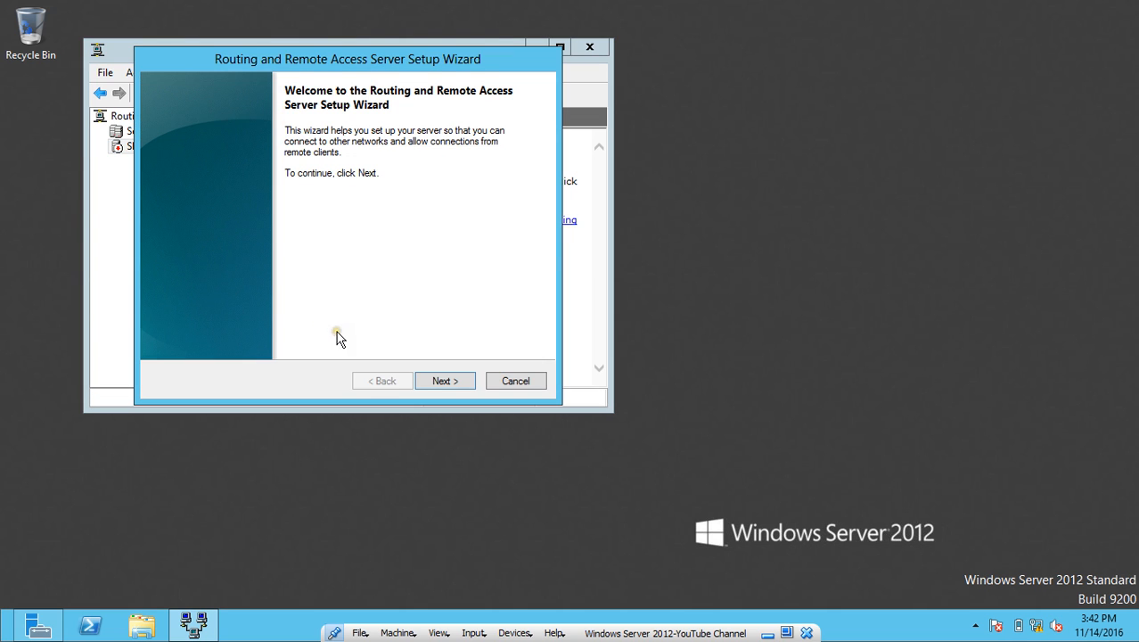
pyautogui.click(445, 381)
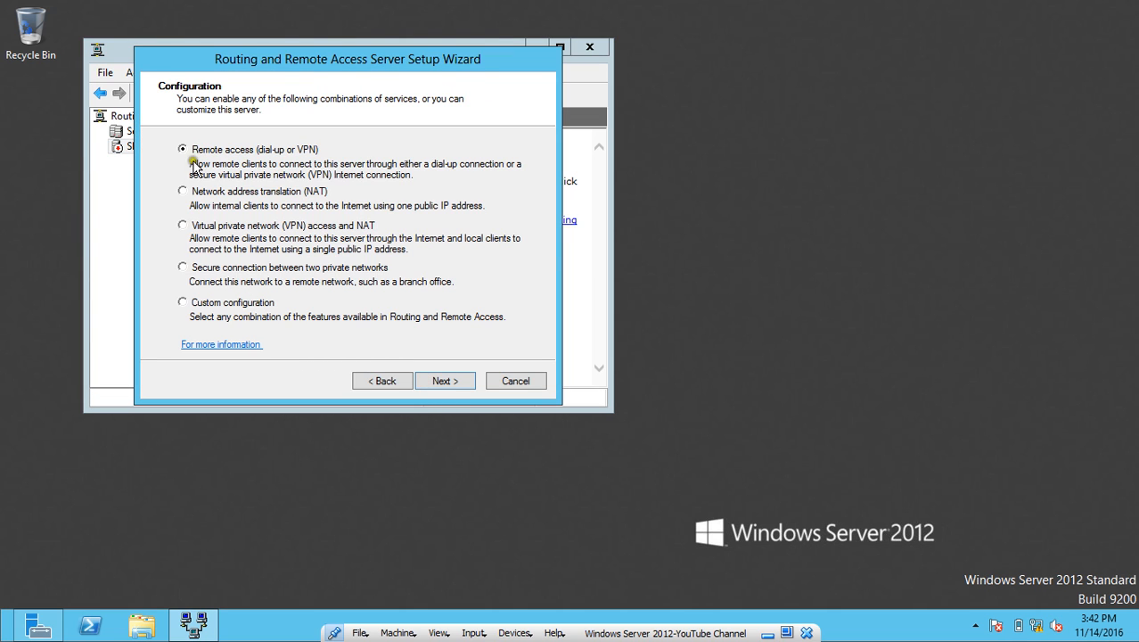
pyautogui.moveTo(182, 317)
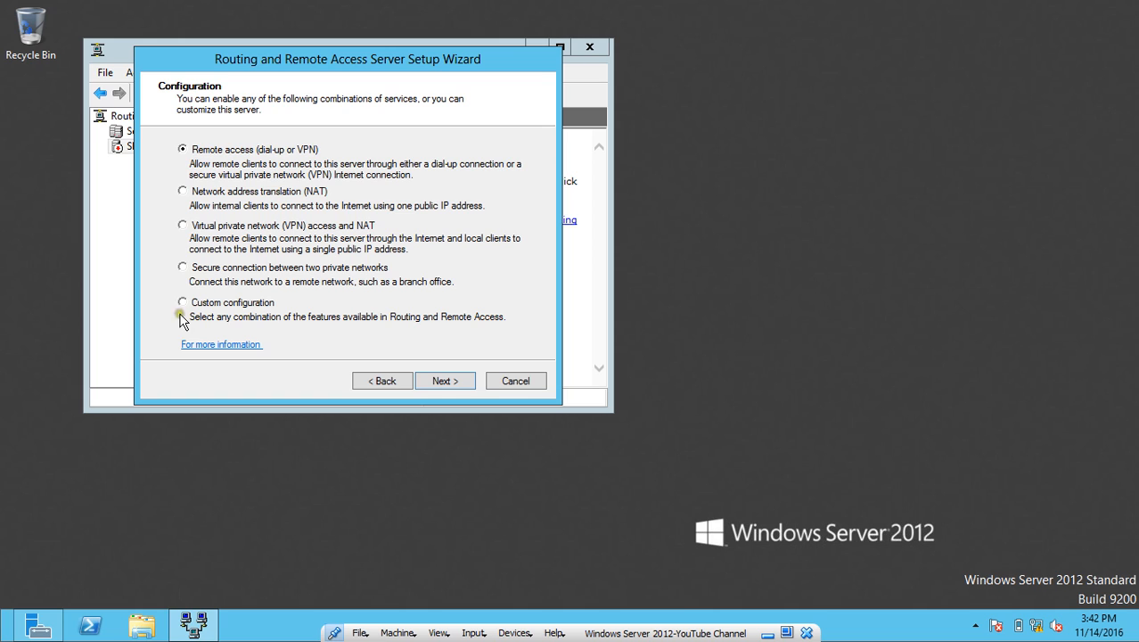
pyautogui.click(183, 303)
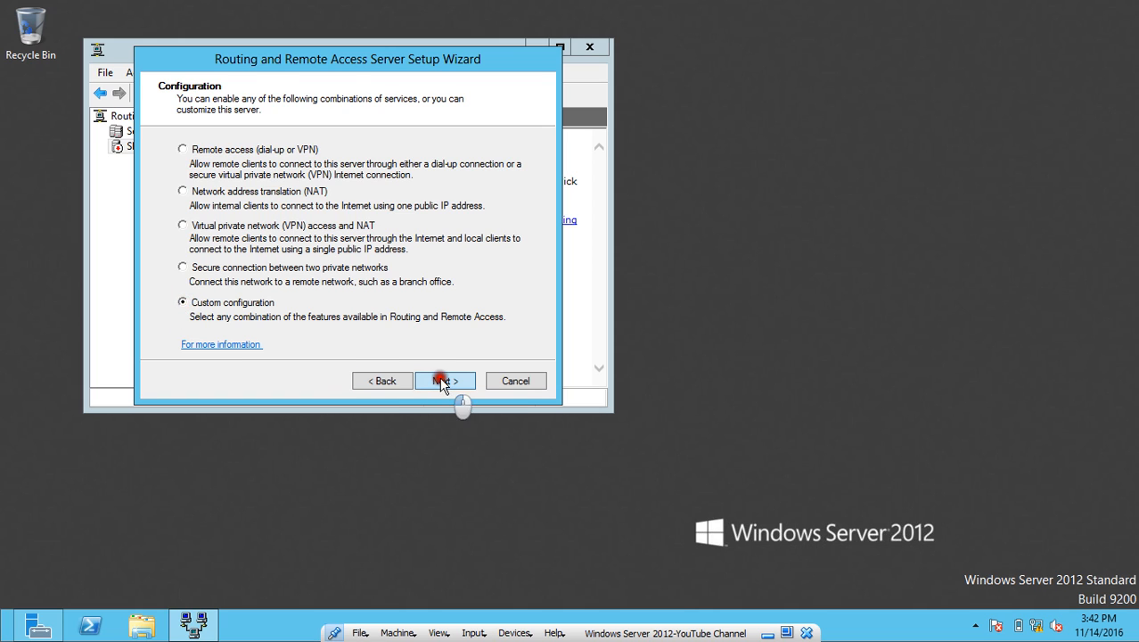
pyautogui.click(445, 381)
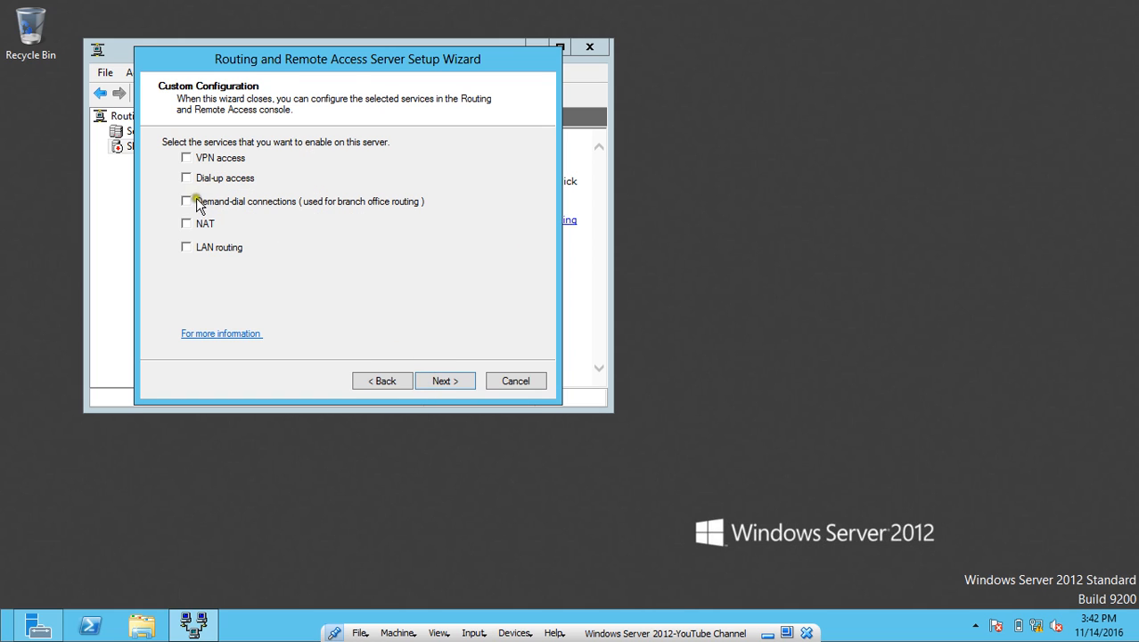
pyautogui.click(187, 156)
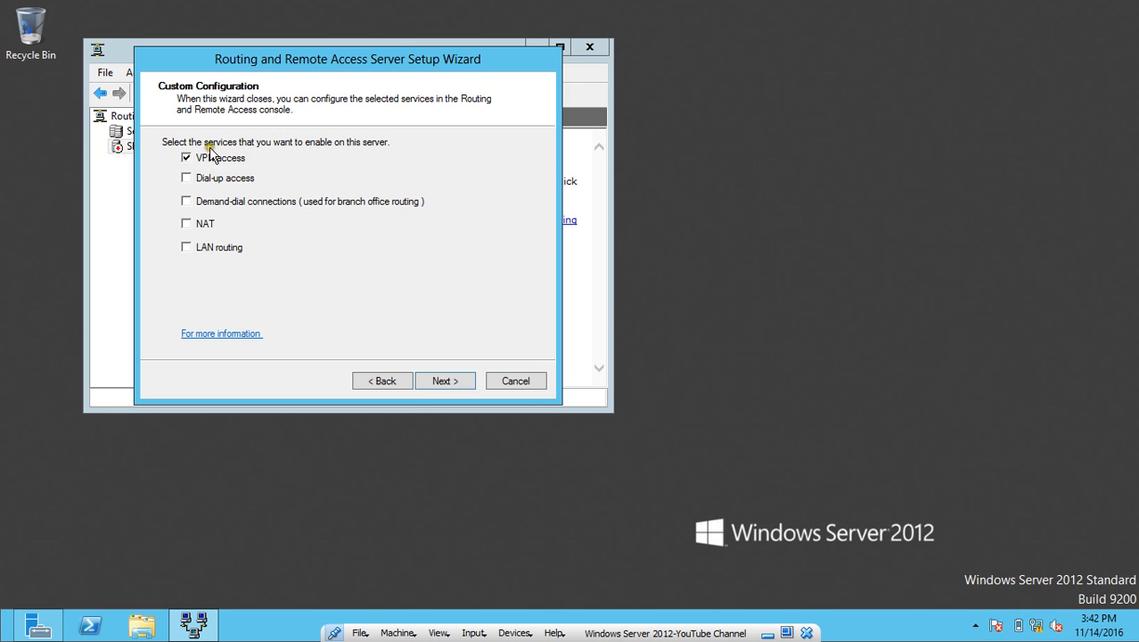
pyautogui.moveTo(331, 154)
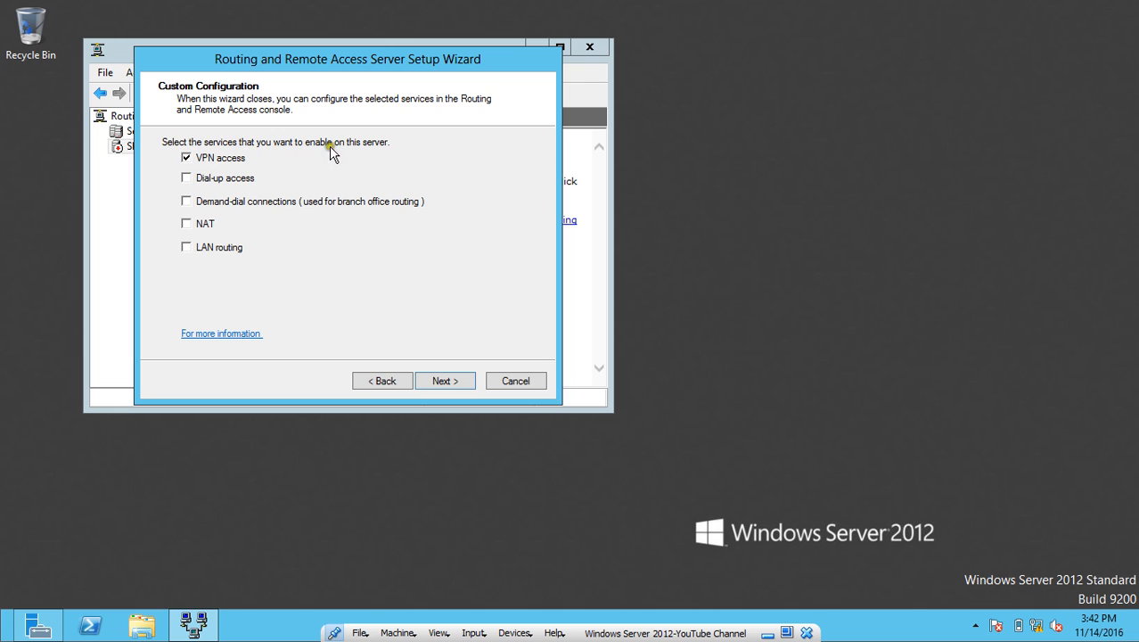
pyautogui.moveTo(241, 170)
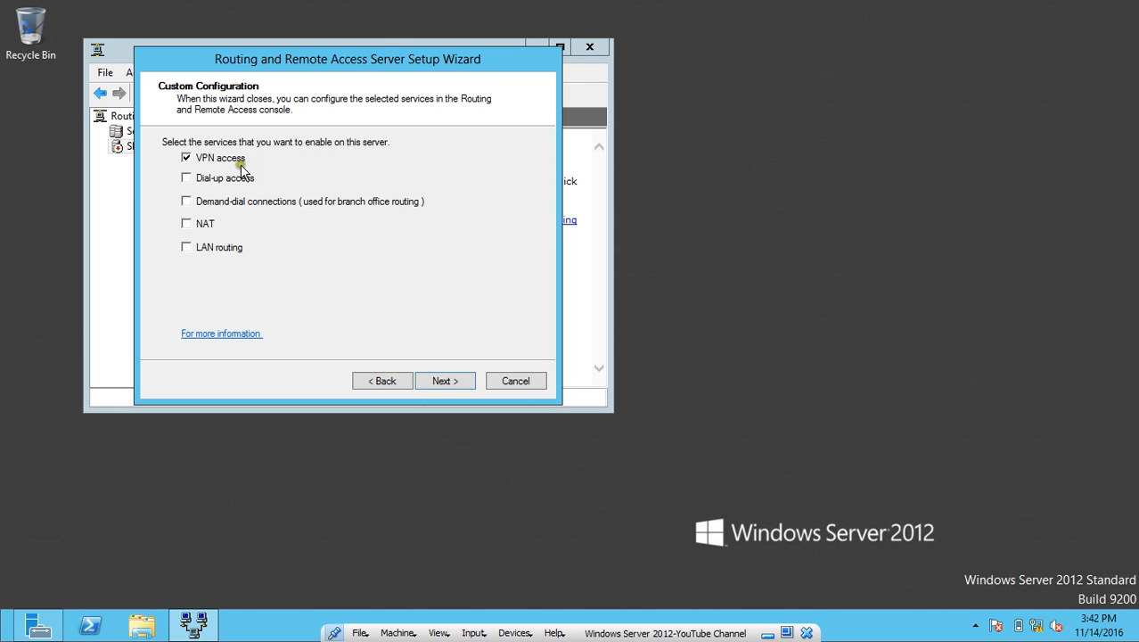
pyautogui.moveTo(243, 170)
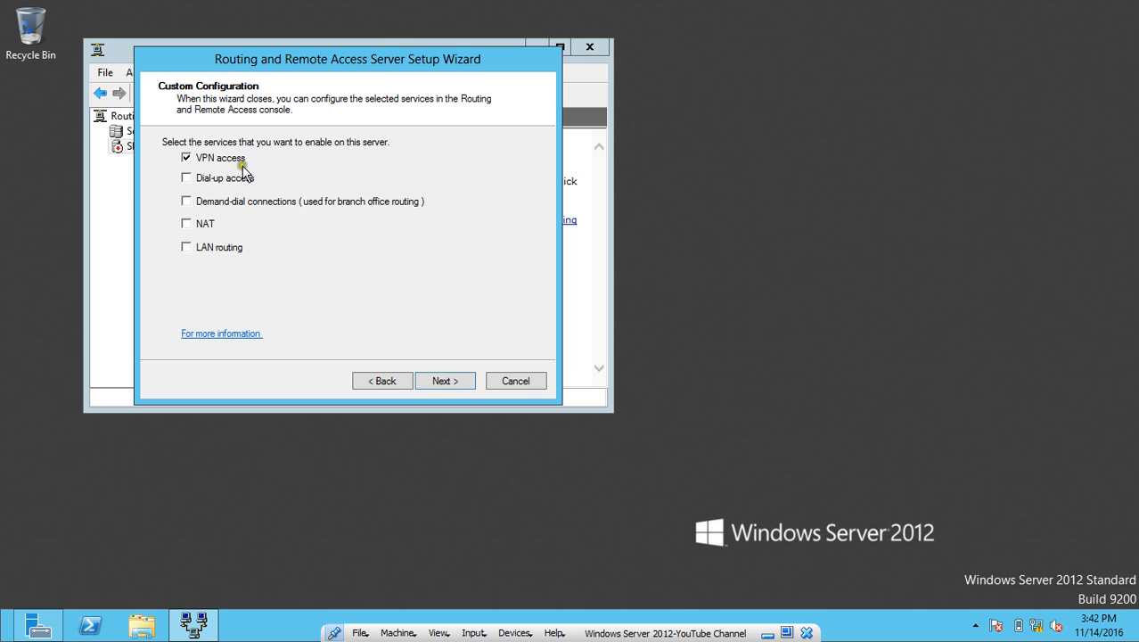
pyautogui.click(444, 381)
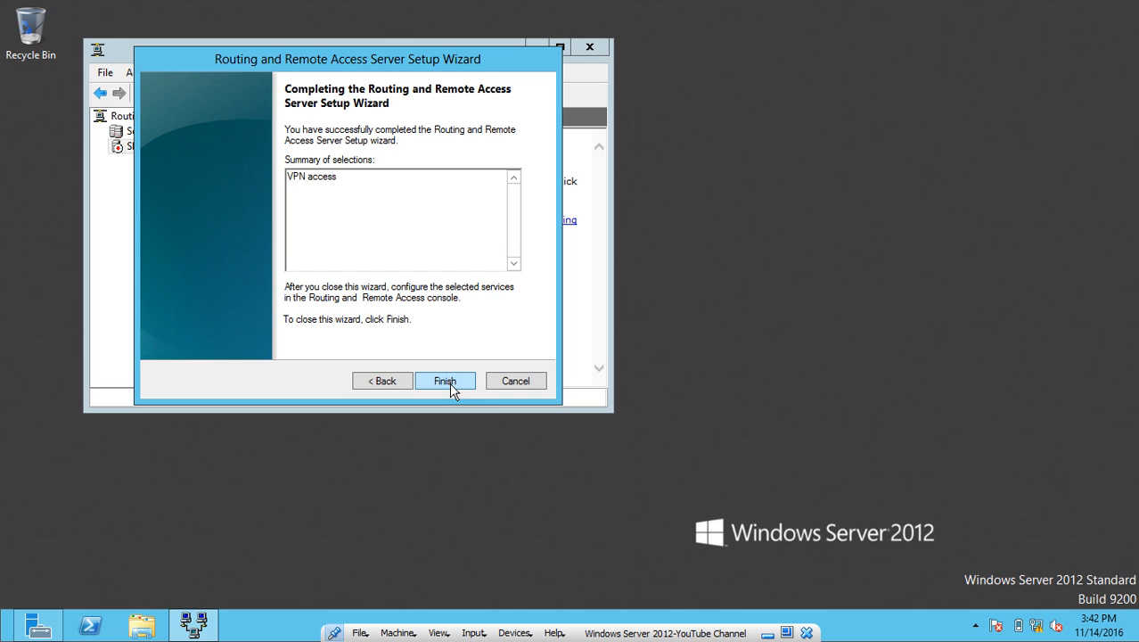
# - Finish the wizard and start the Routing and Remote Access service
pyautogui.click(445, 381)
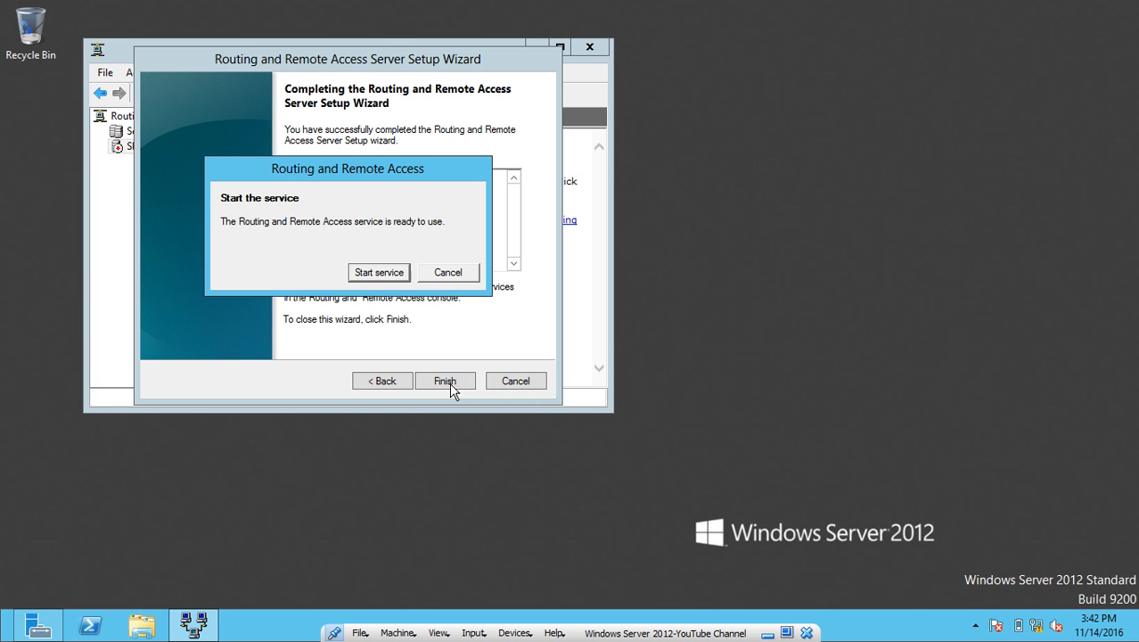
pyautogui.moveTo(279, 212)
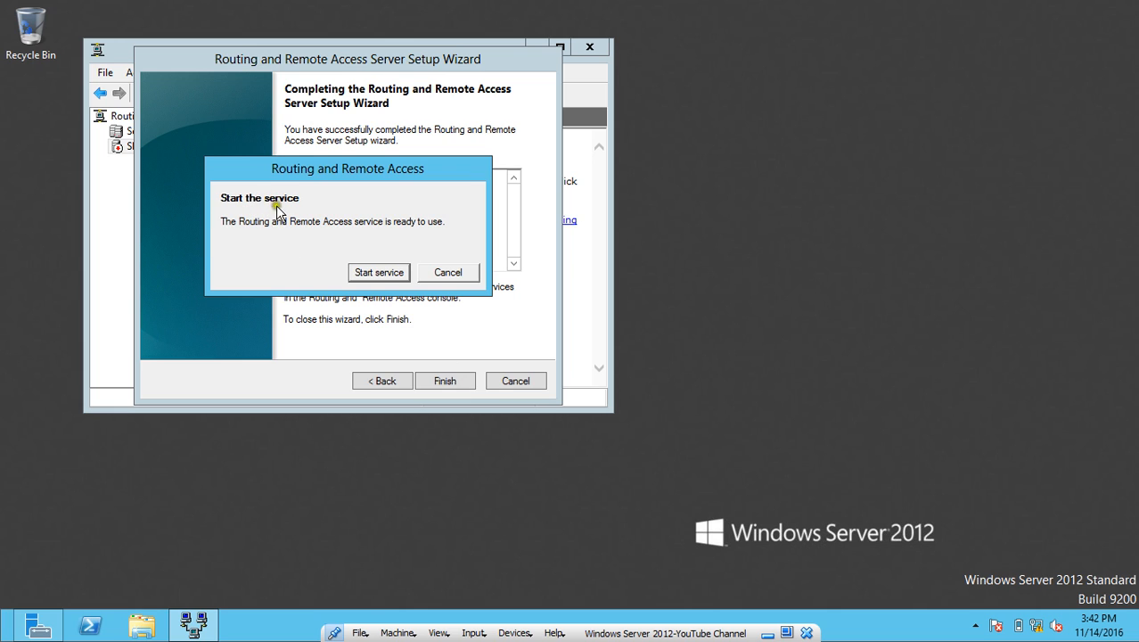
pyautogui.moveTo(379, 238)
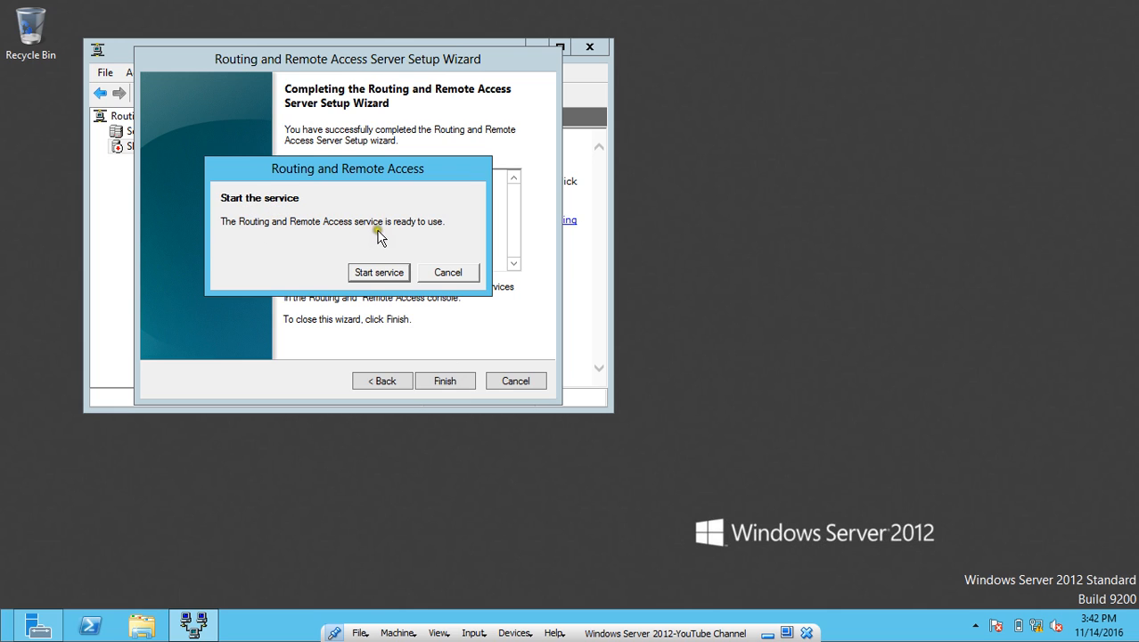
pyautogui.click(378, 272)
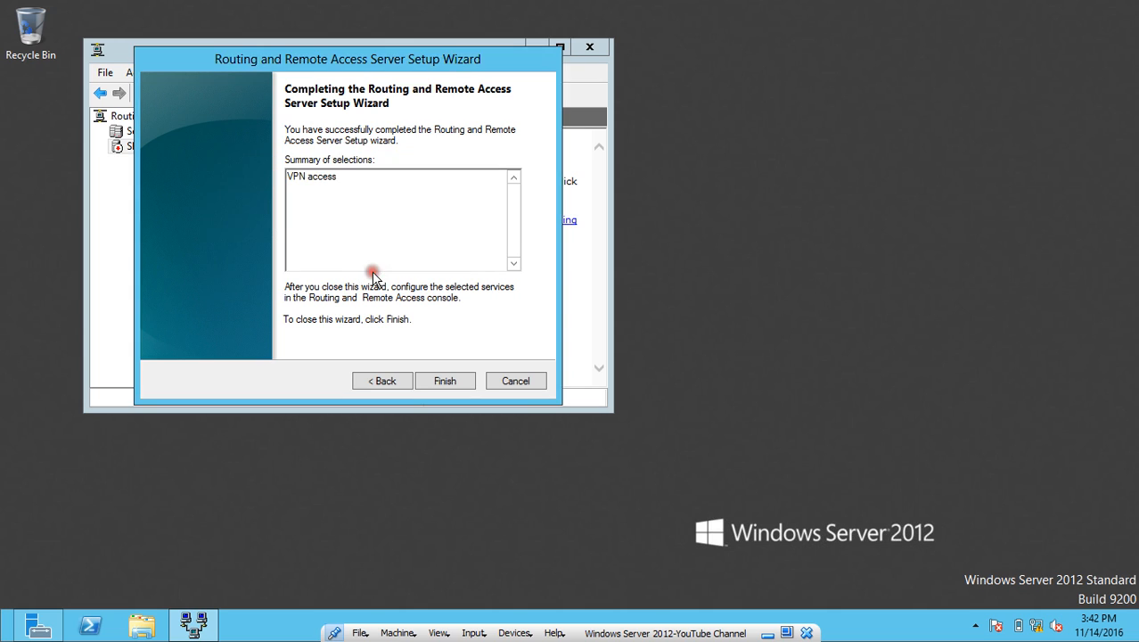
pyautogui.click(445, 380)
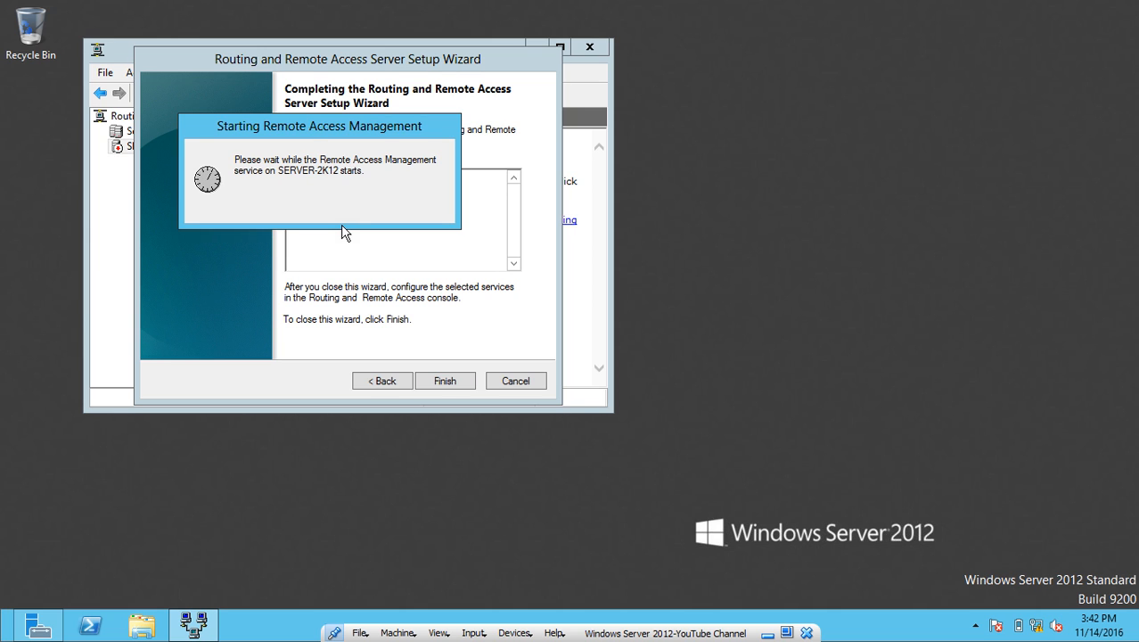
pyautogui.click(444, 381)
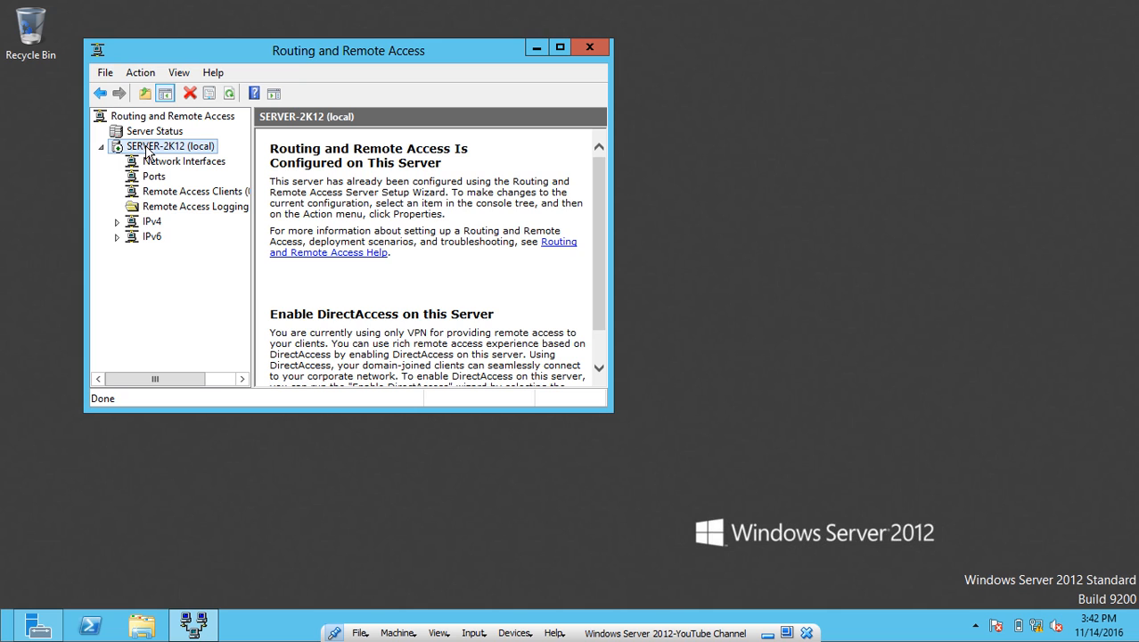
# - In the server's IPv4 properties, choose DHCP for assigning client addresses and apply it
pyautogui.rightClick(169, 146)
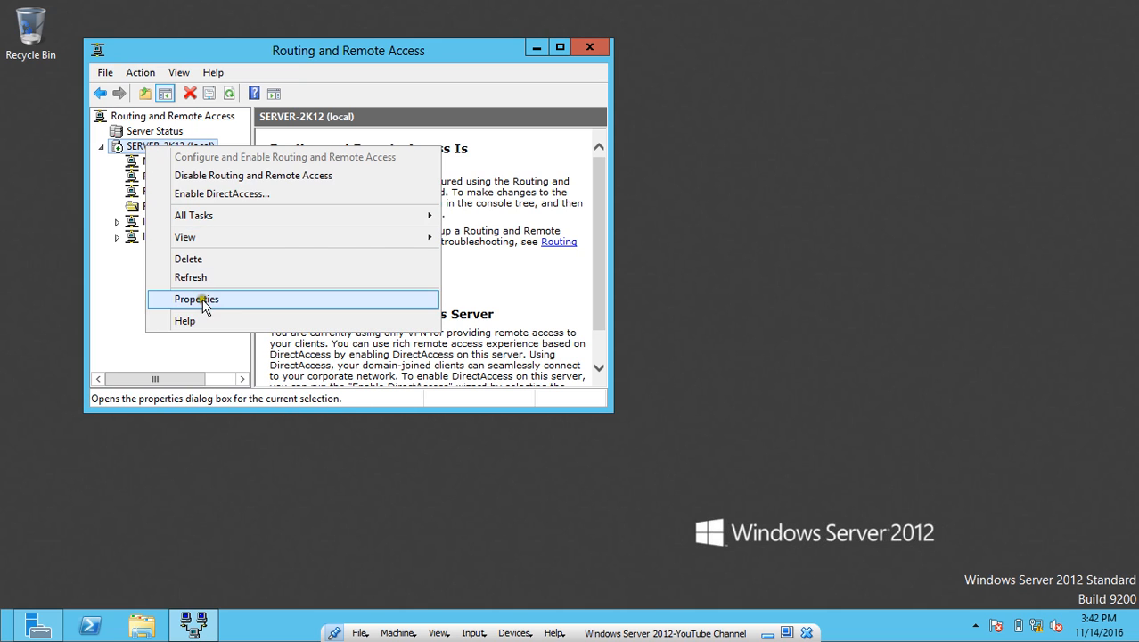
pyautogui.click(197, 299)
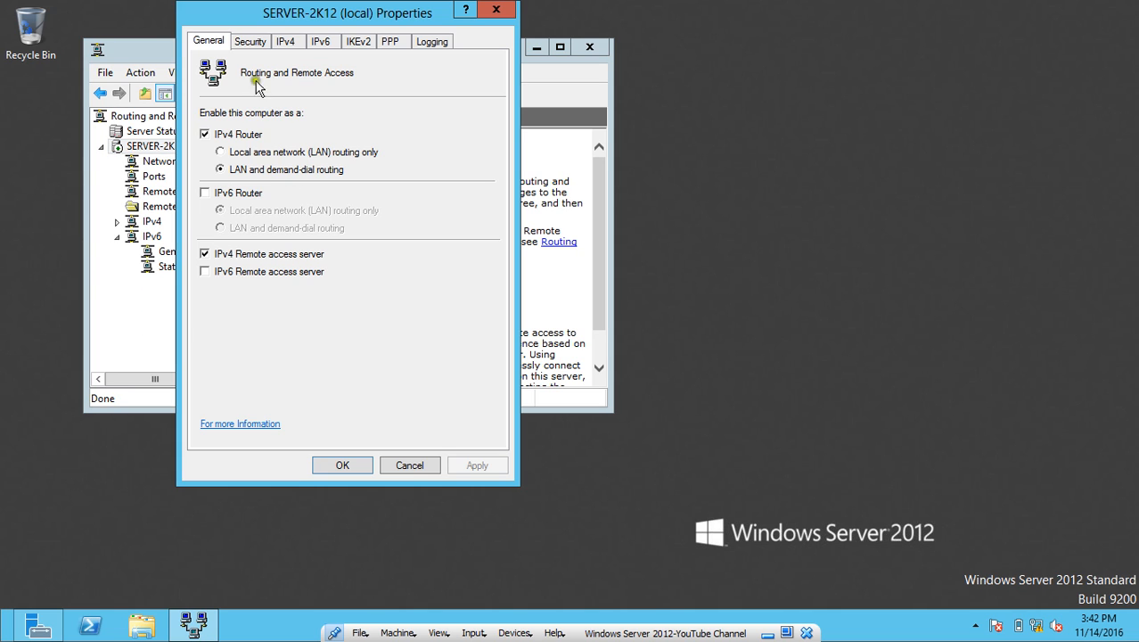
pyautogui.click(285, 41)
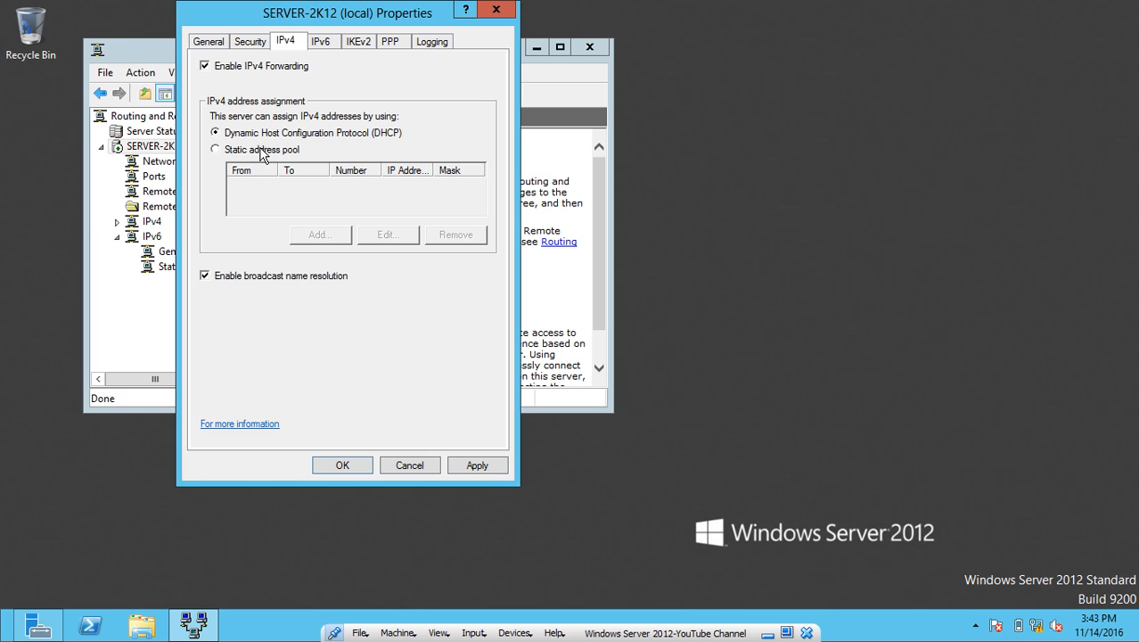
pyautogui.click(215, 149)
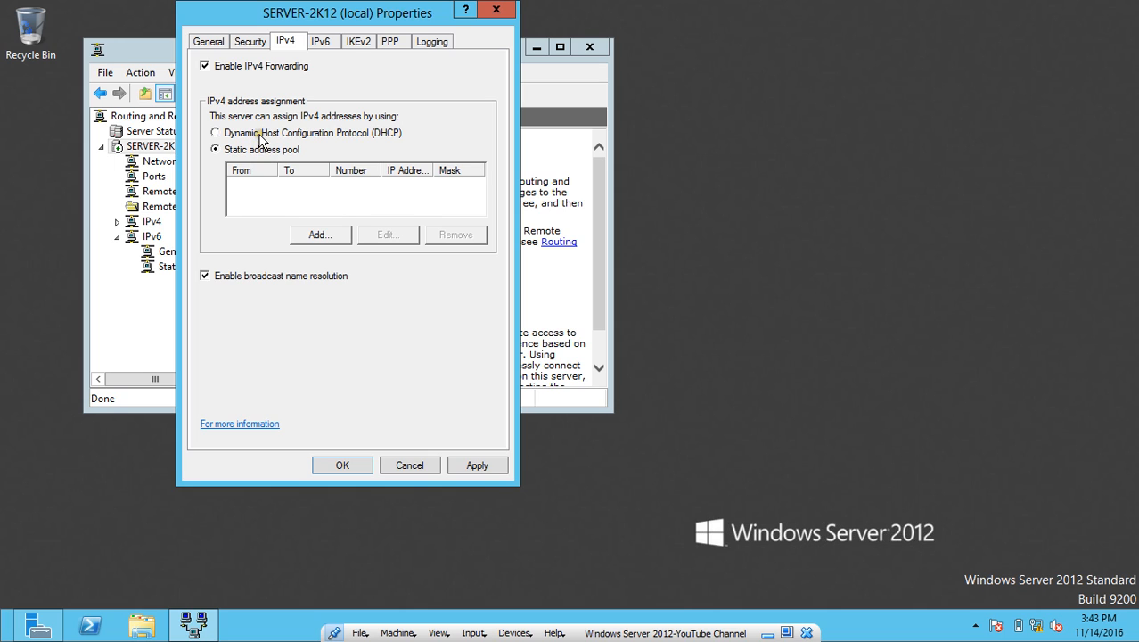
pyautogui.click(214, 132)
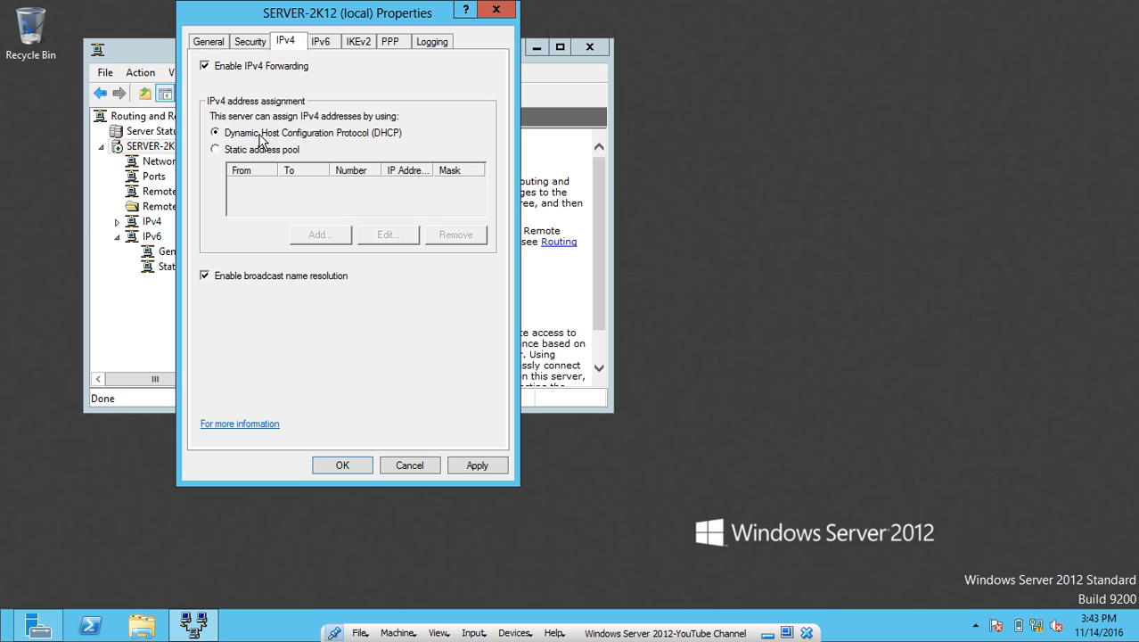
pyautogui.moveTo(345, 384)
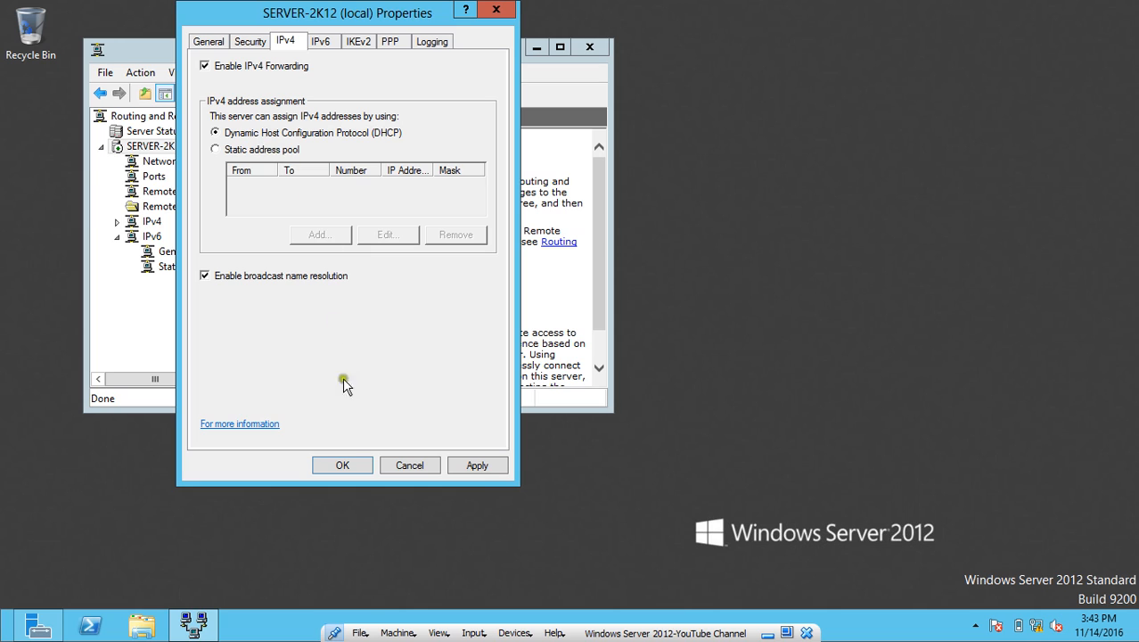
pyautogui.moveTo(478, 465)
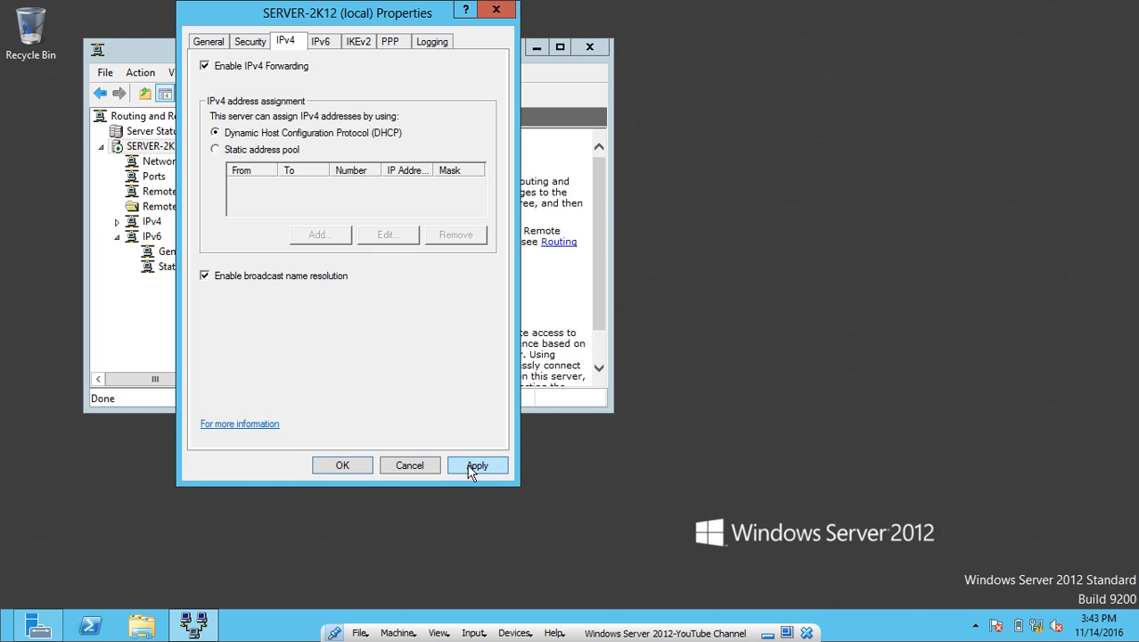
pyautogui.click(478, 464)
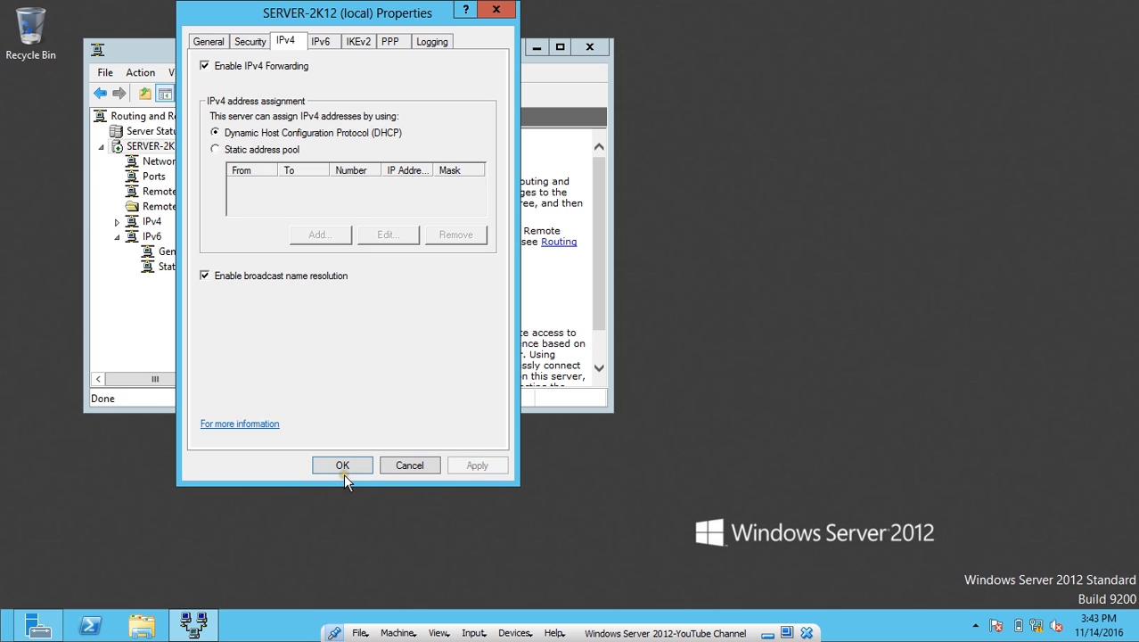
pyautogui.click(343, 465)
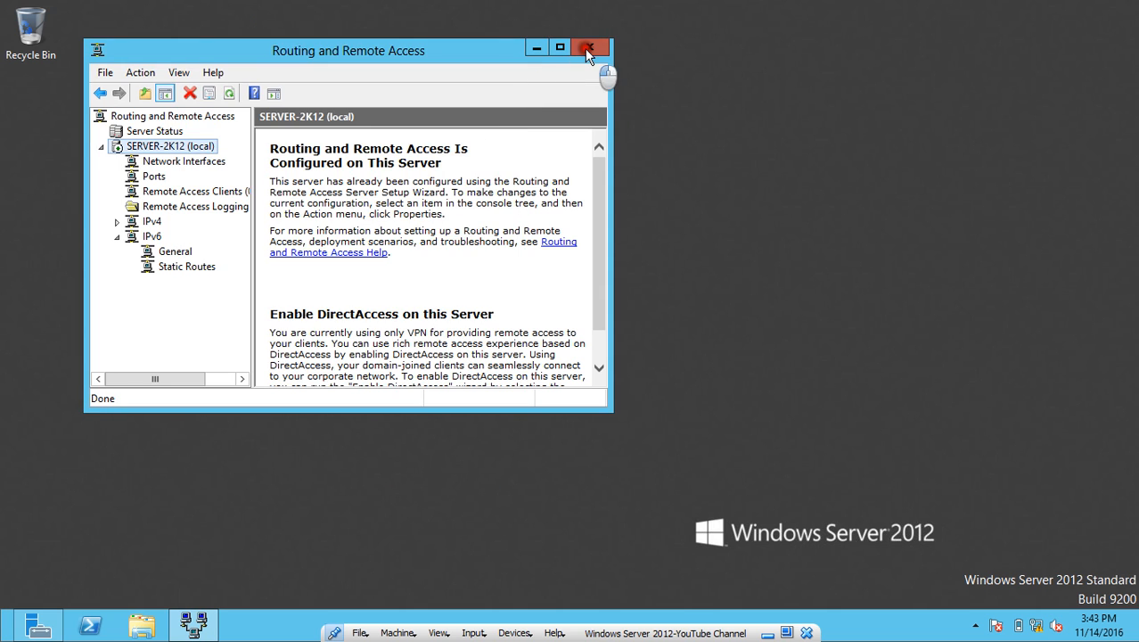
# - Close Routing and Remote Access and launch Computer Management from Server Manager's Tools
pyautogui.click(589, 49)
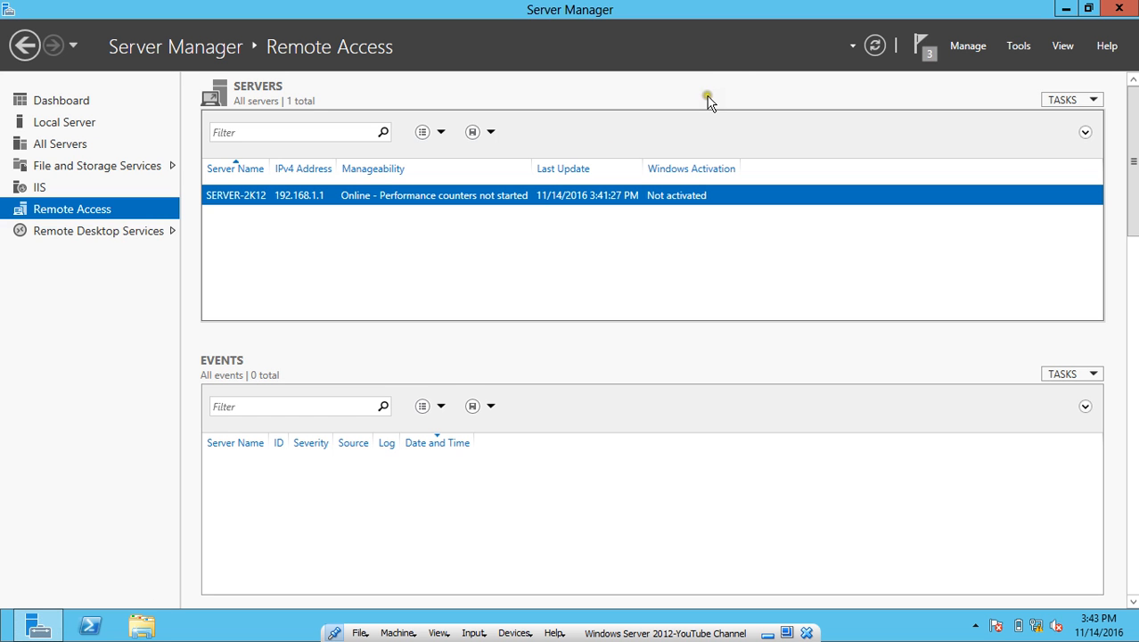
pyautogui.moveTo(710, 90)
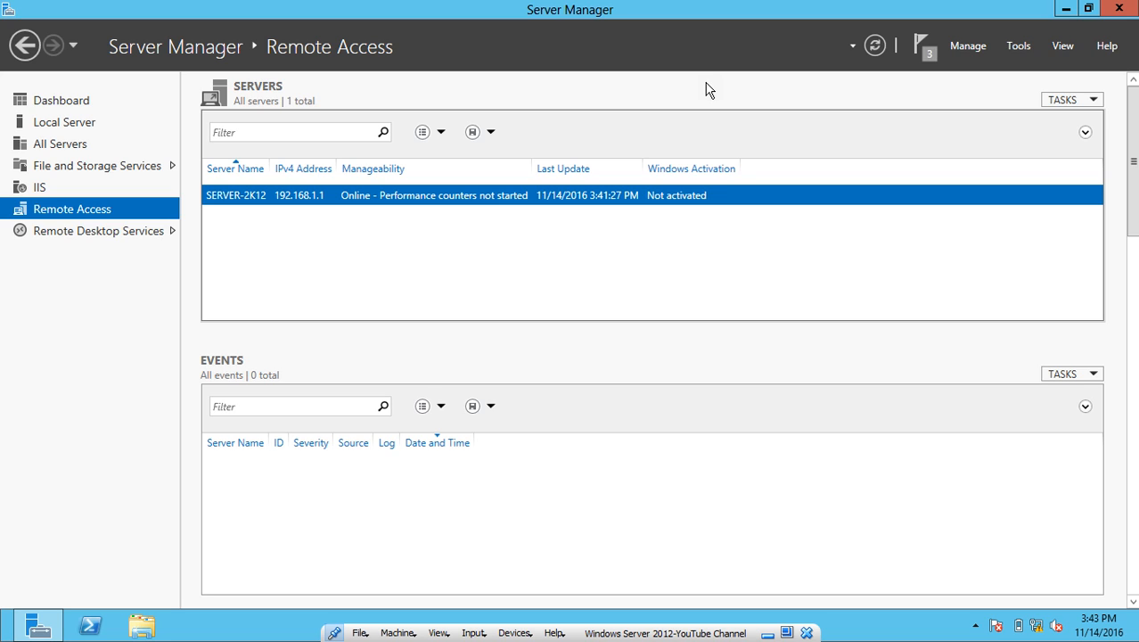
pyautogui.moveTo(851, 71)
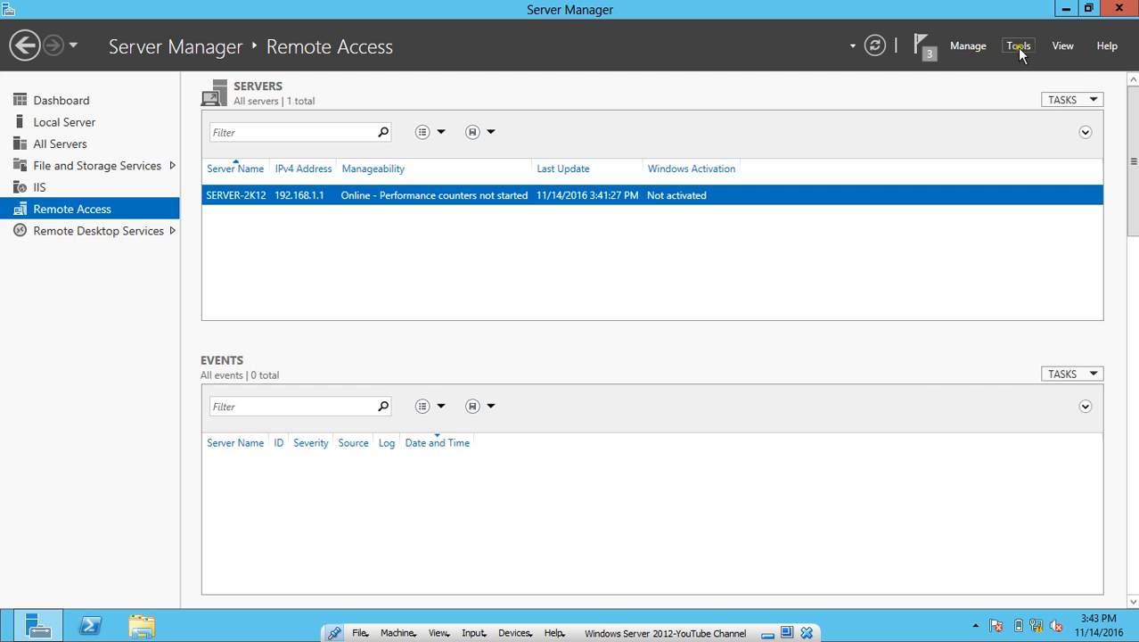
pyautogui.click(1018, 45)
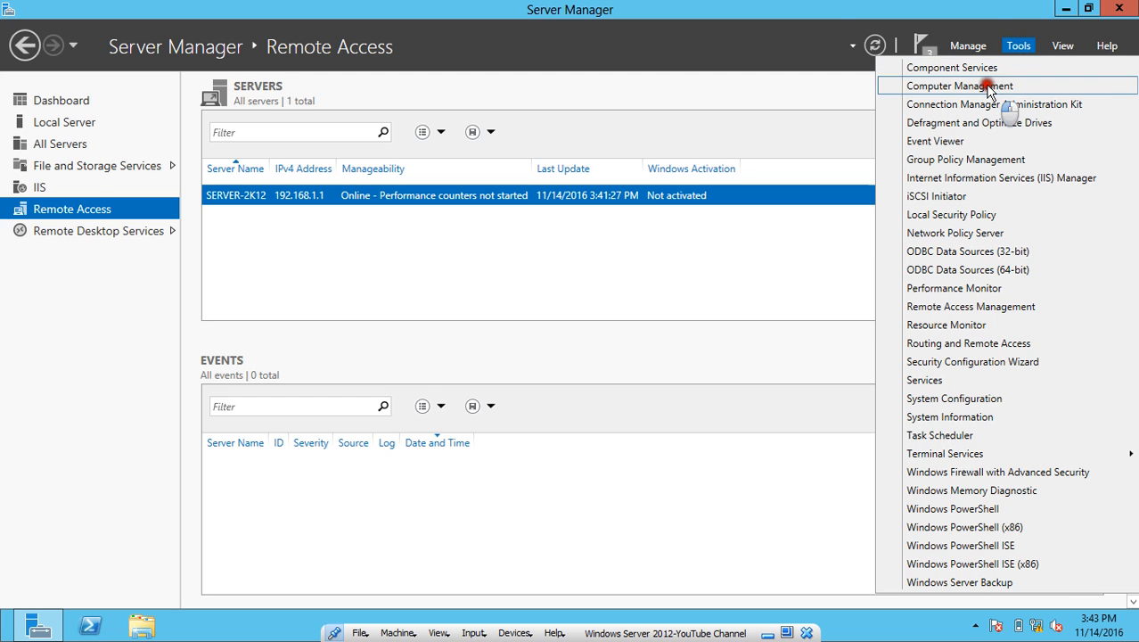
pyautogui.click(960, 86)
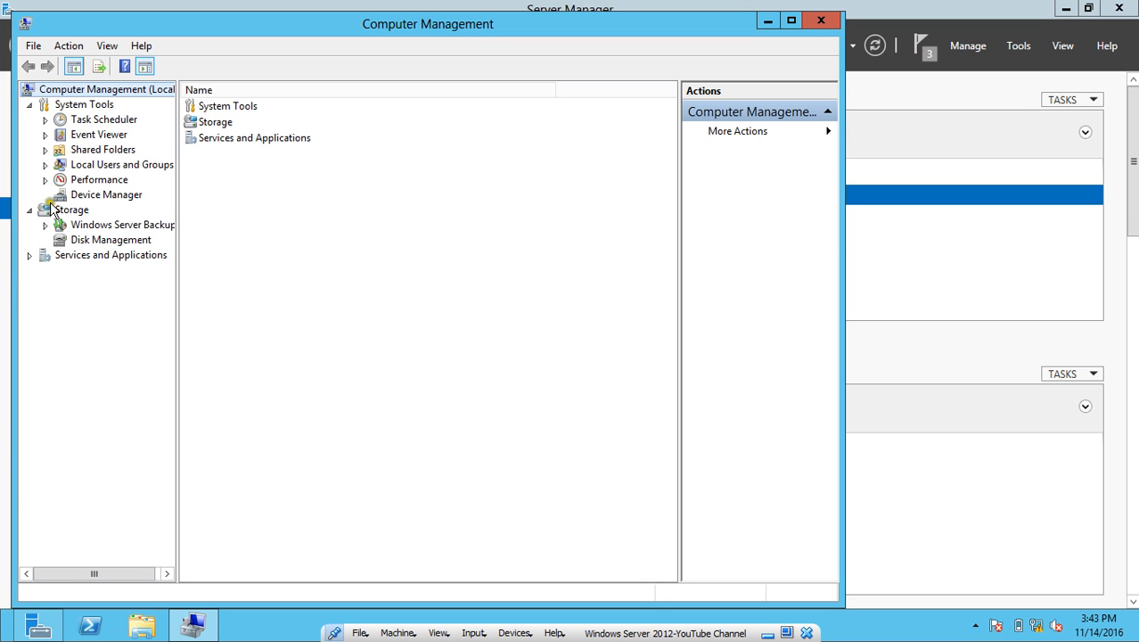
pyautogui.click(45, 164)
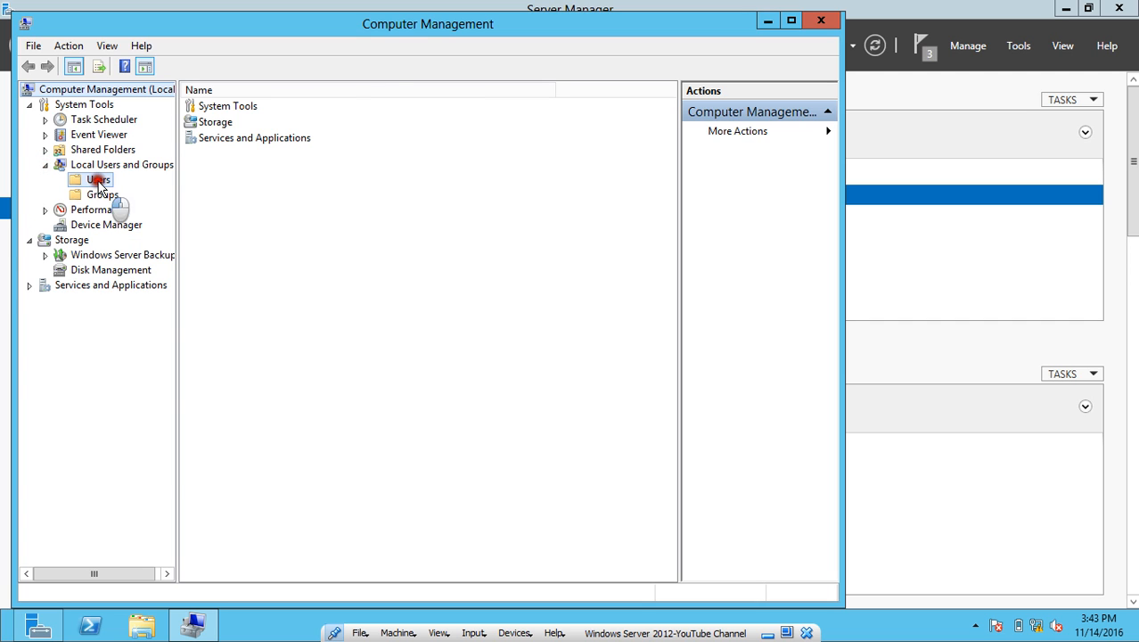
pyautogui.rightClick(208, 121)
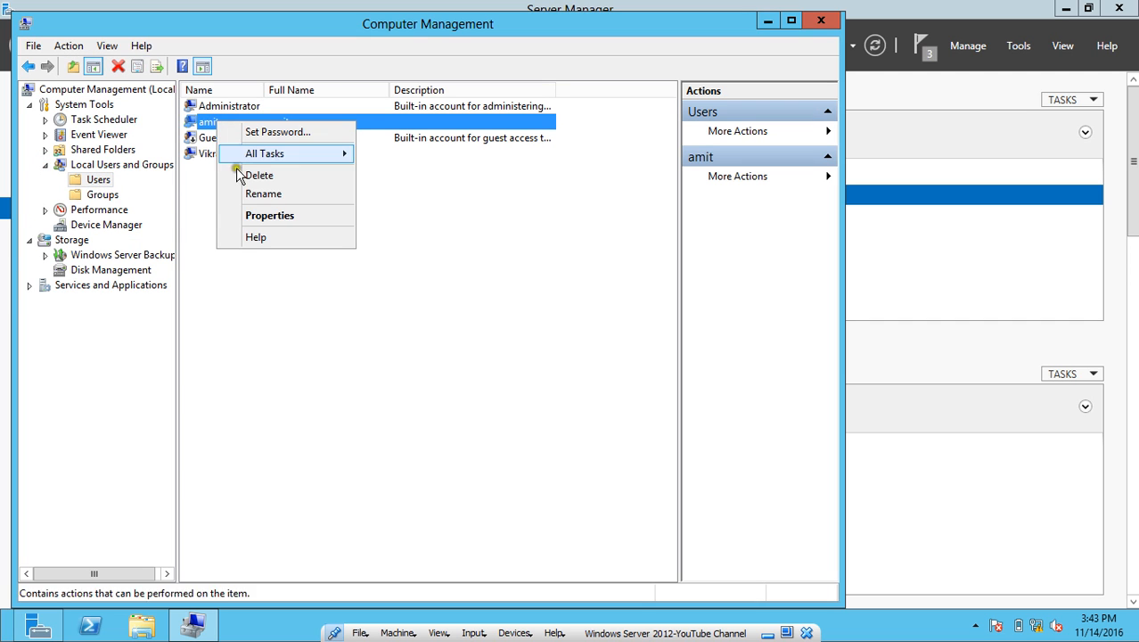
pyautogui.click(269, 215)
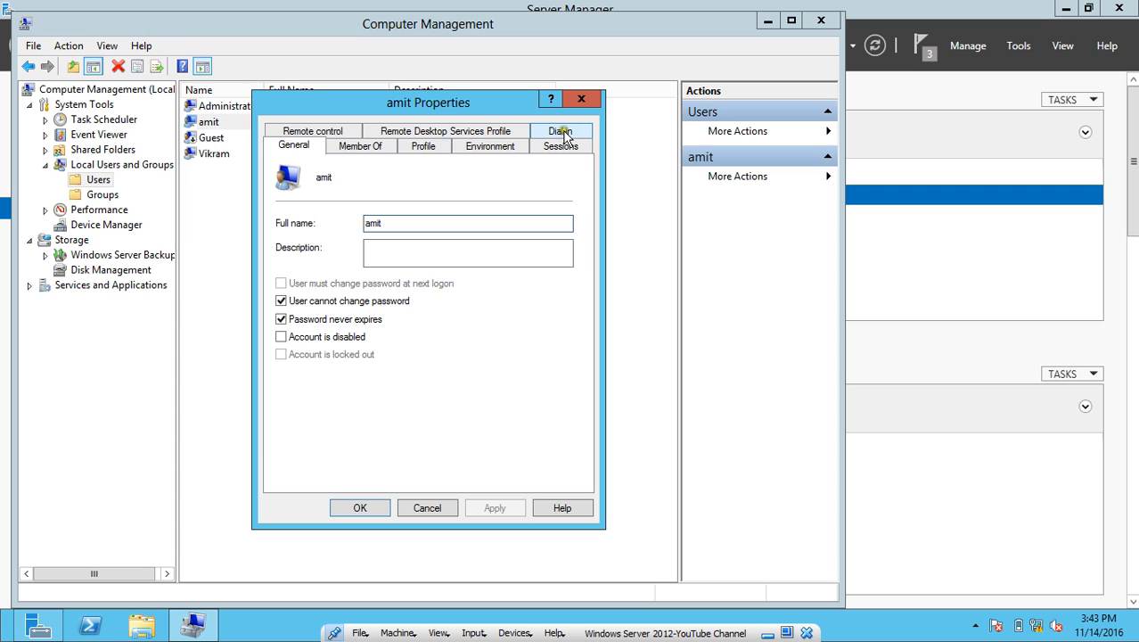
pyautogui.click(559, 131)
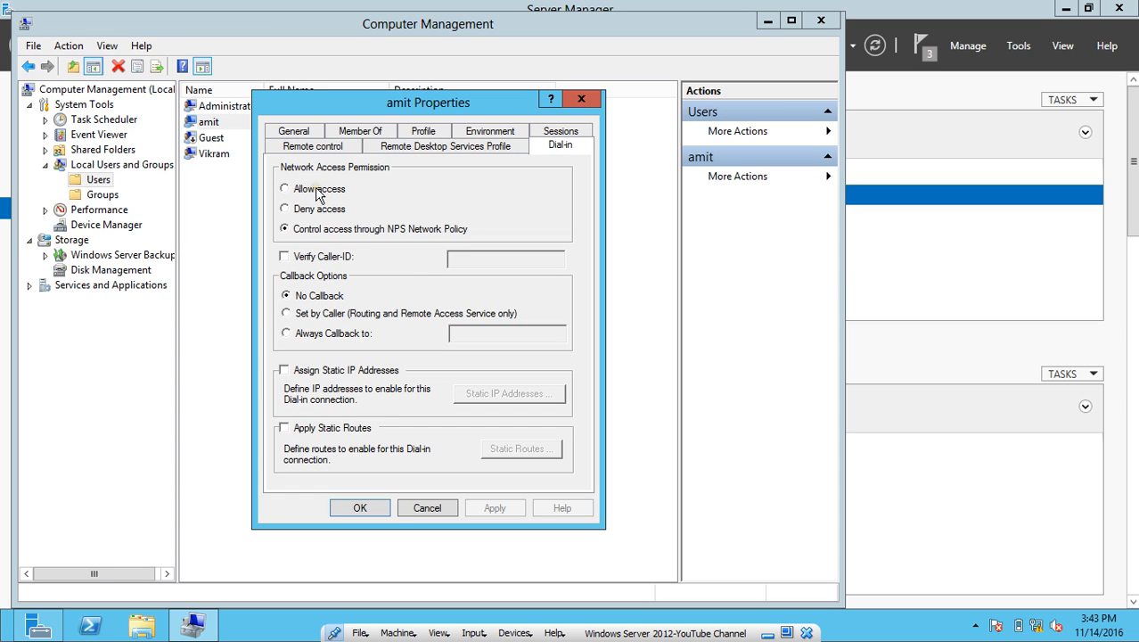
pyautogui.click(285, 188)
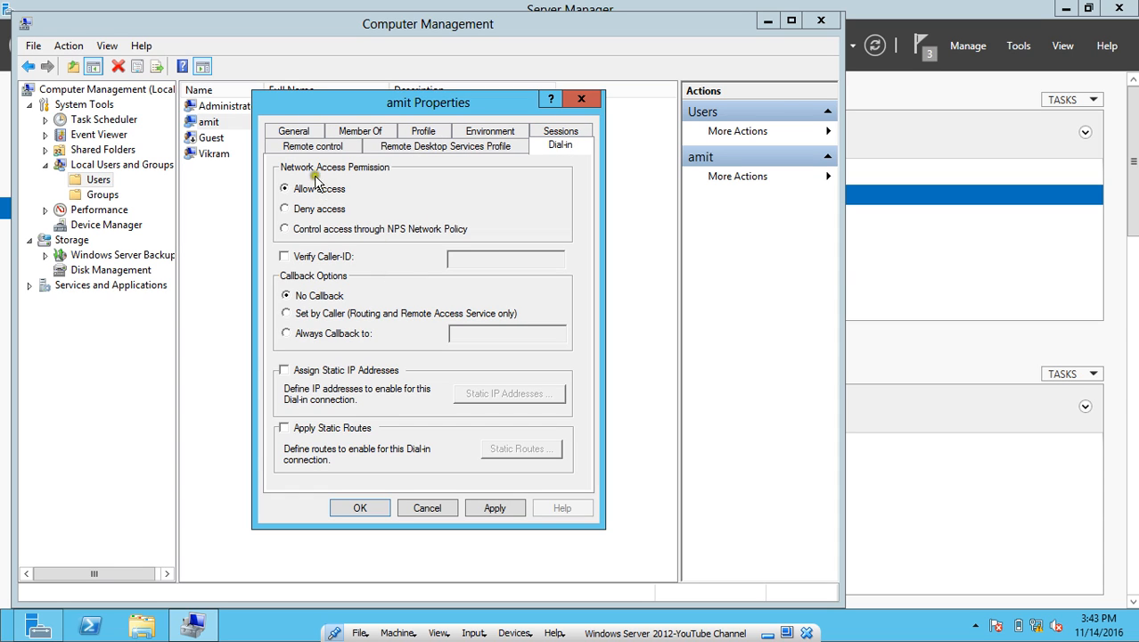
pyautogui.click(495, 507)
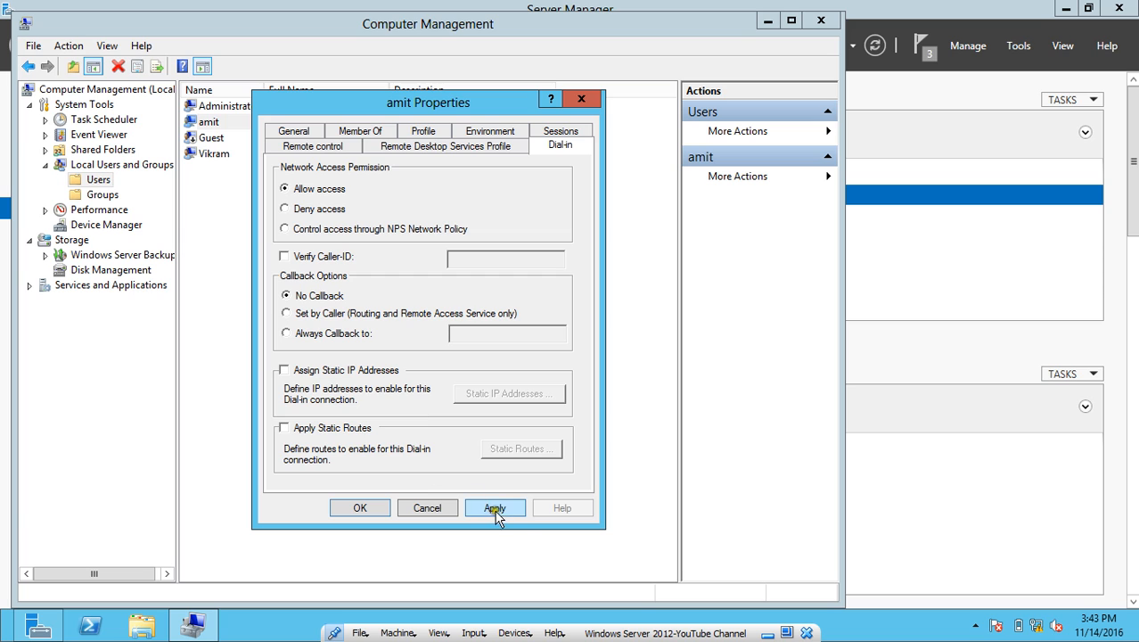
pyautogui.click(361, 507)
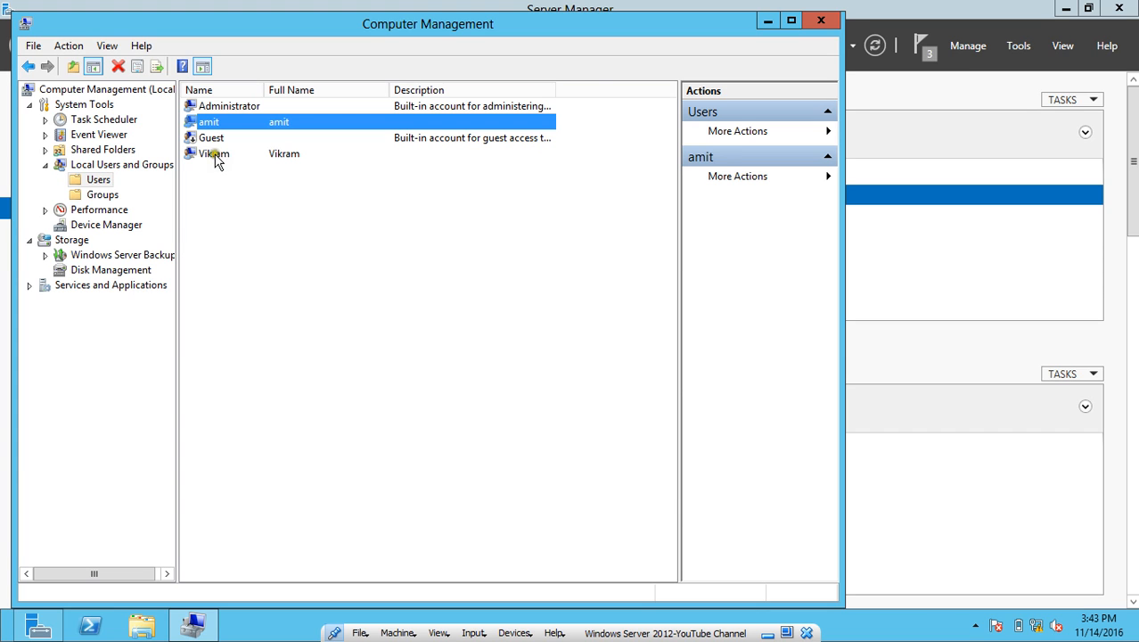
pyautogui.doubleClick(214, 153)
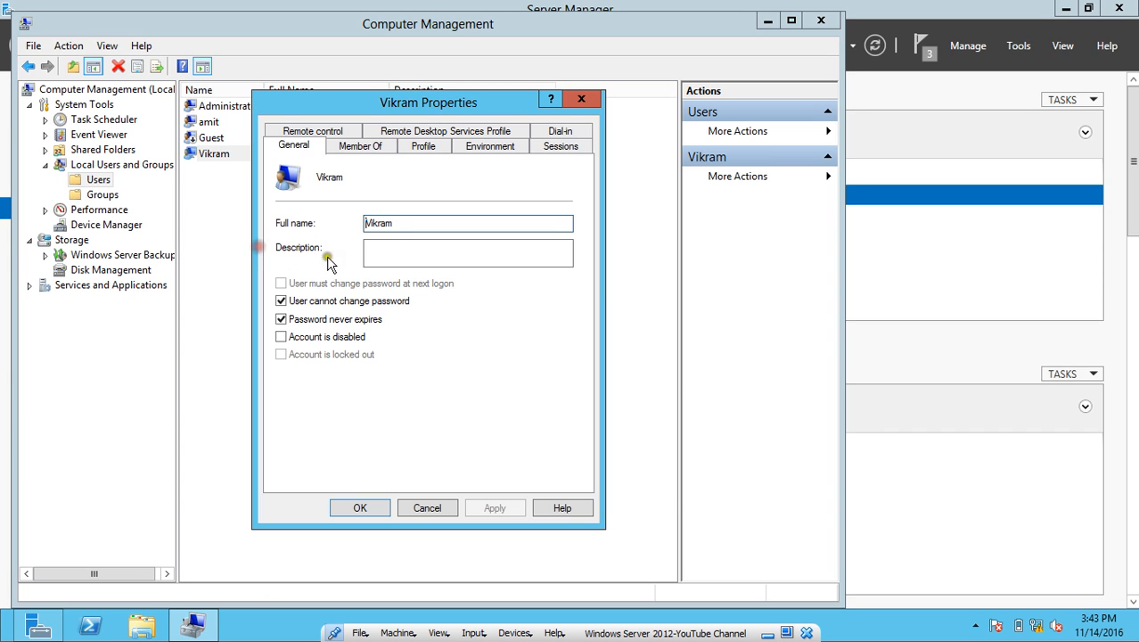
pyautogui.click(560, 144)
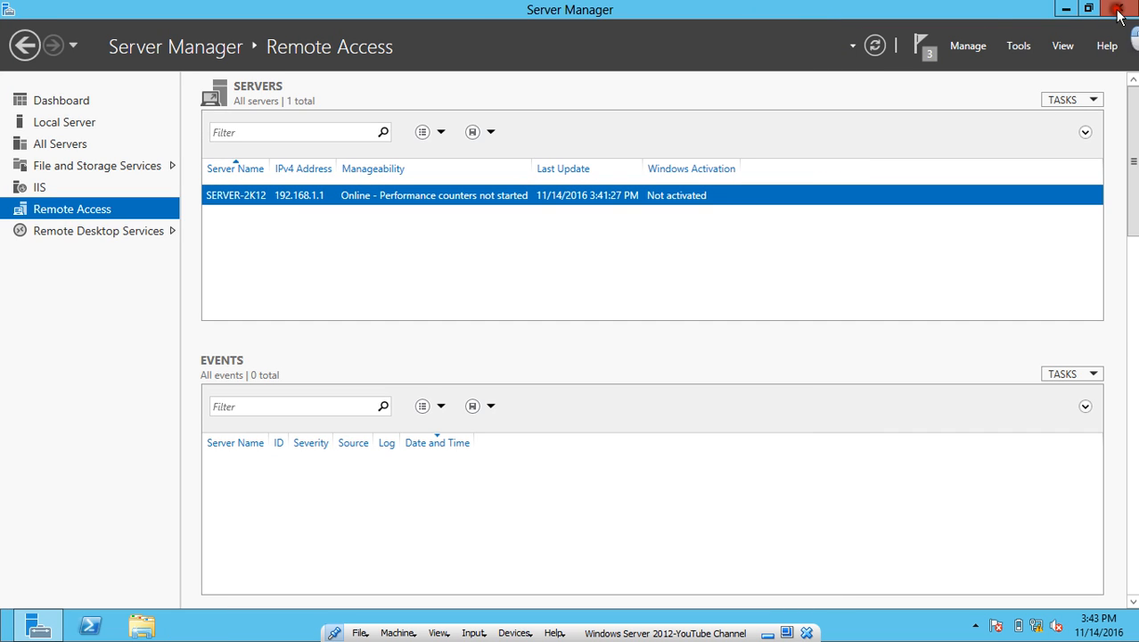
# - Close Server Manager, switch to the Windows 7 VM, and open its network options
pyautogui.click(1121, 9)
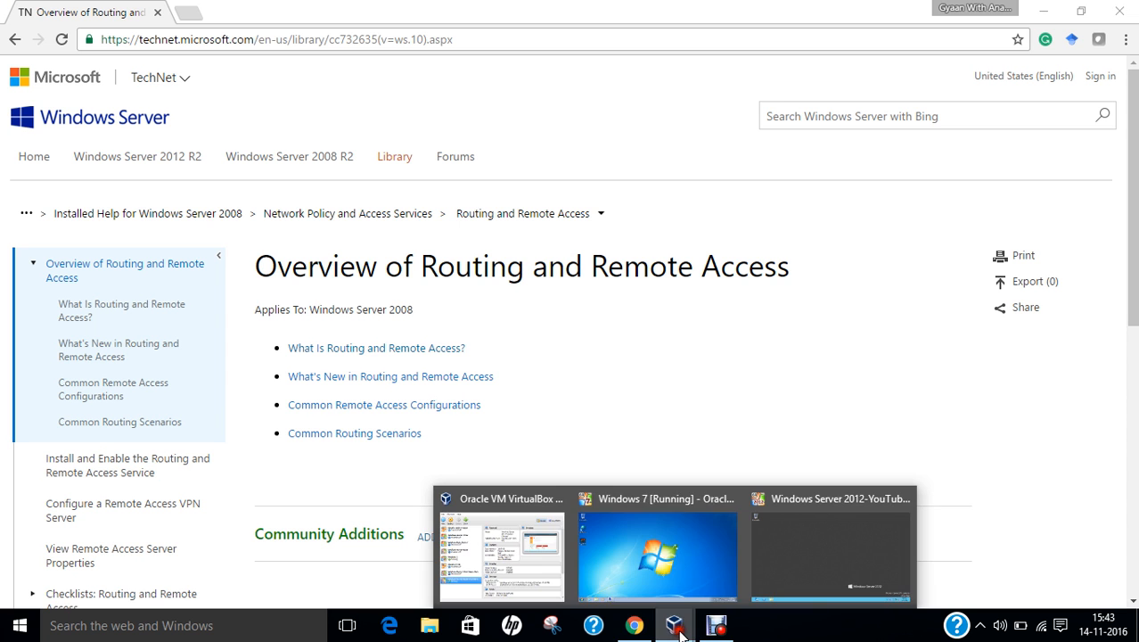
pyautogui.click(657, 553)
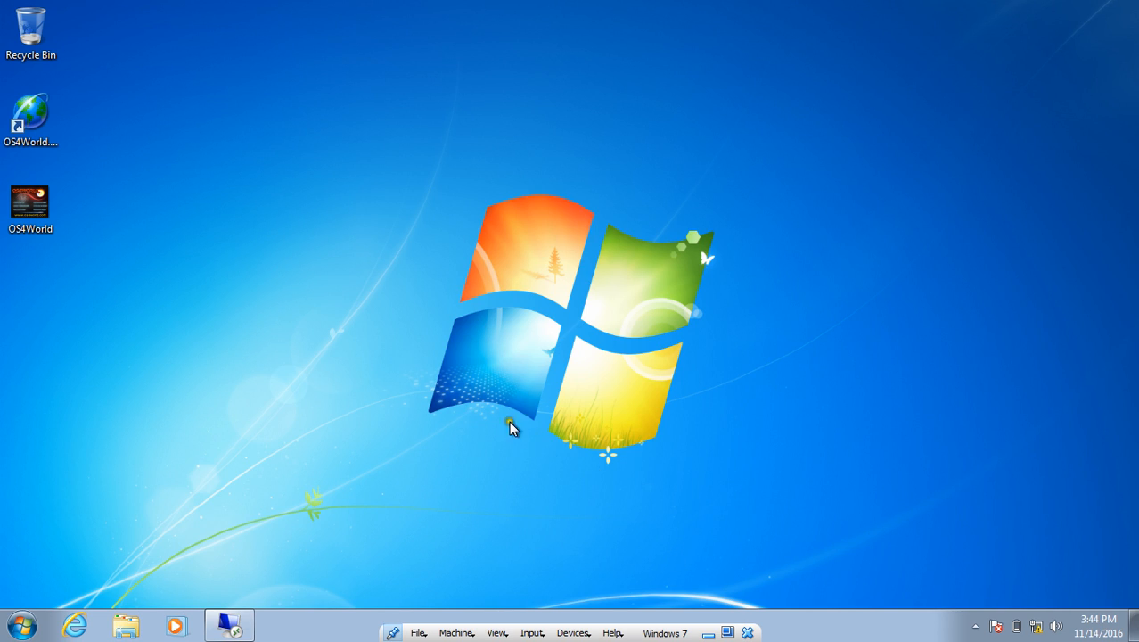
pyautogui.rightClick(1037, 627)
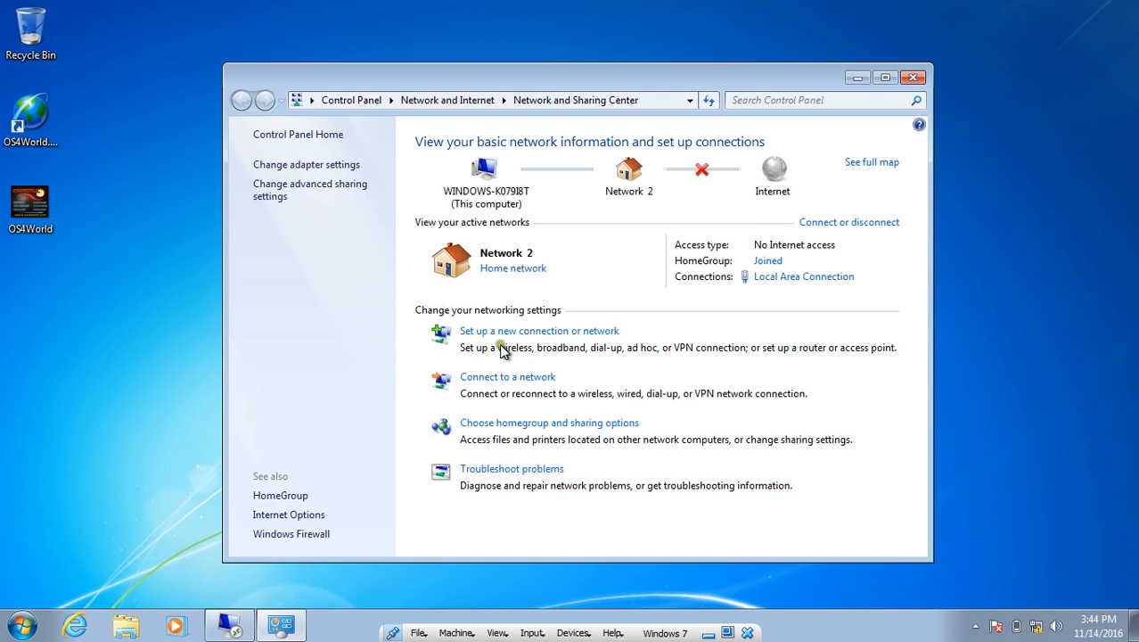
pyautogui.moveTo(539, 339)
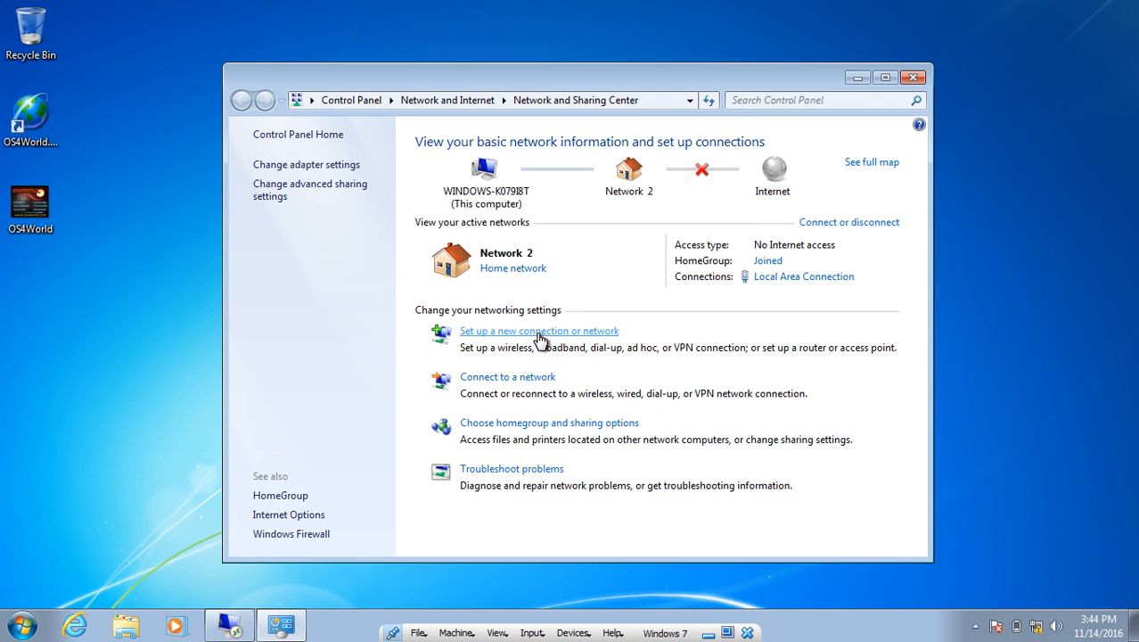
# - Start a Connect to a Workplace VPN connection, deferring Internet connection setup
pyautogui.click(539, 331)
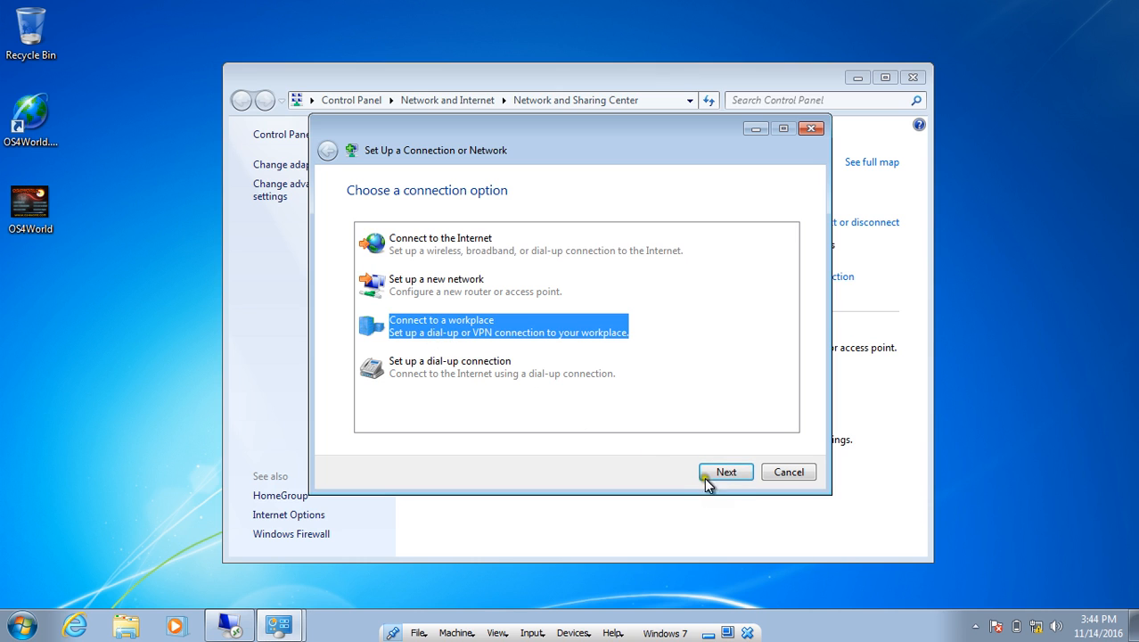
pyautogui.click(726, 472)
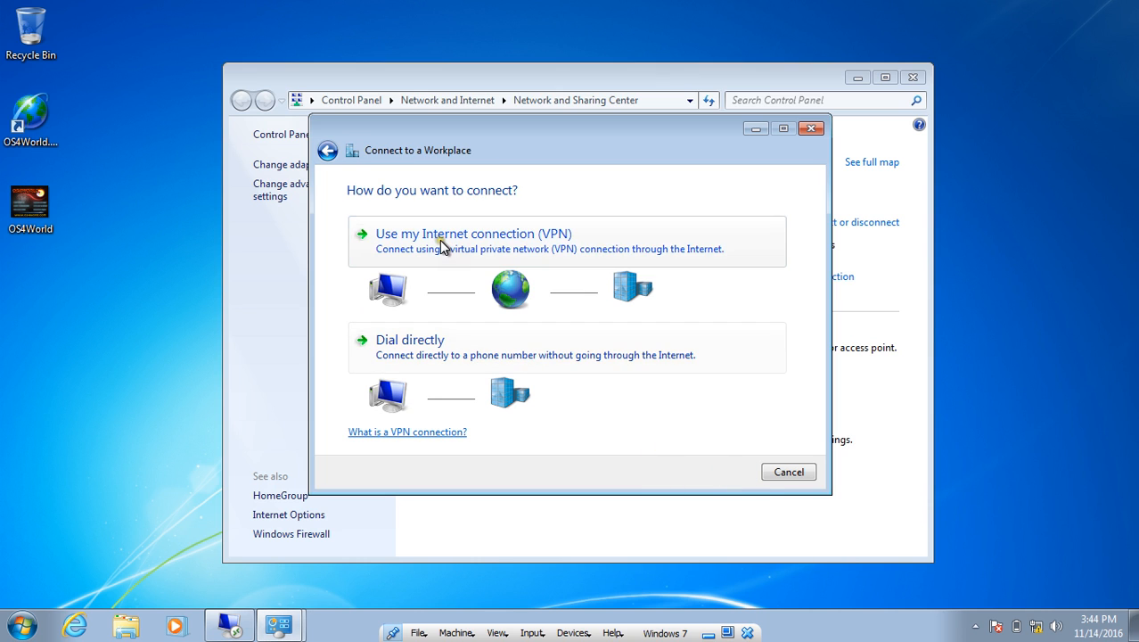
pyautogui.click(474, 241)
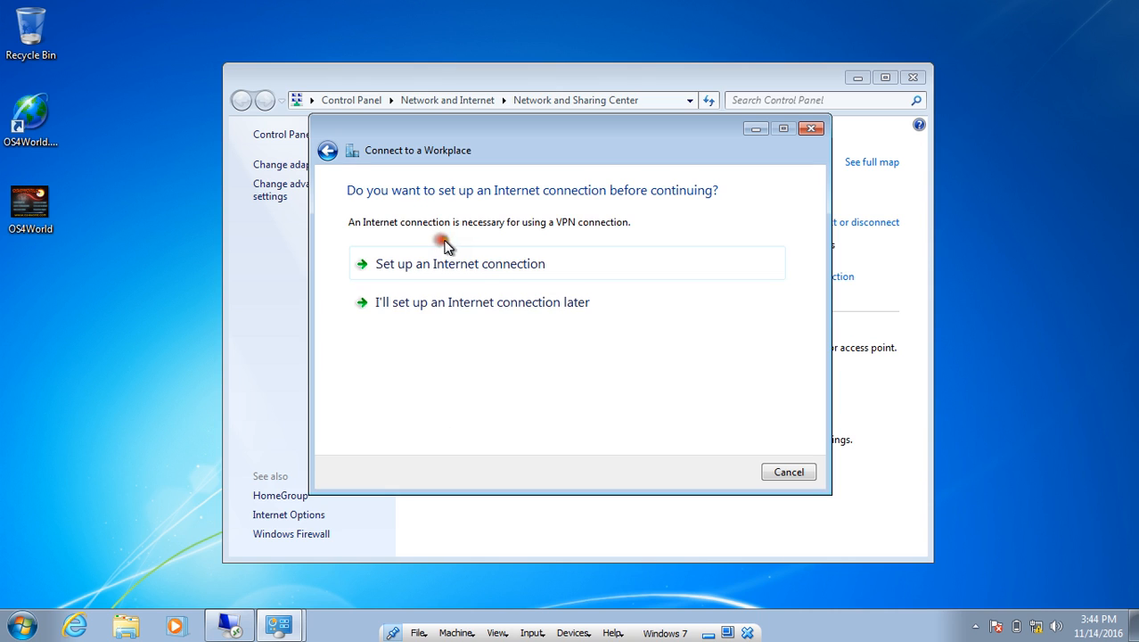
pyautogui.moveTo(445, 314)
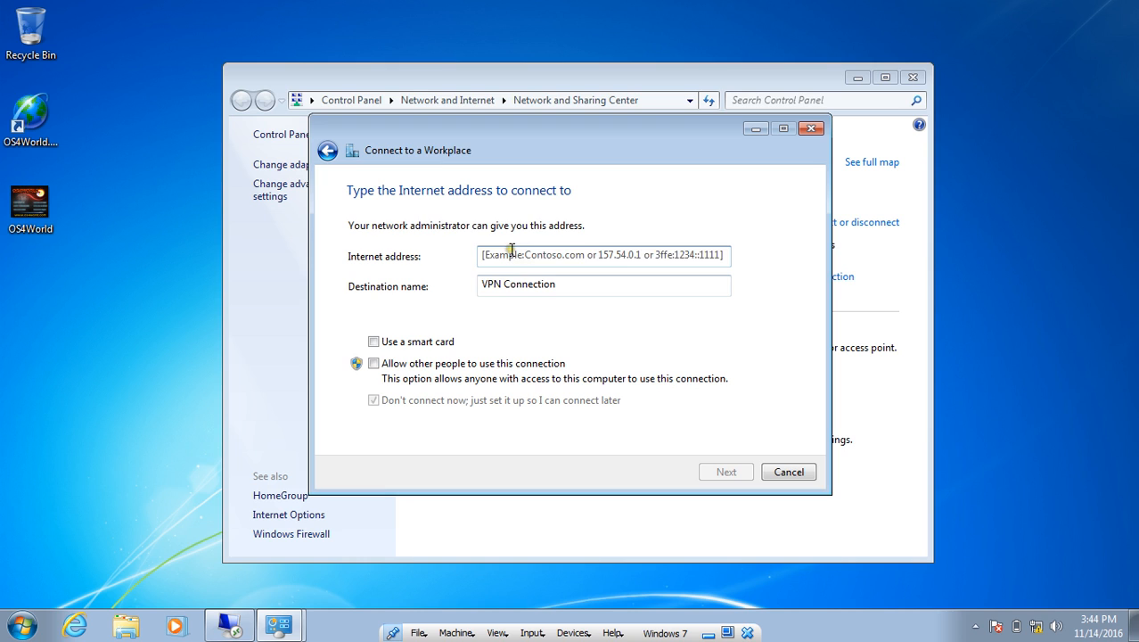
# - Create a VPN connection to 192.168.1.1 with amit's credentials, then close Network and Sharing Center
pyautogui.write('192.168.1.')
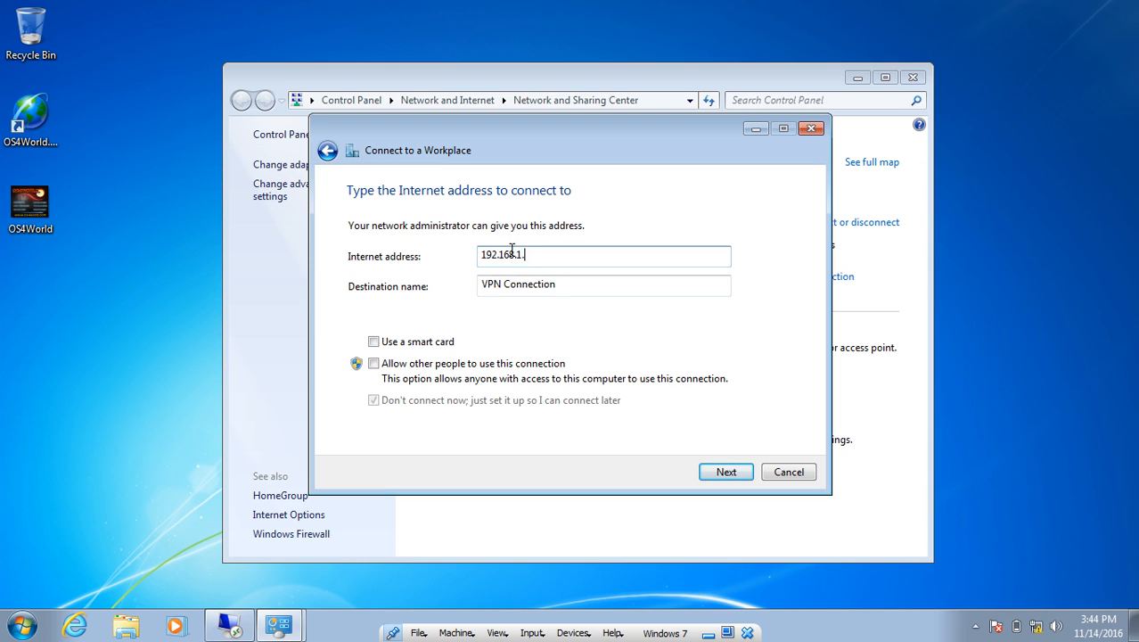
pyautogui.click(604, 284)
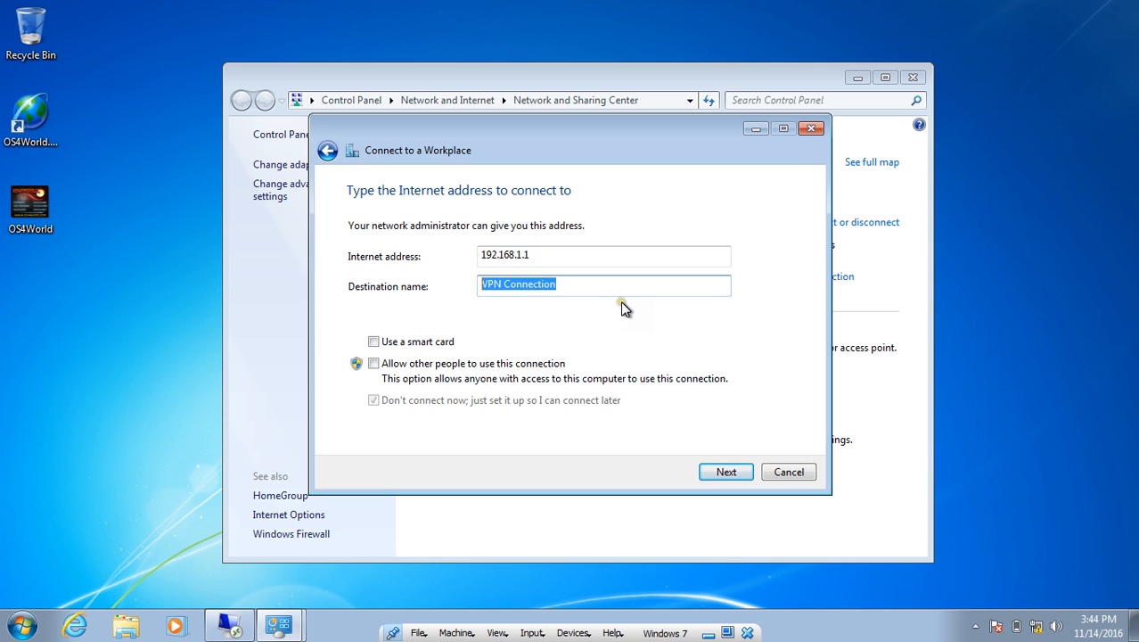
pyautogui.moveTo(682, 464)
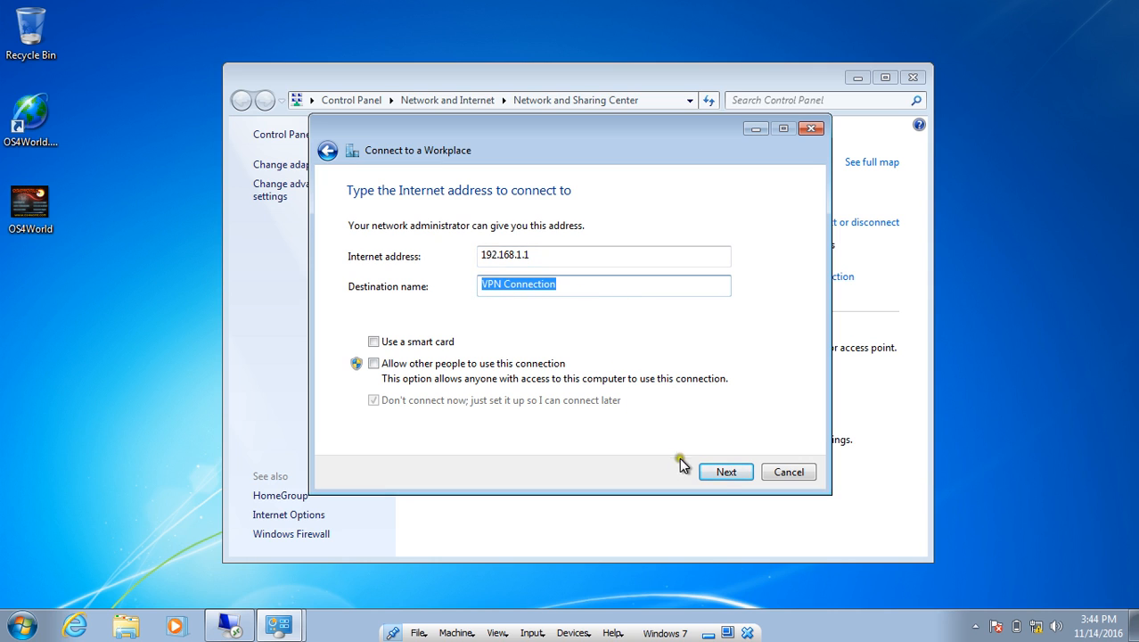
pyautogui.click(725, 472)
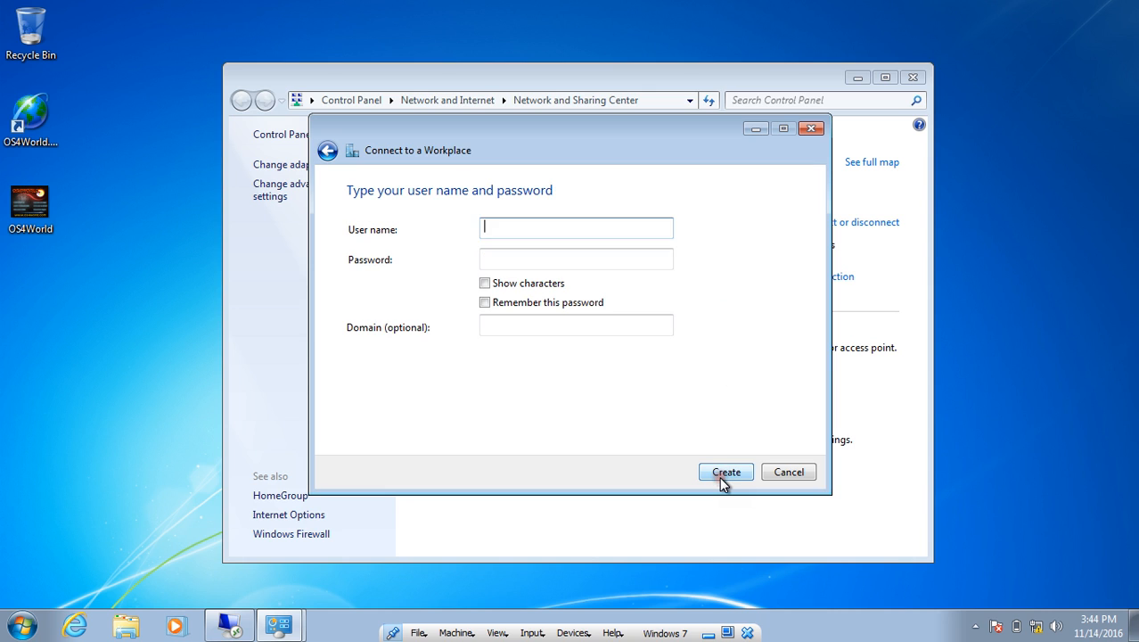
pyautogui.write('amit')
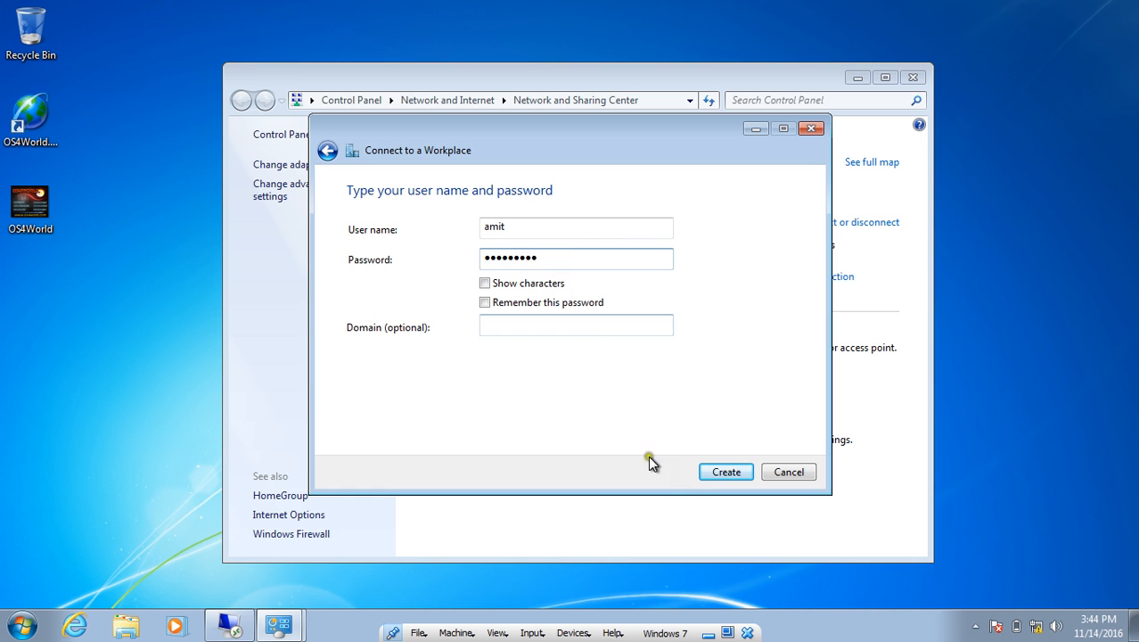
pyautogui.click(726, 471)
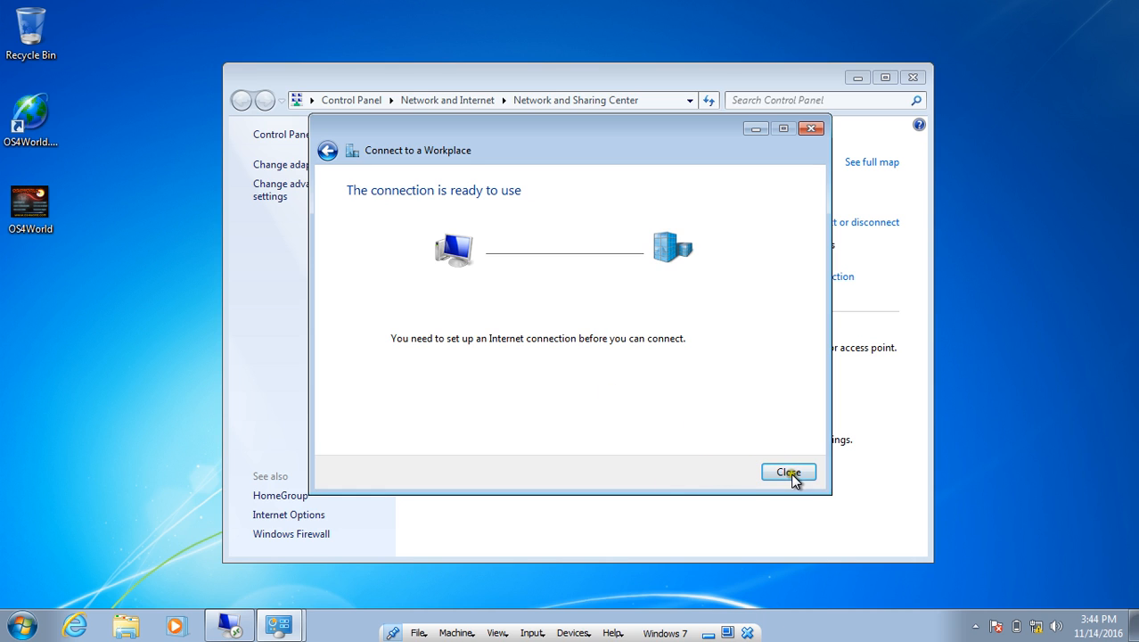
pyautogui.click(788, 471)
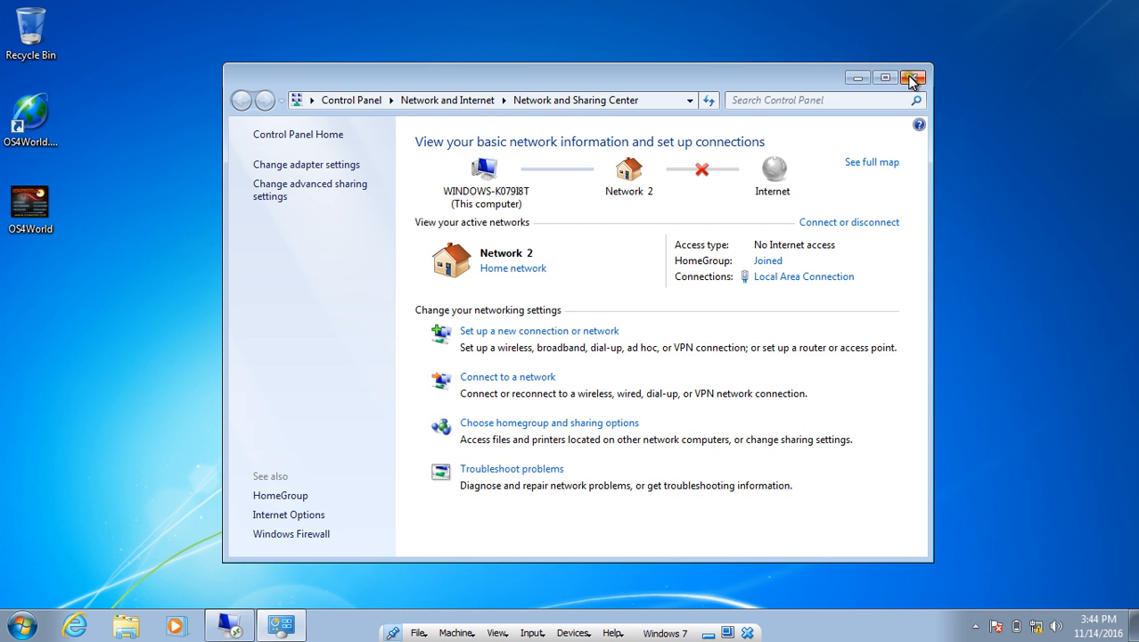
pyautogui.click(913, 77)
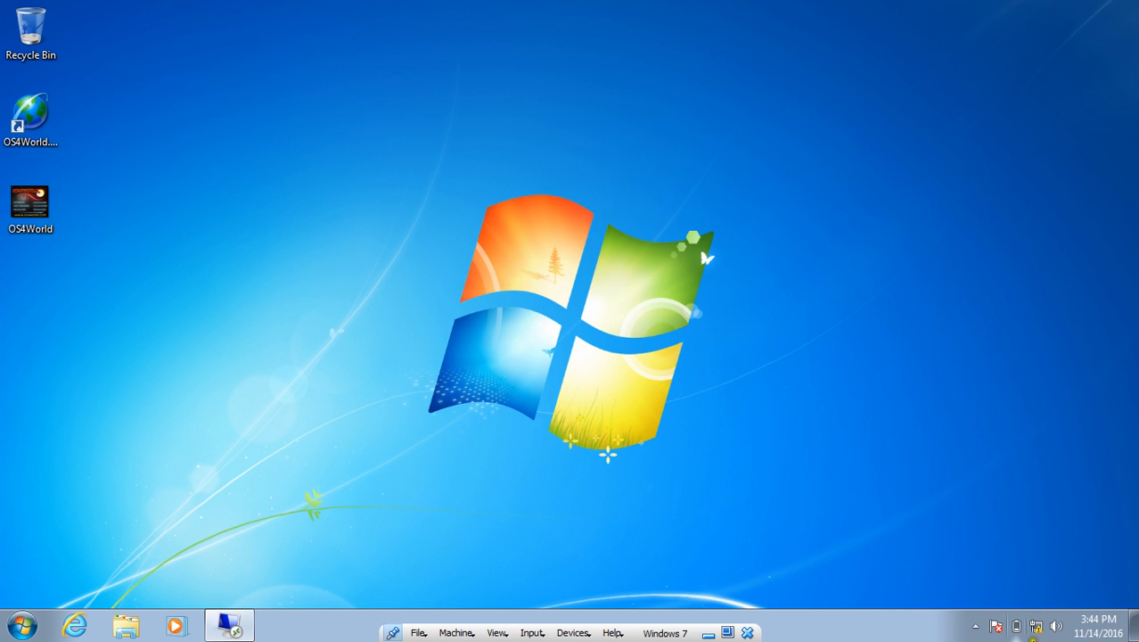
# - Connect the VPN Connection with amit's password, then switch to the server VM
pyautogui.click(995, 626)
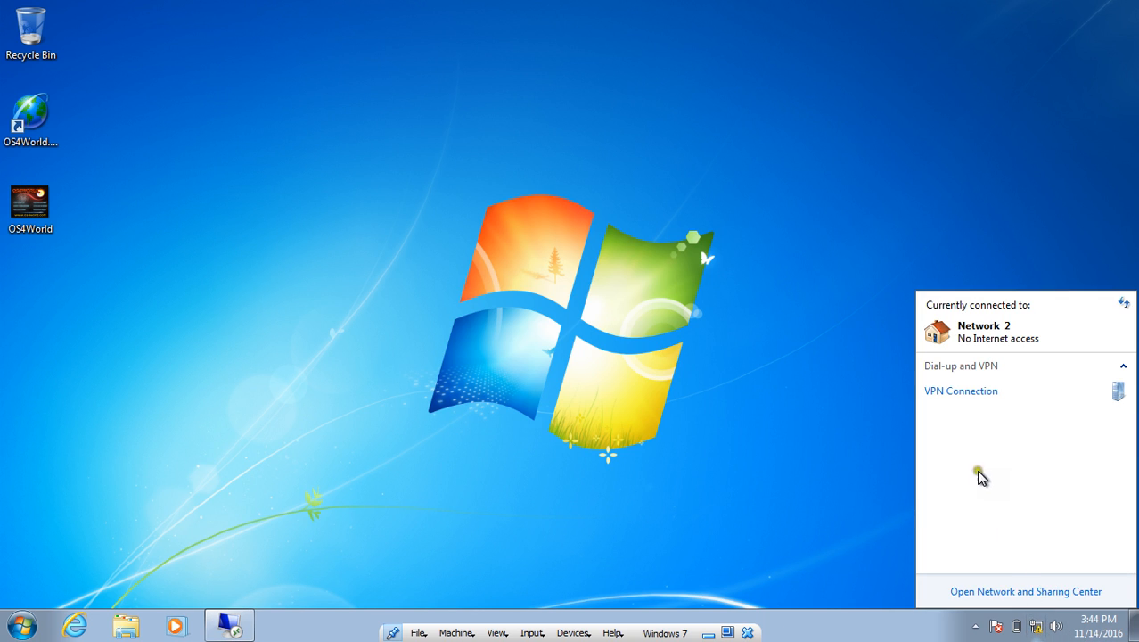
pyautogui.click(961, 390)
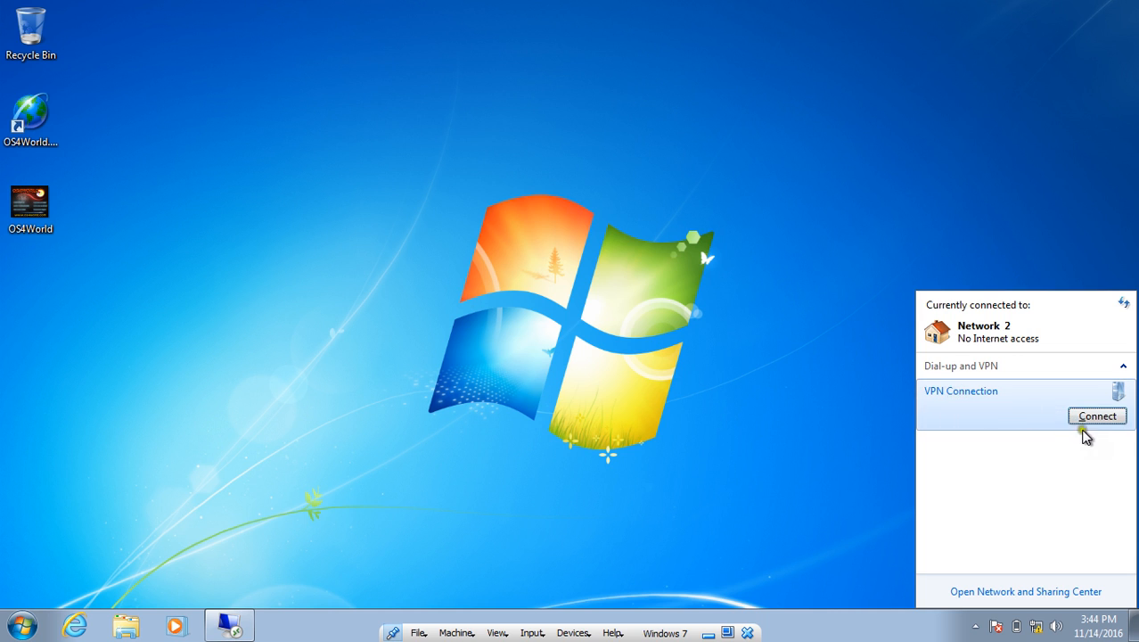
pyautogui.click(1097, 415)
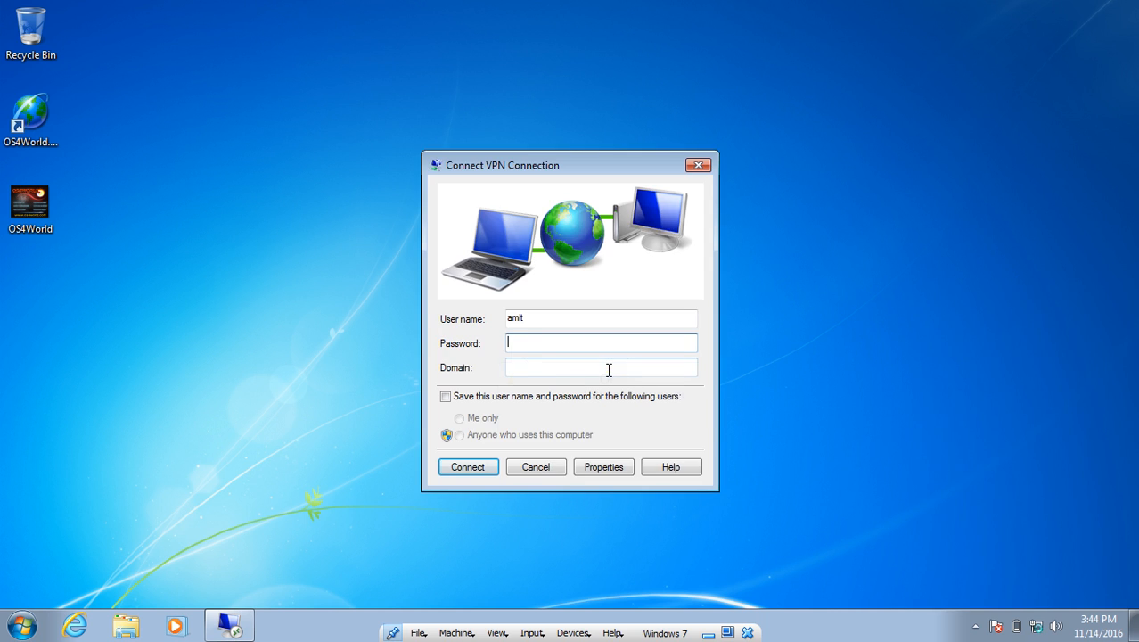
pyautogui.write('password')
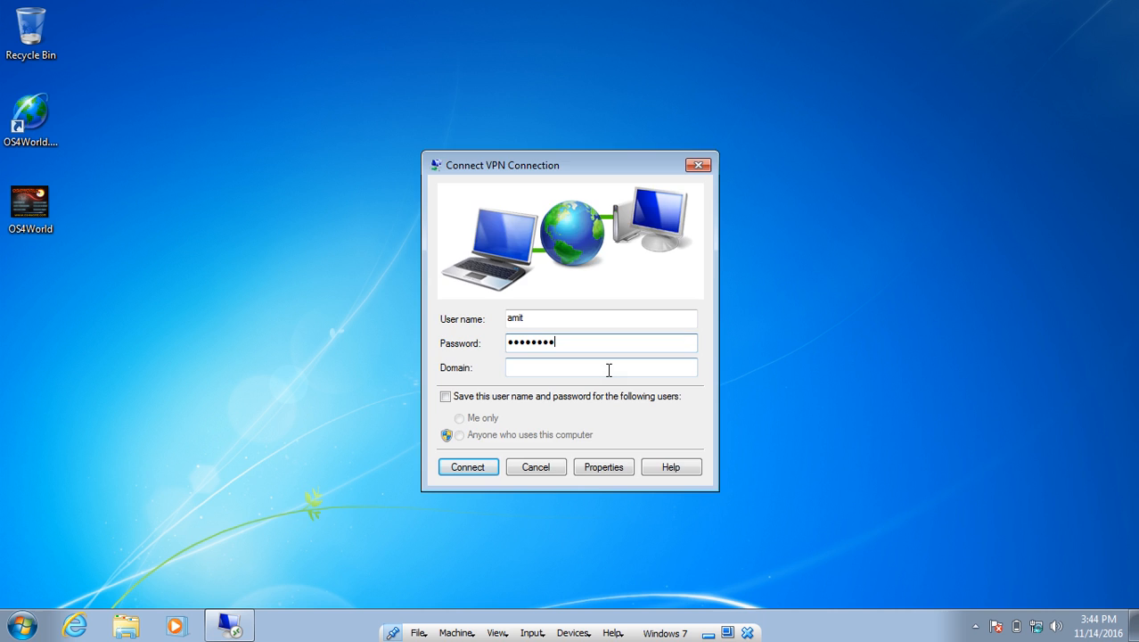
pyautogui.click(467, 466)
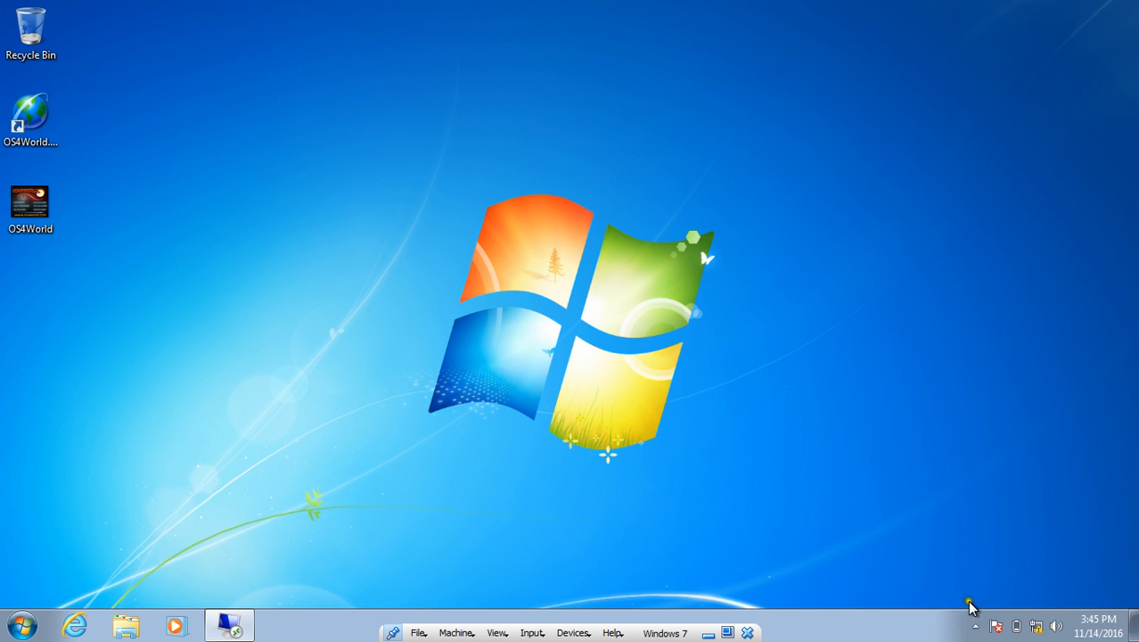
pyautogui.click(1035, 626)
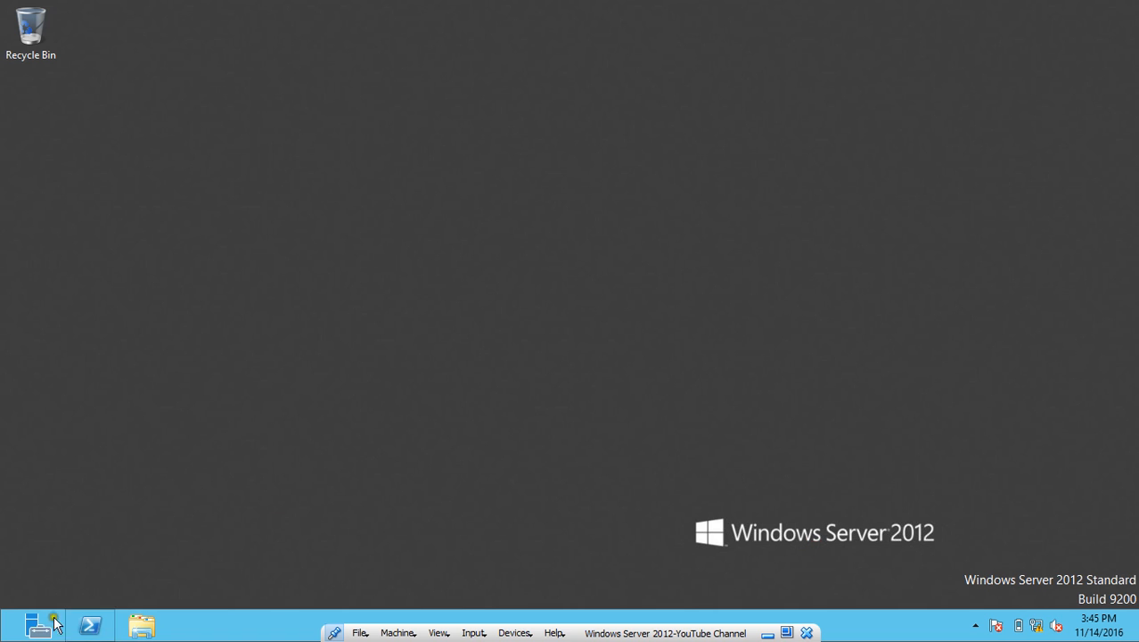
# - Open Routing and Remote Access and view SERVER-2K12\amit under Remote Access Clients, maximized
pyautogui.click(36, 625)
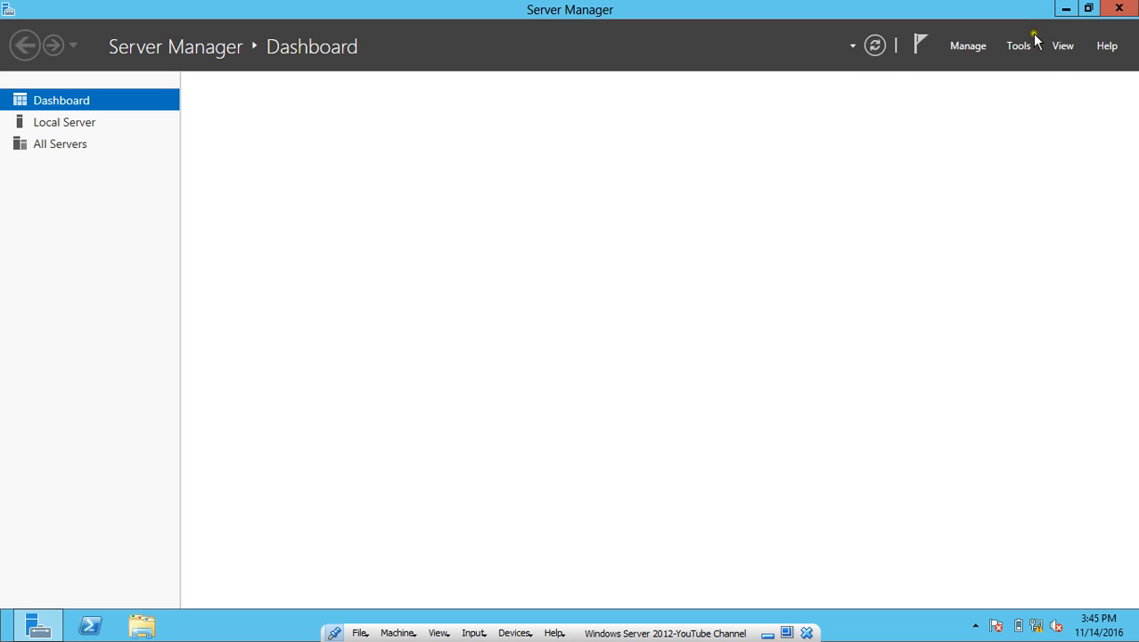
pyautogui.click(1018, 45)
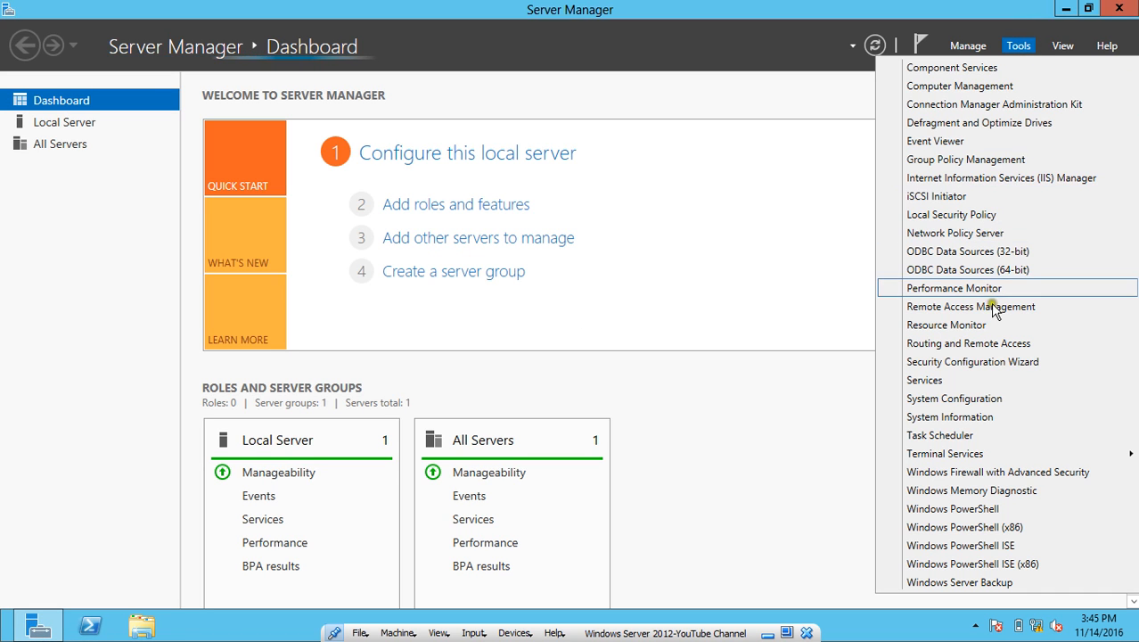
pyautogui.click(969, 343)
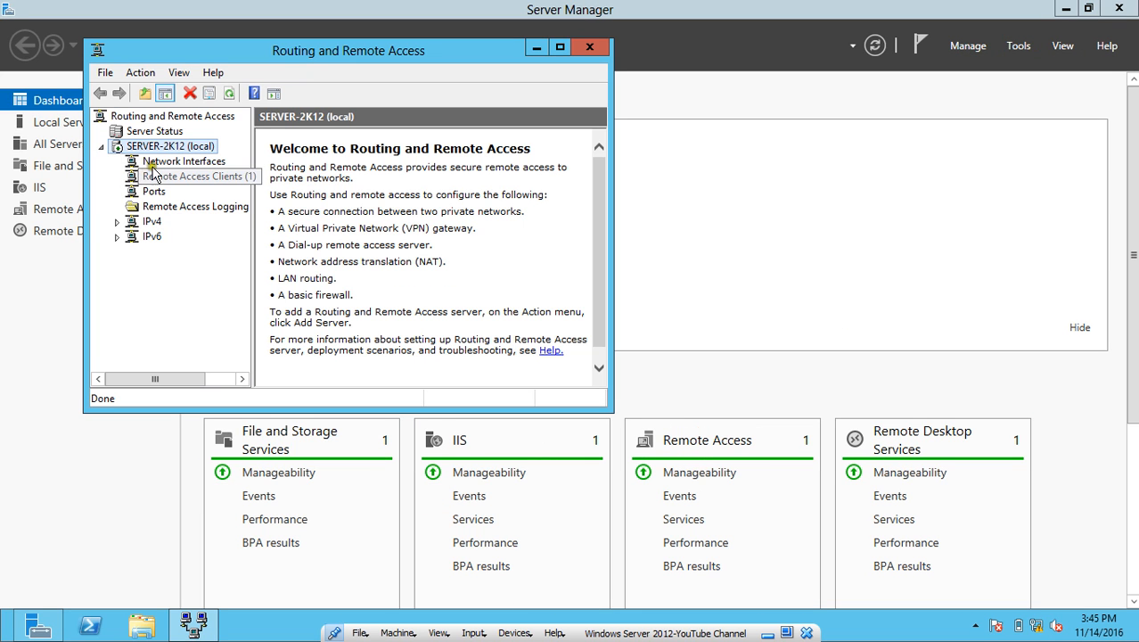
pyautogui.click(193, 175)
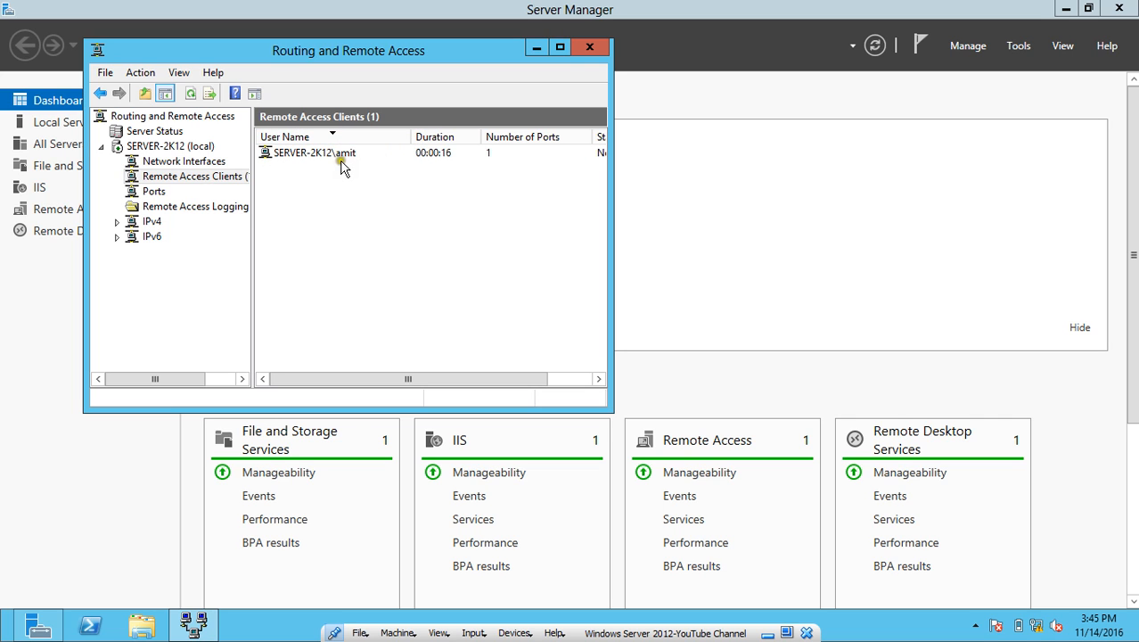
pyautogui.click(330, 153)
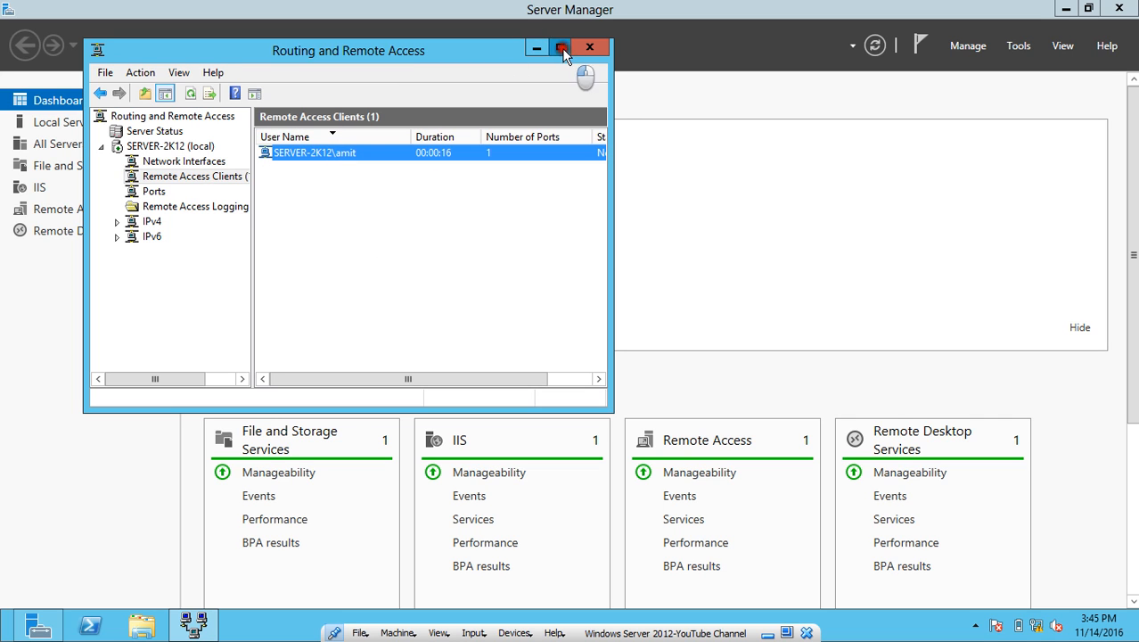
pyautogui.click(562, 47)
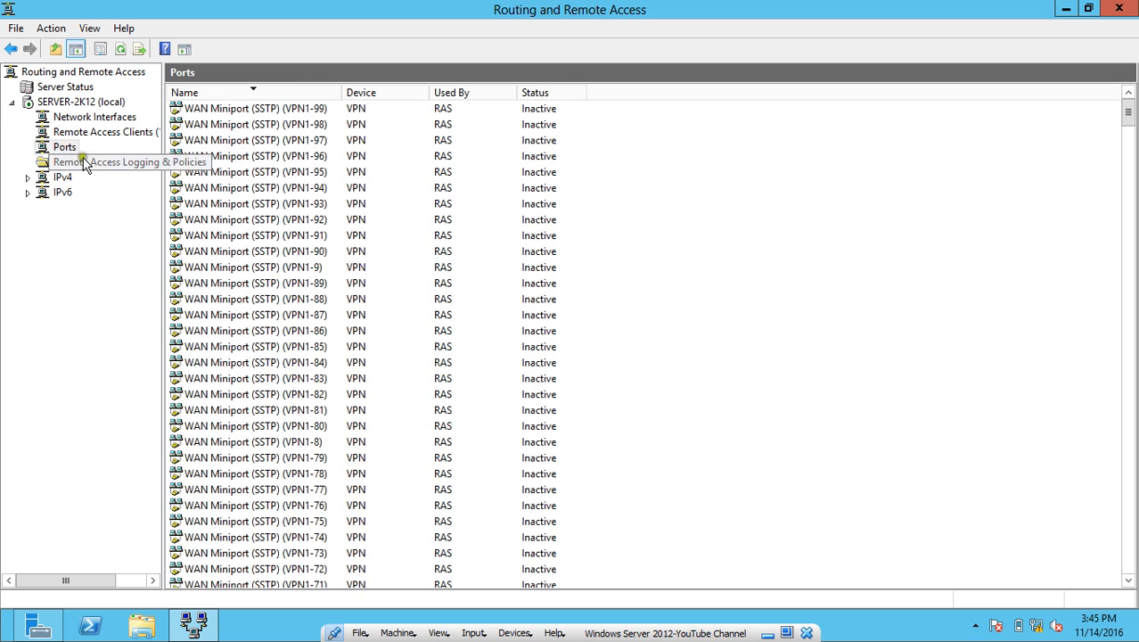
# - Expand the IPv4 branch and view its Static Routes and General items
pyautogui.click(63, 176)
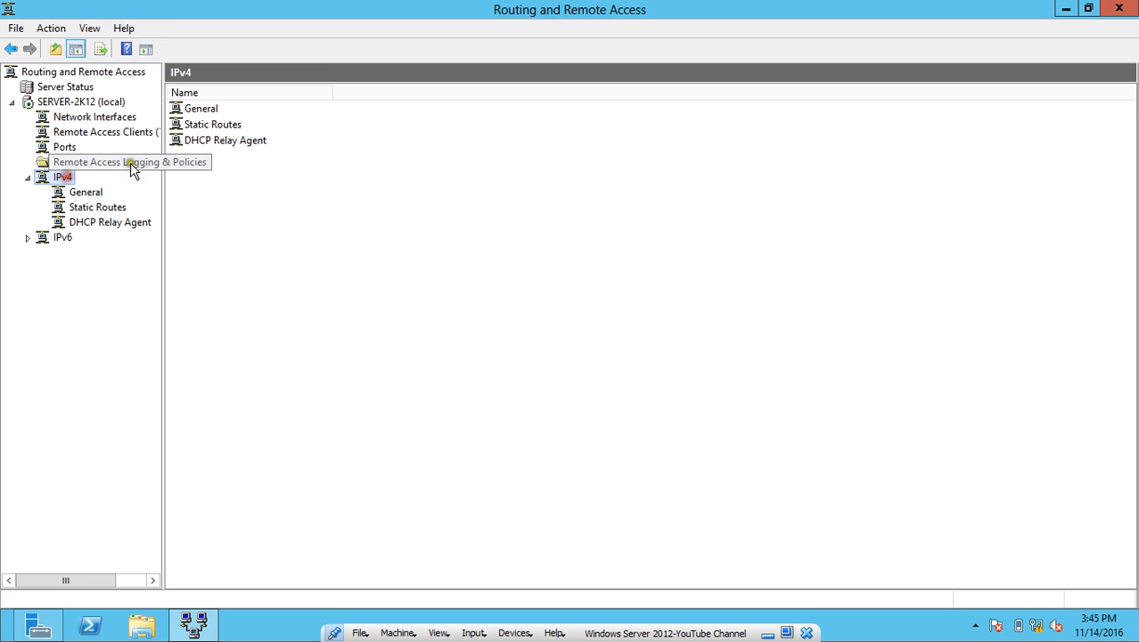
pyautogui.click(212, 123)
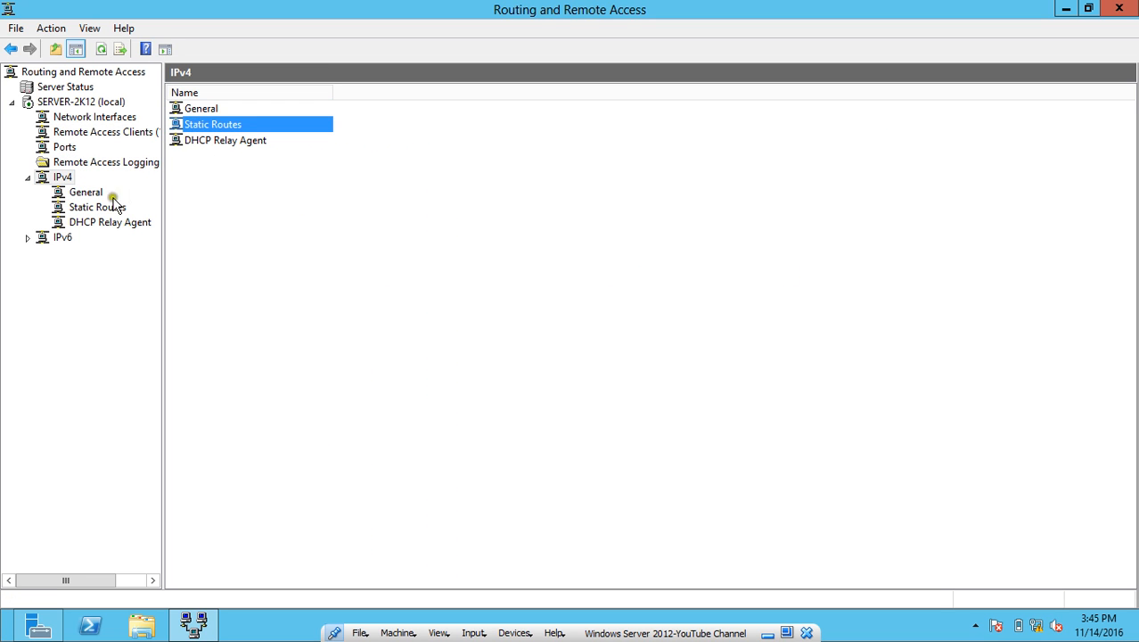
pyautogui.click(28, 238)
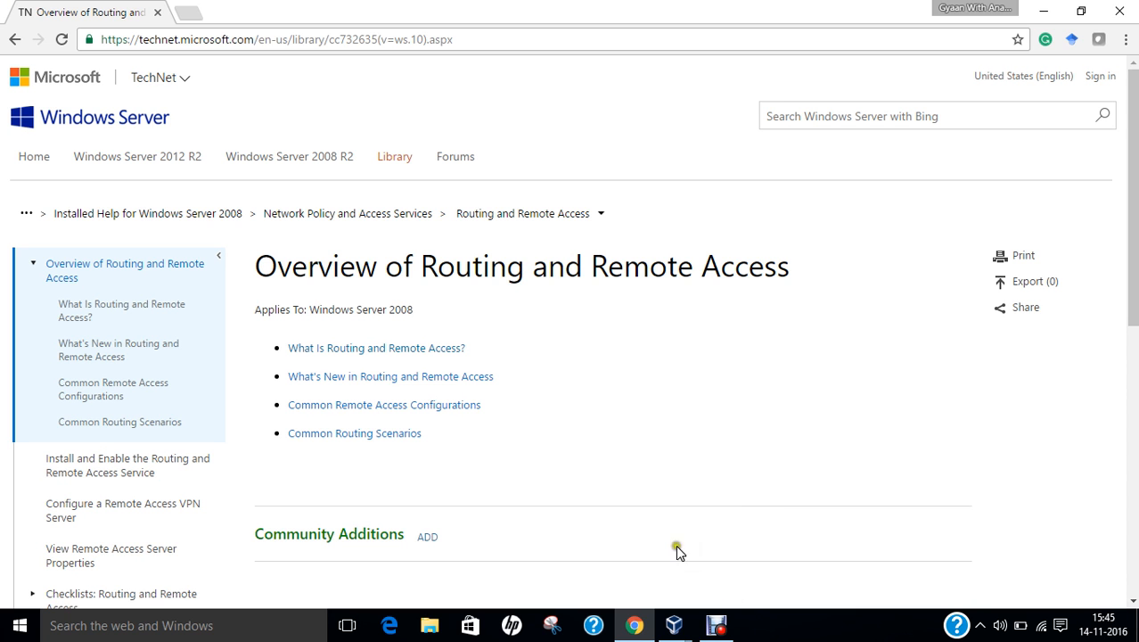
pyautogui.moveTo(731, 573)
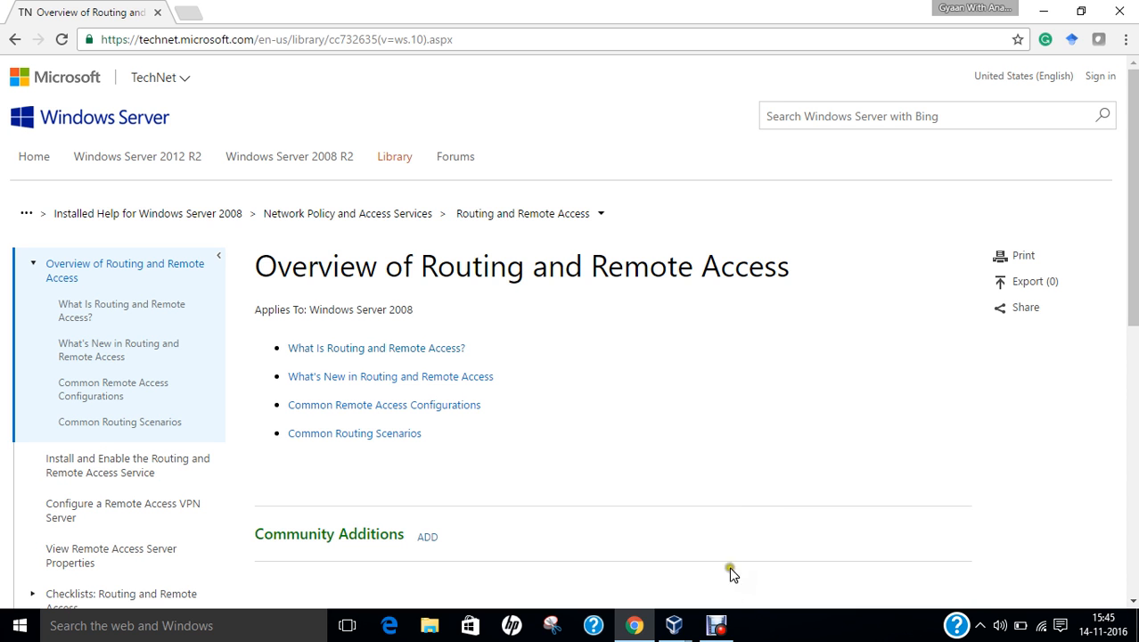